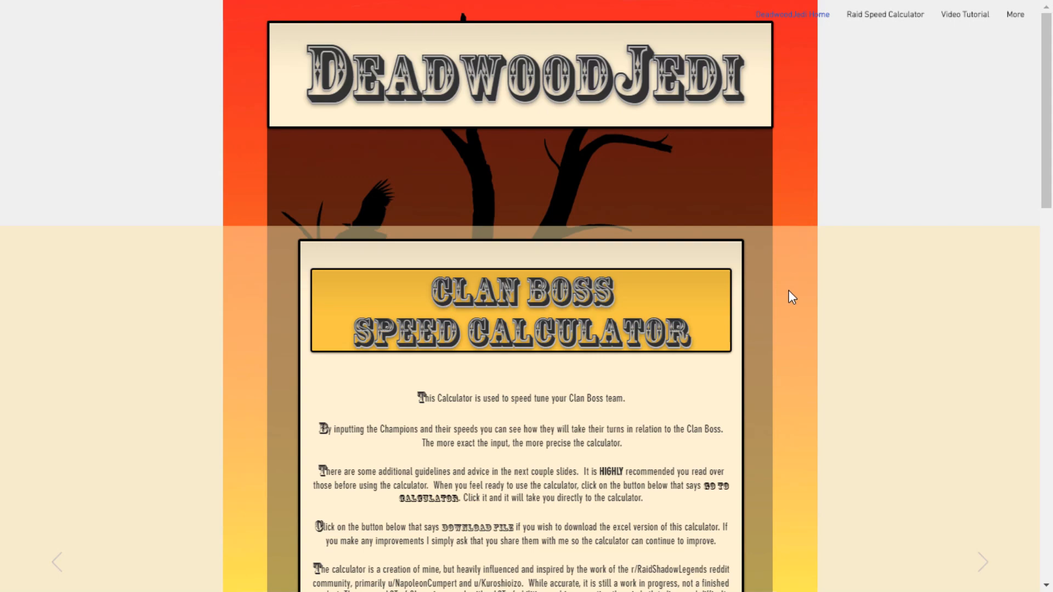
Step: Scroll the Clan Boss intro into view and highlight the second credited contributor's name
scroll(down, 3)
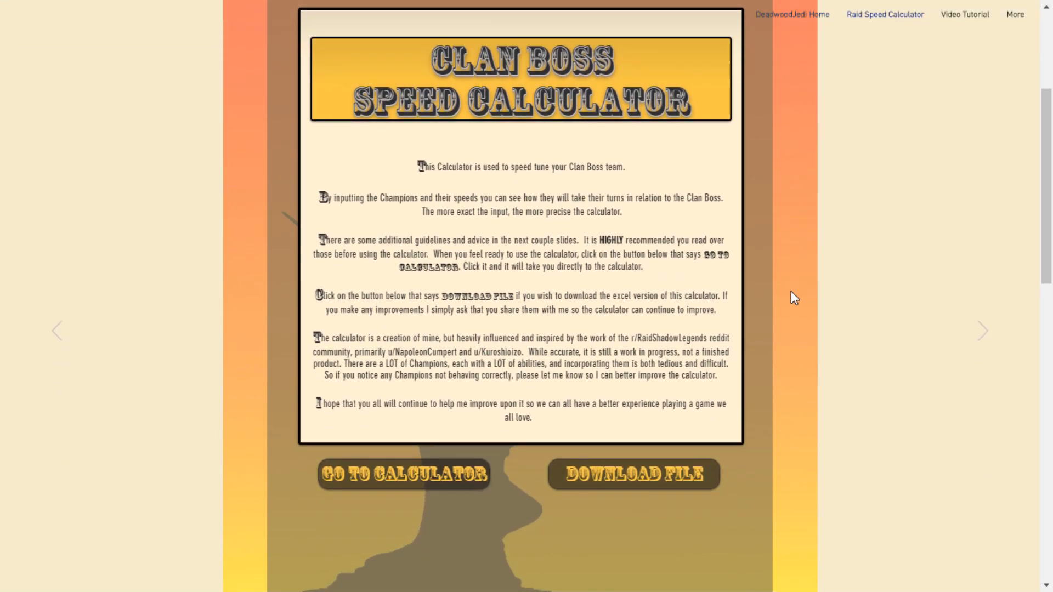
mouse_move(803, 308)
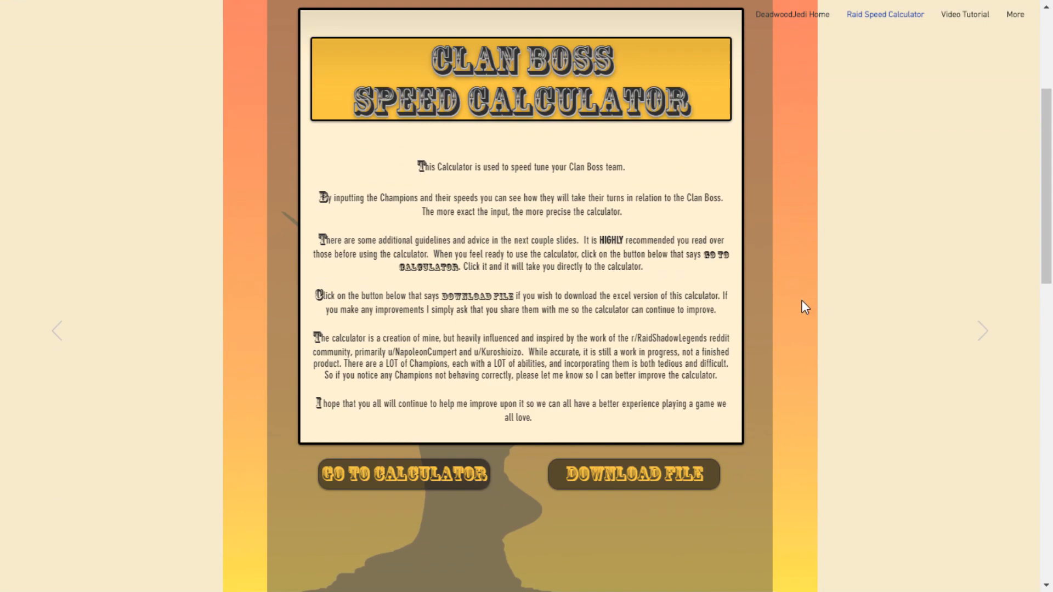
mouse_move(801, 315)
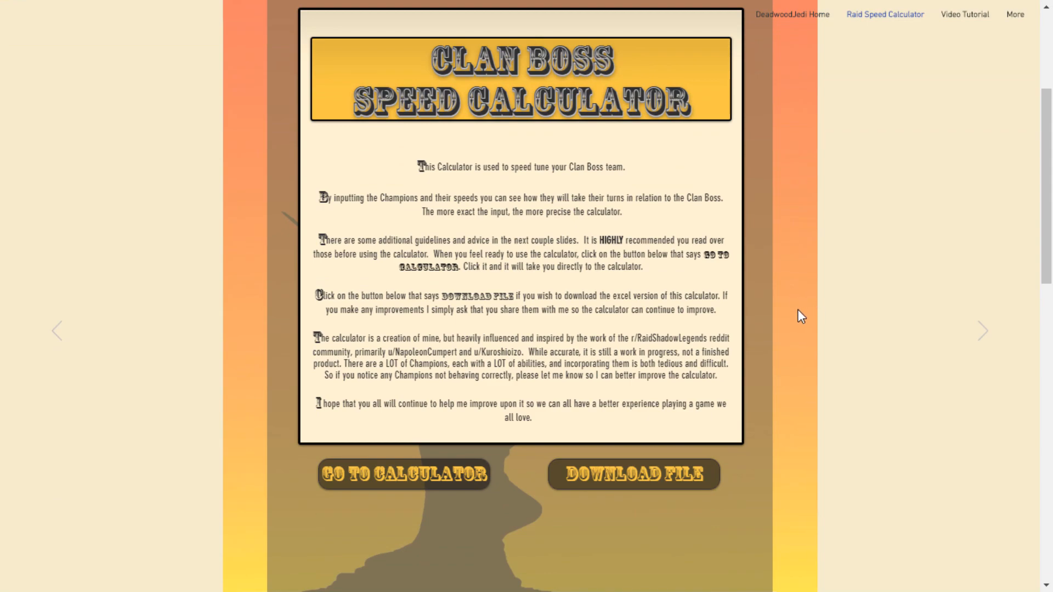
mouse_move(816, 333)
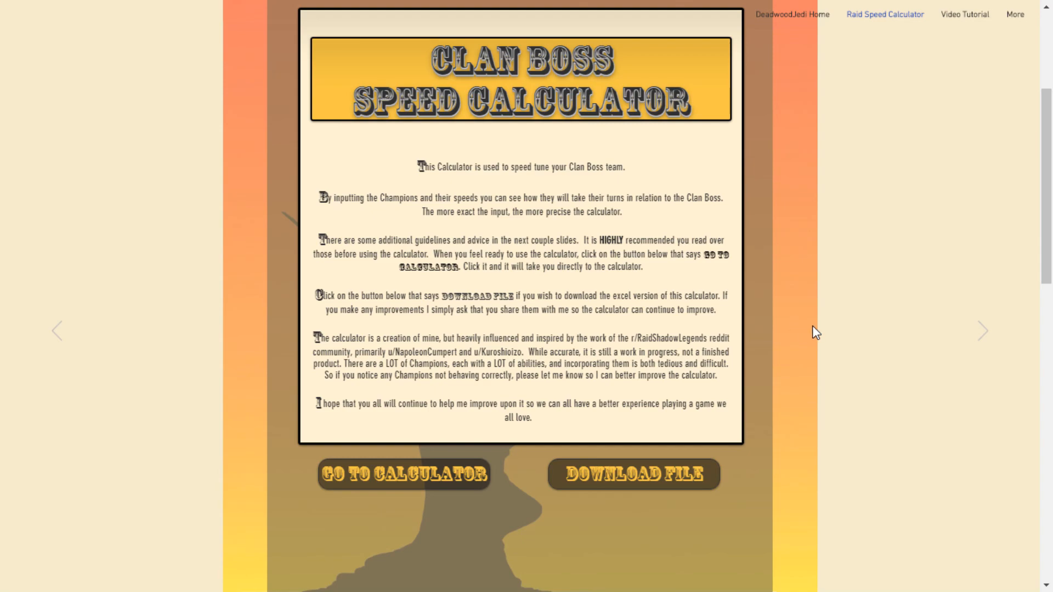
mouse_move(520, 358)
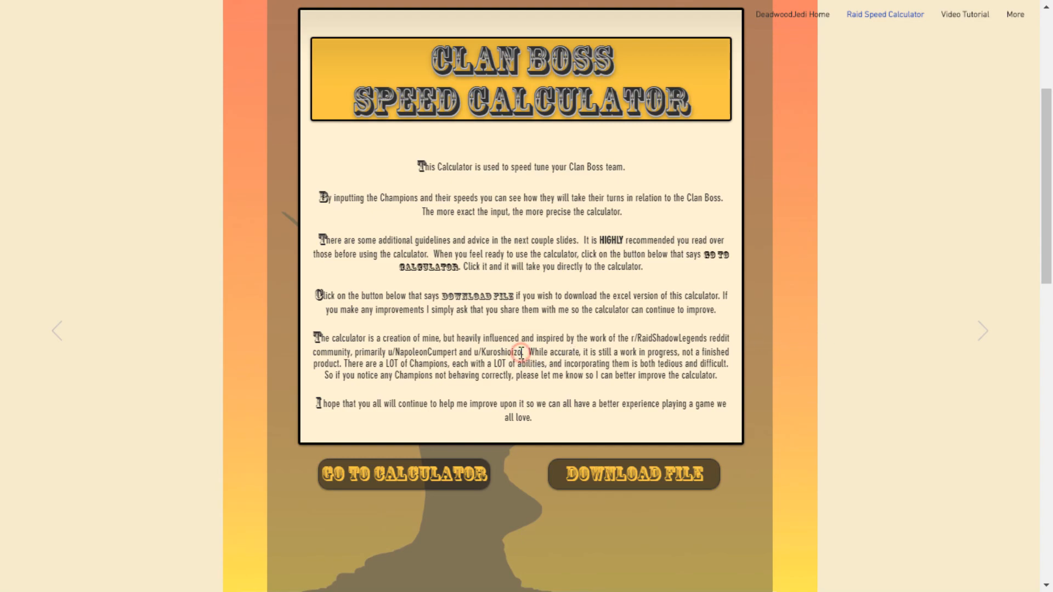
double_click(503, 351)
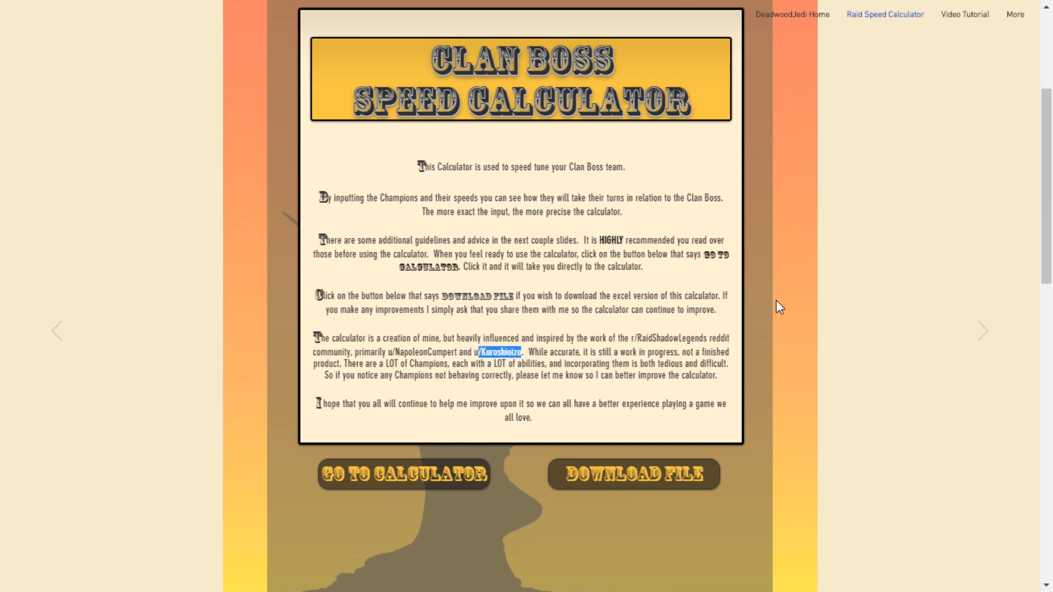
mouse_move(777, 322)
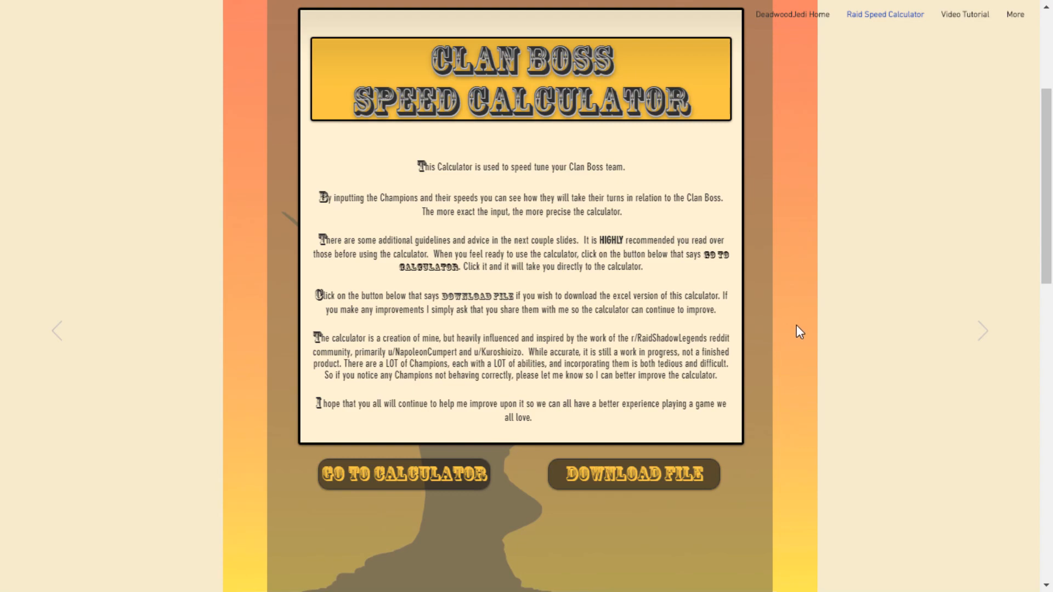
mouse_move(794, 329)
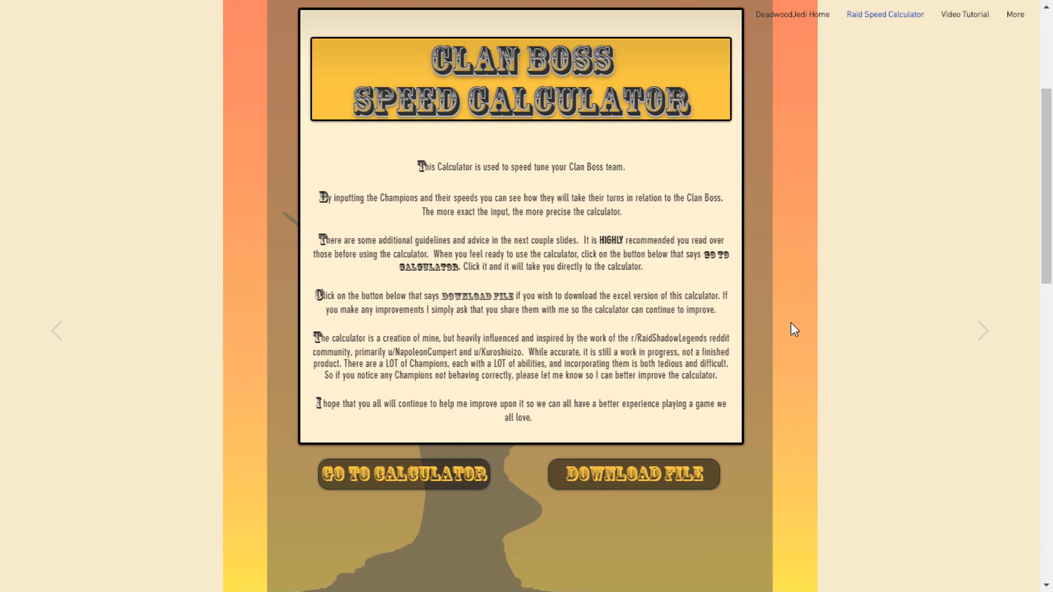
mouse_move(796, 337)
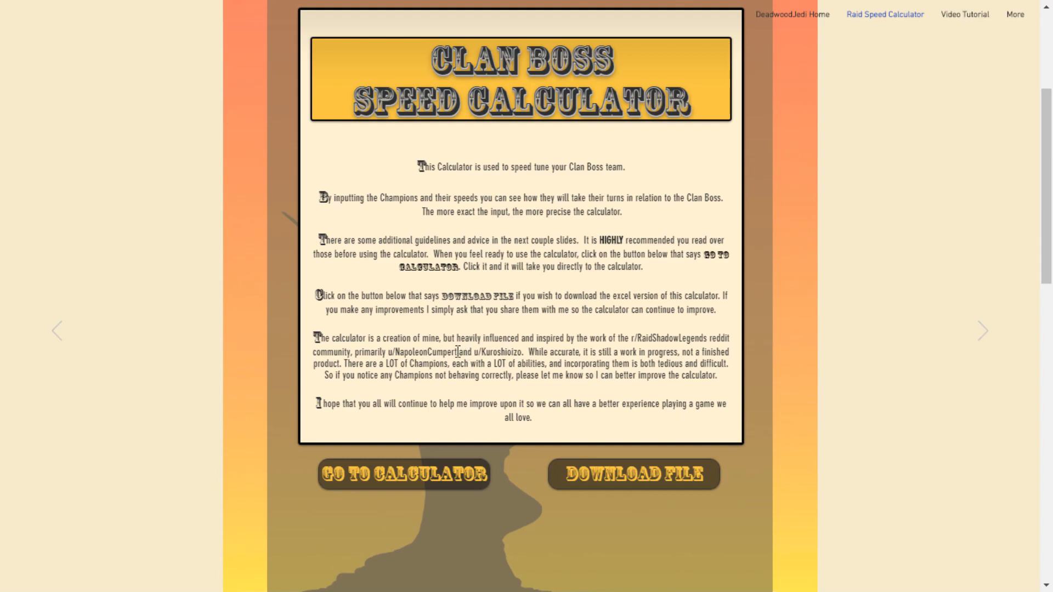
double_click(419, 351)
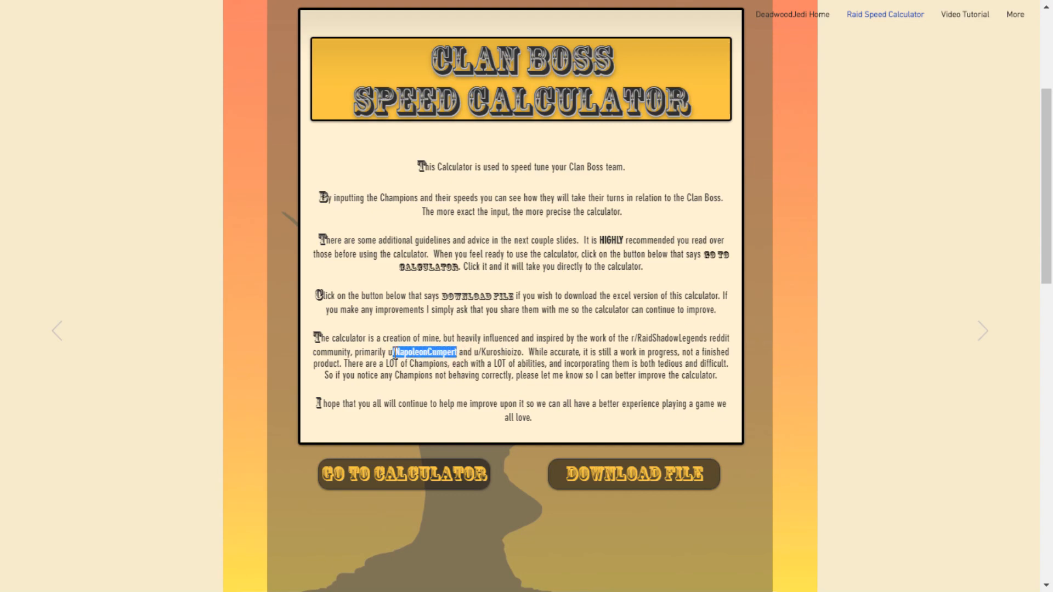
mouse_move(797, 336)
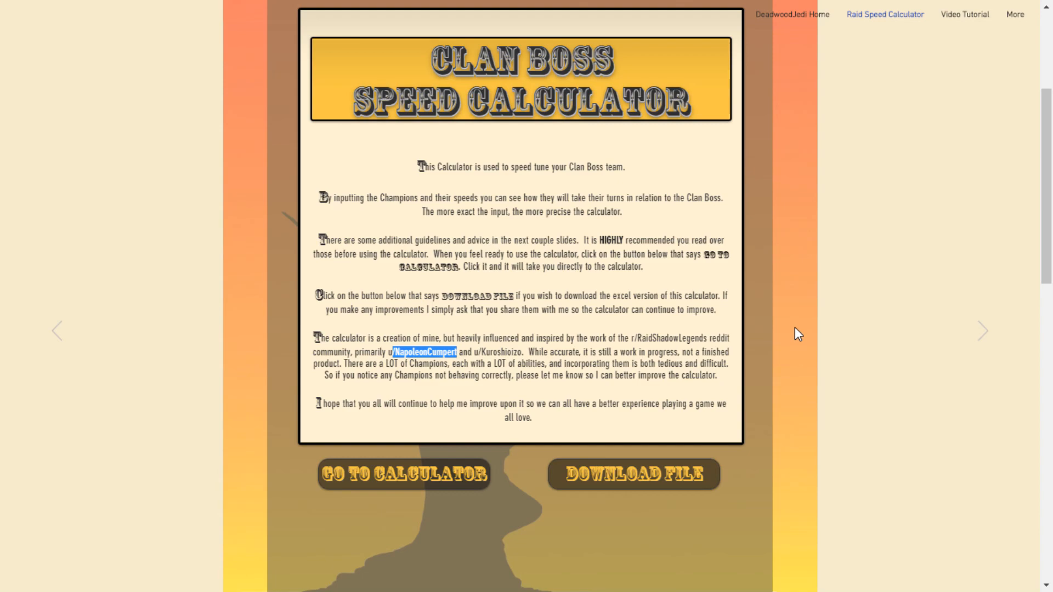
mouse_move(777, 351)
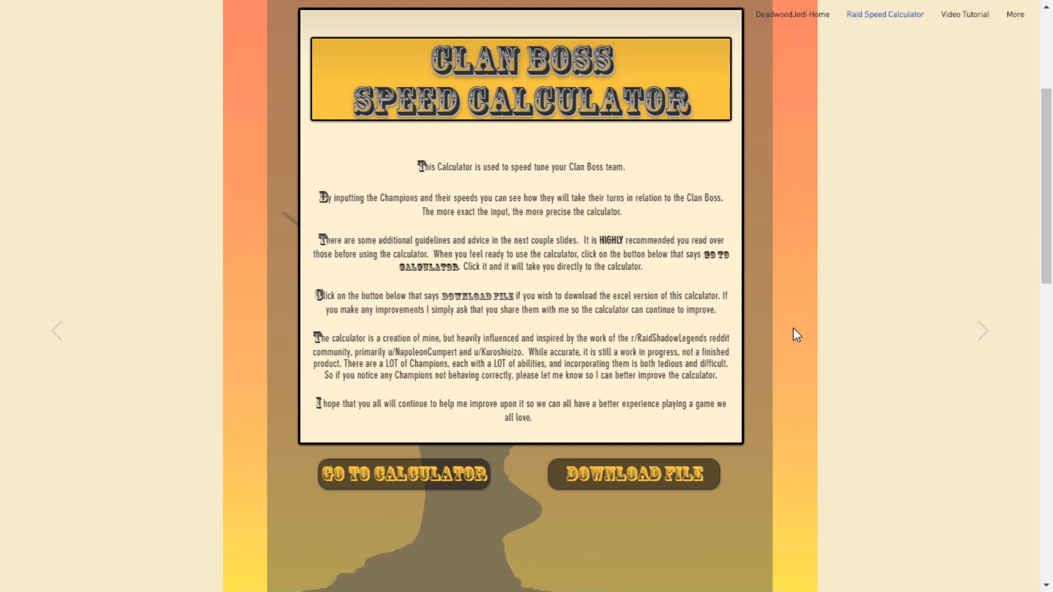
mouse_move(800, 329)
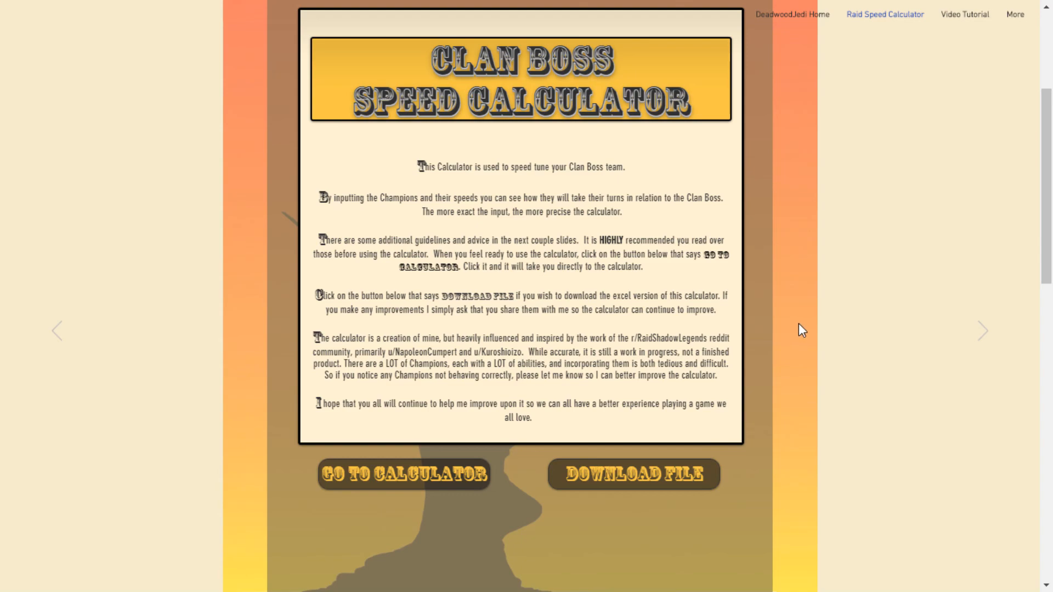
mouse_move(796, 329)
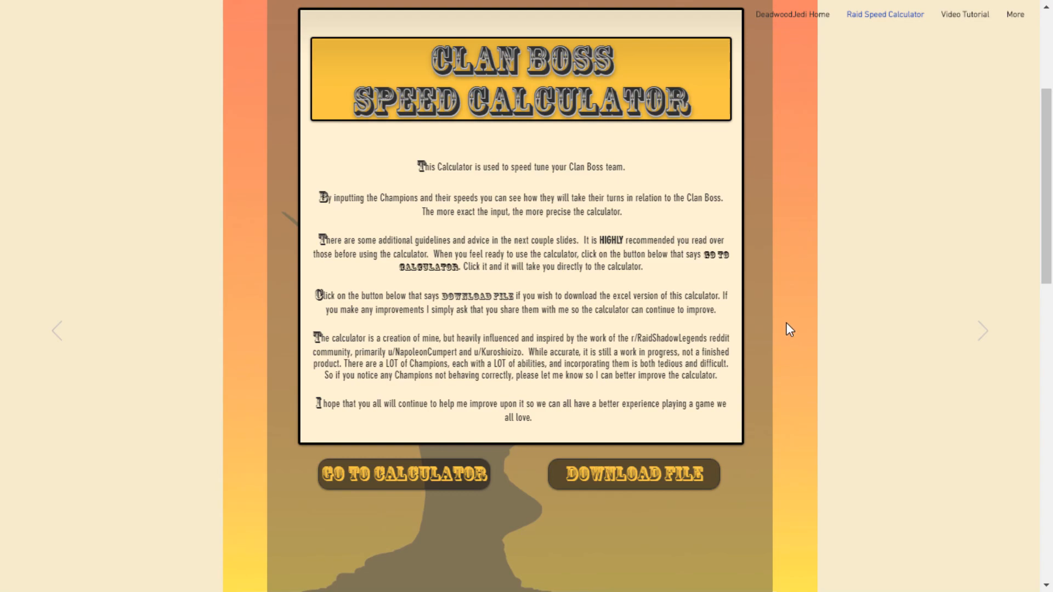
mouse_move(793, 340)
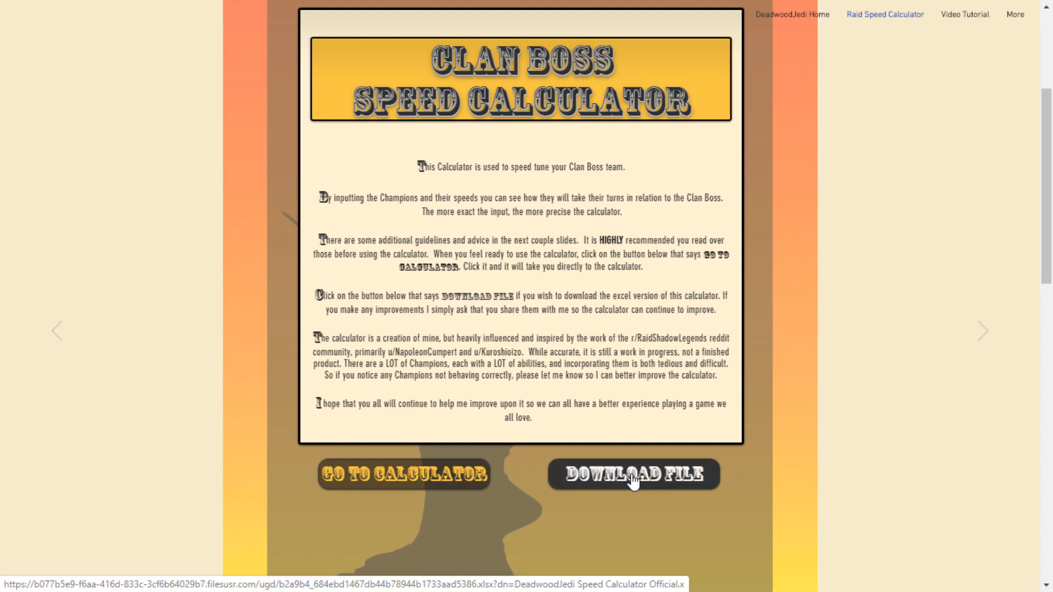
mouse_move(794, 327)
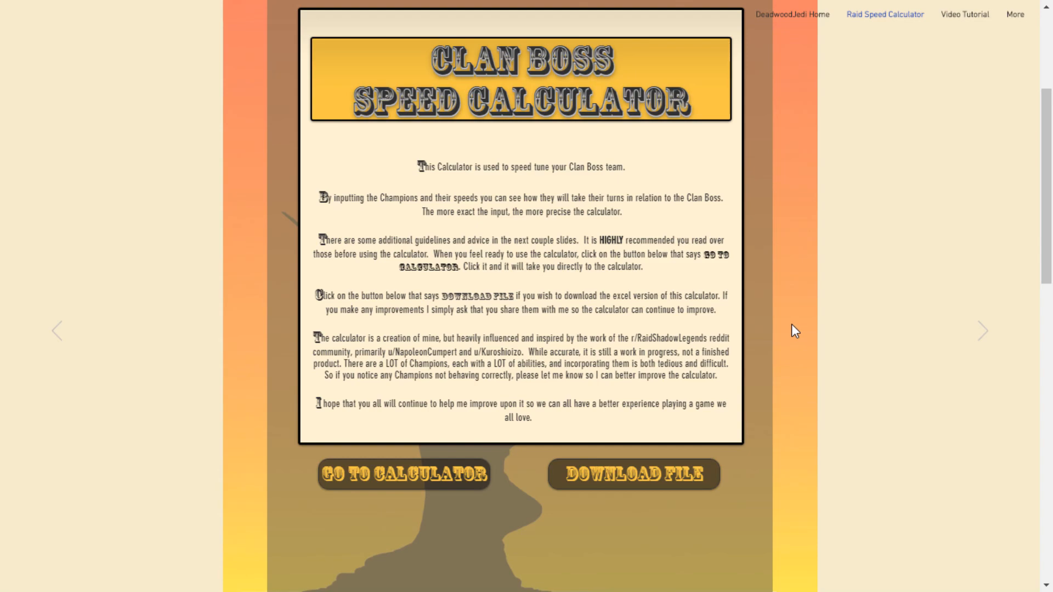
mouse_move(788, 331)
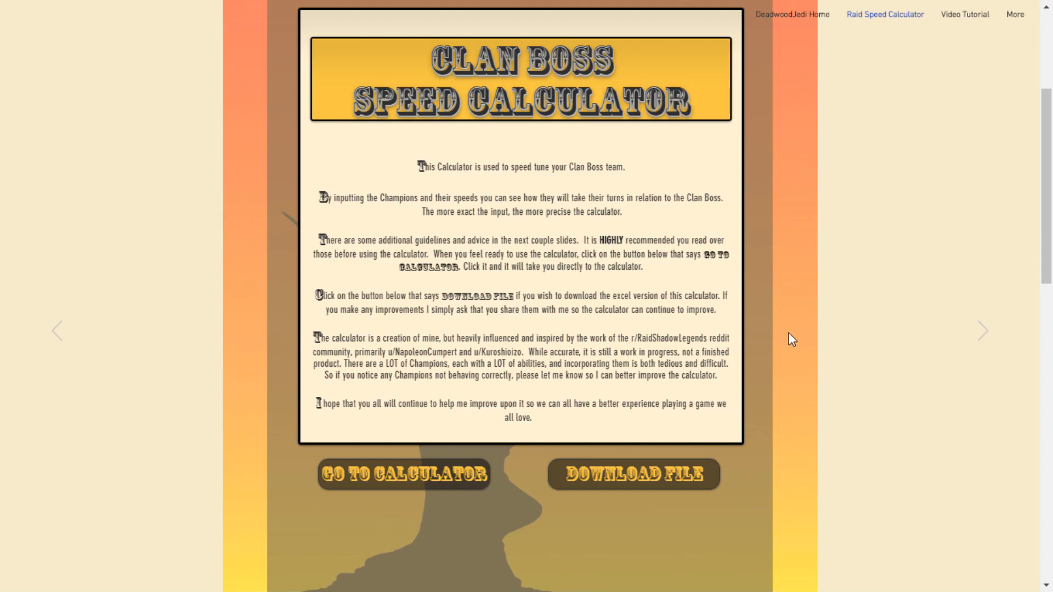
mouse_move(796, 335)
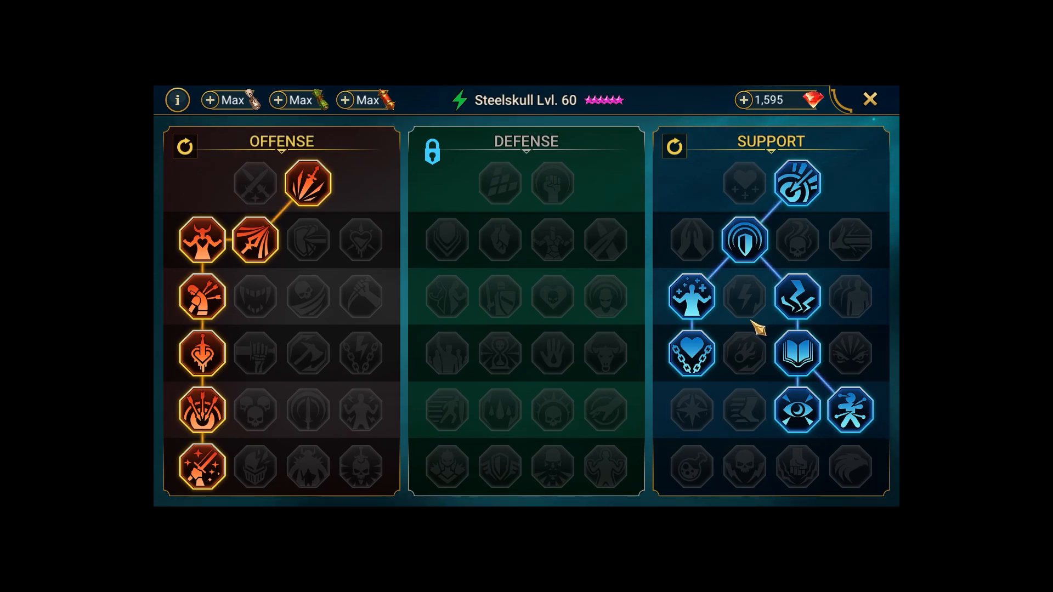
mouse_move(767, 330)
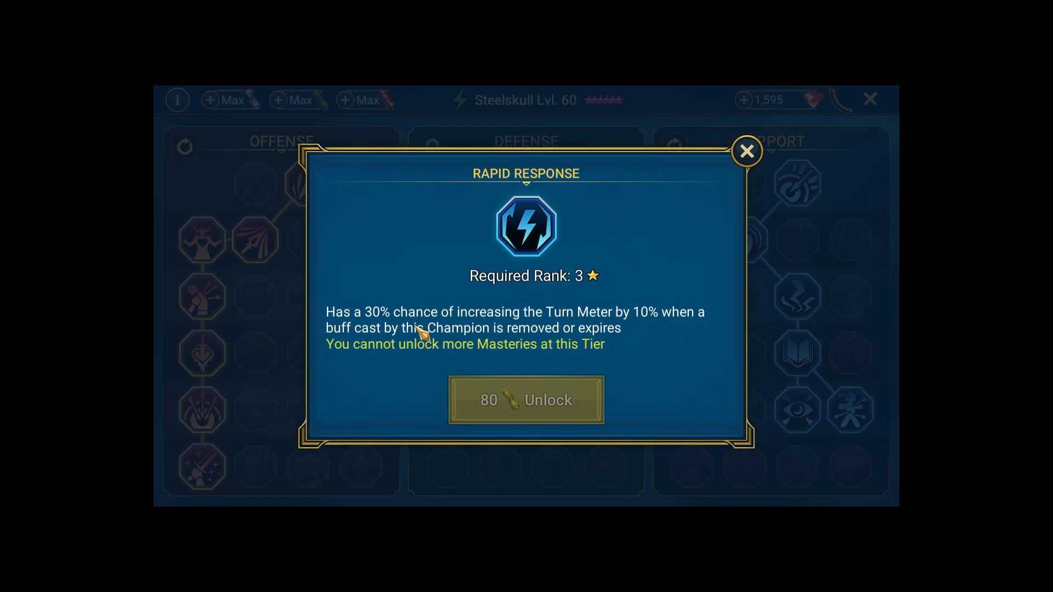
mouse_move(668, 331)
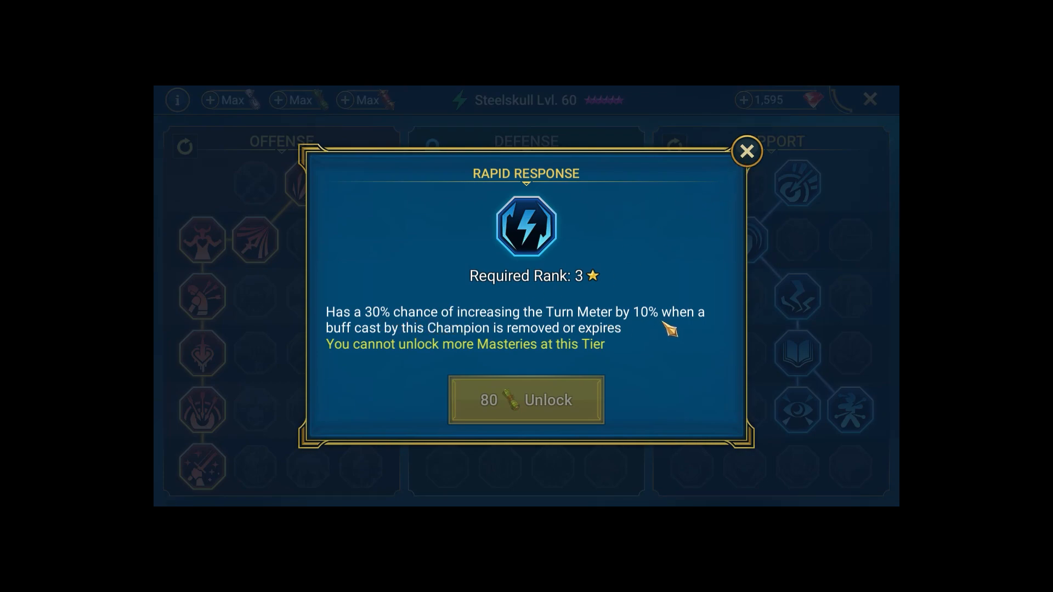
Step: Close the Rapid Response mastery details to return to Steelskull's mastery trees
click(746, 149)
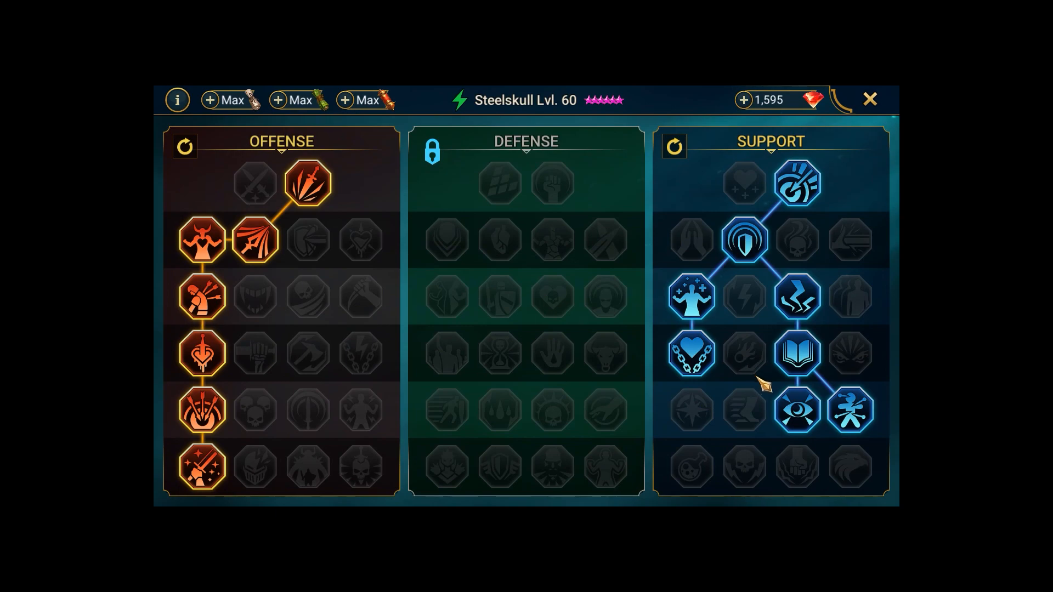
mouse_move(769, 386)
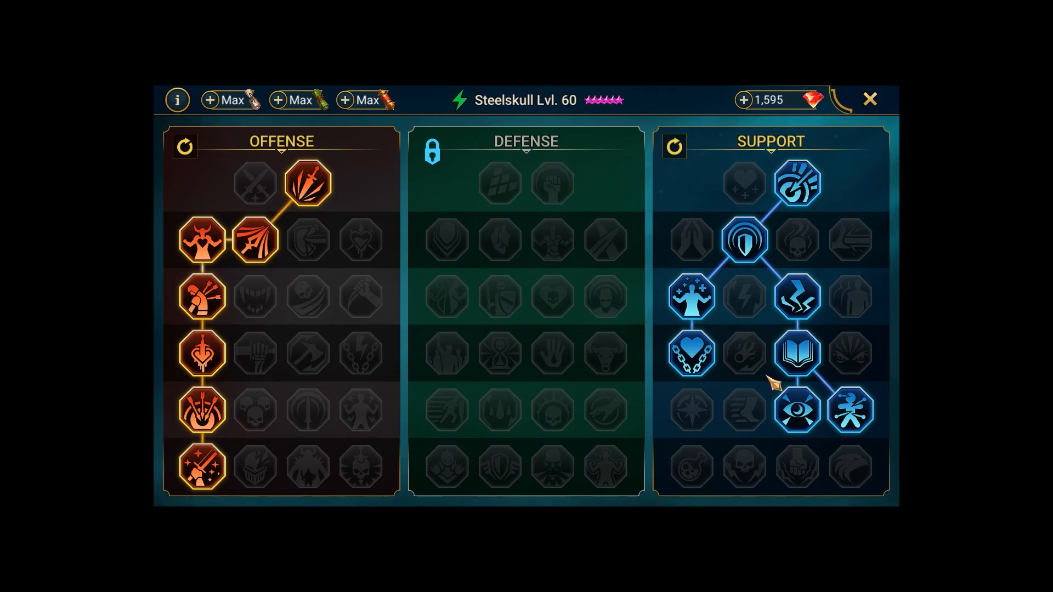
mouse_move(774, 377)
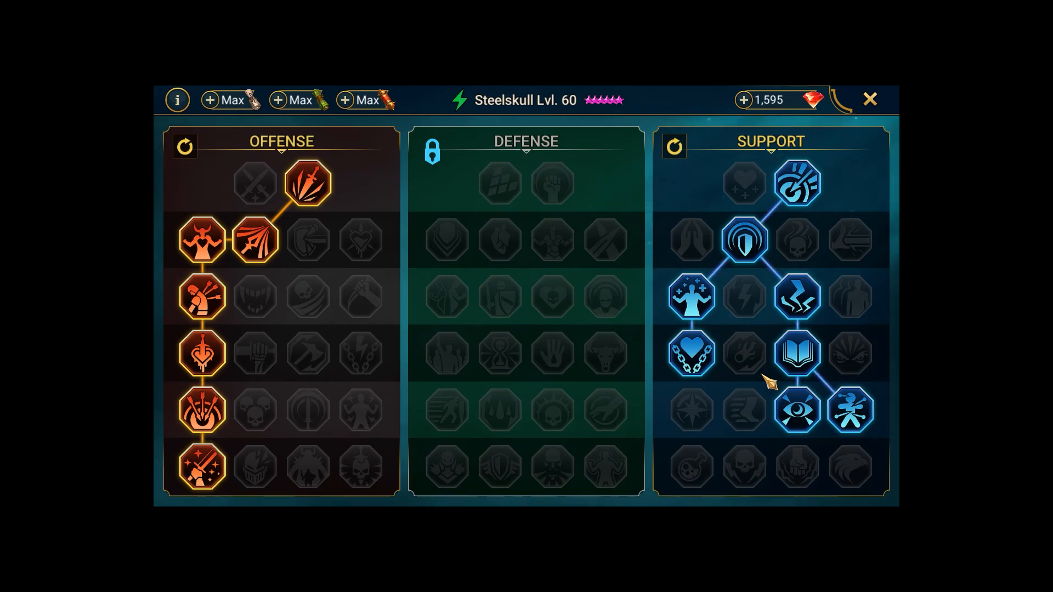
mouse_move(766, 310)
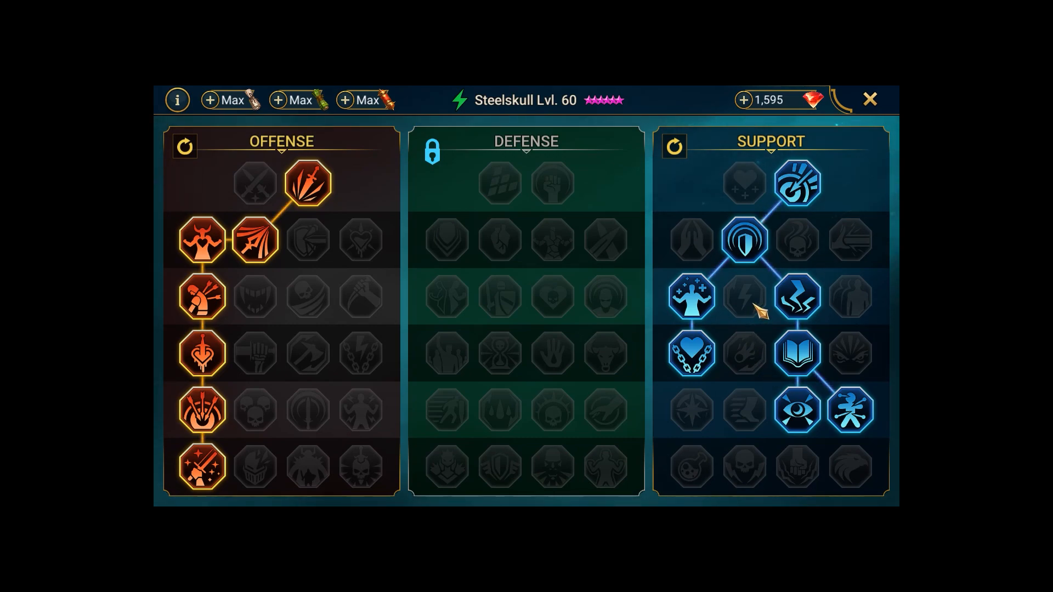
mouse_move(762, 320)
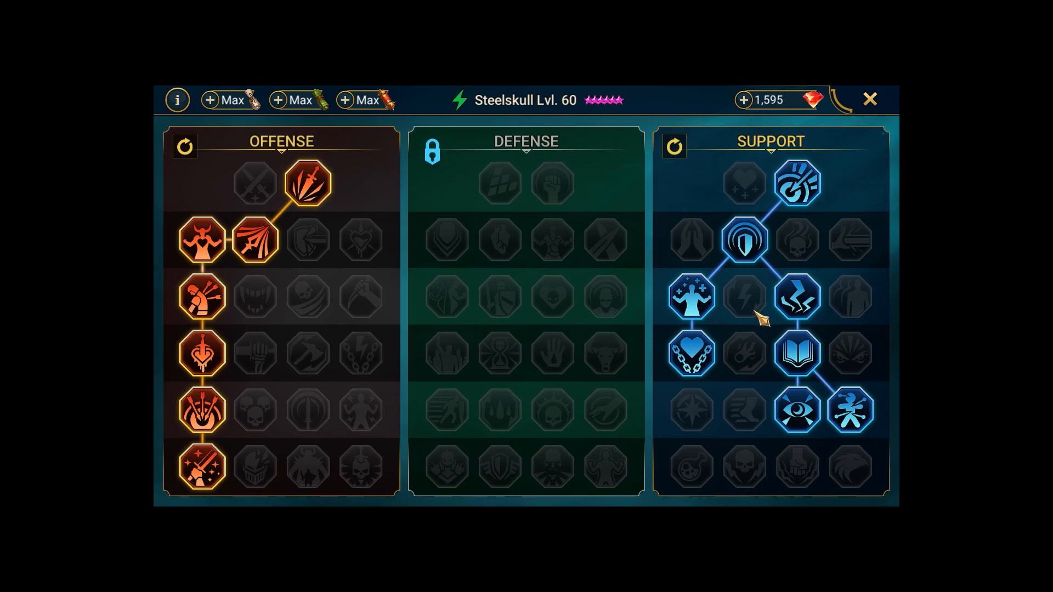
mouse_move(865, 323)
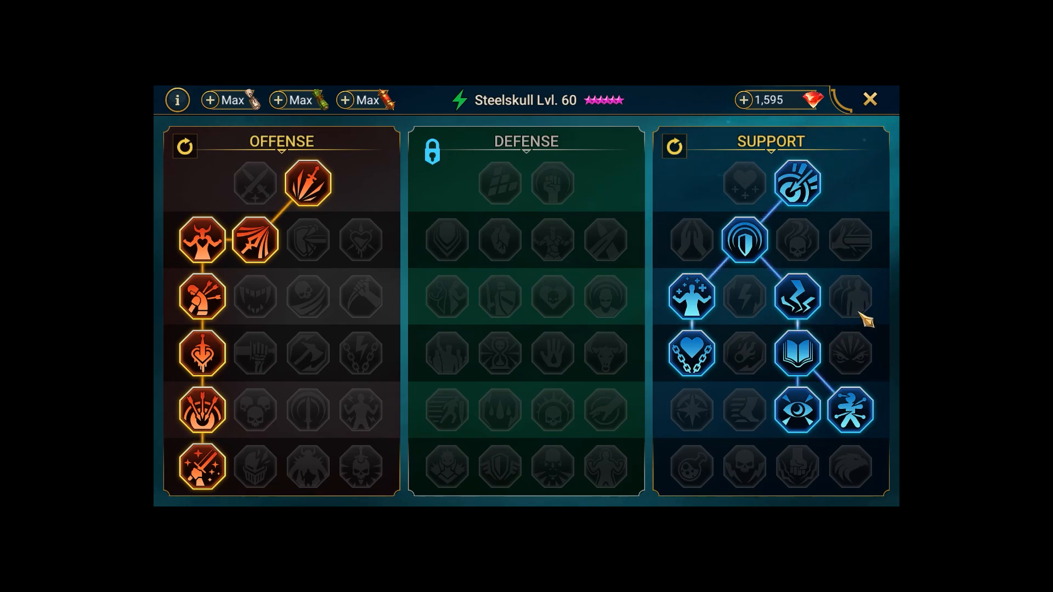
mouse_move(873, 318)
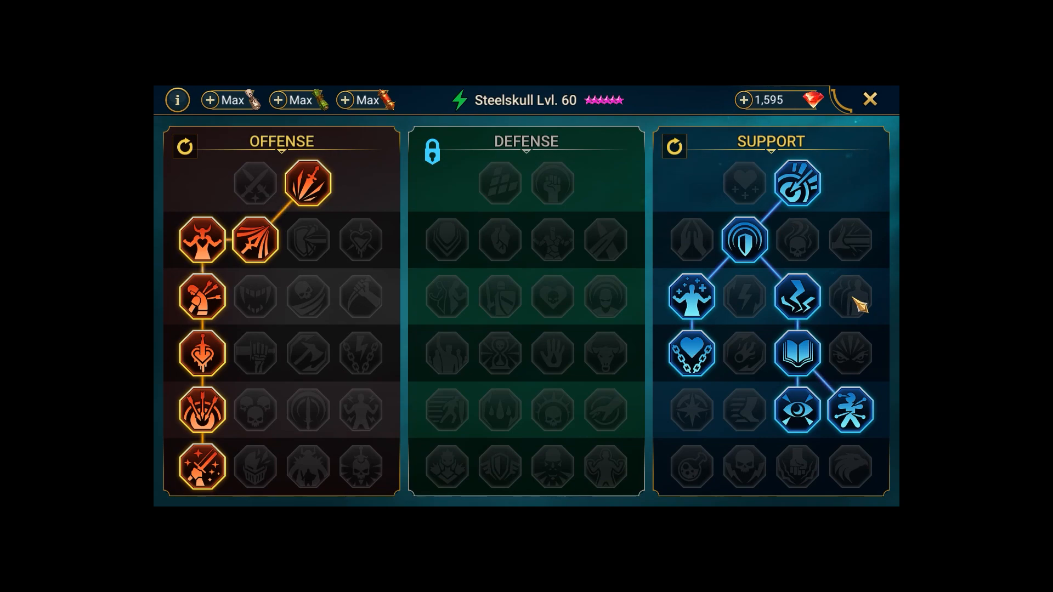
mouse_move(770, 385)
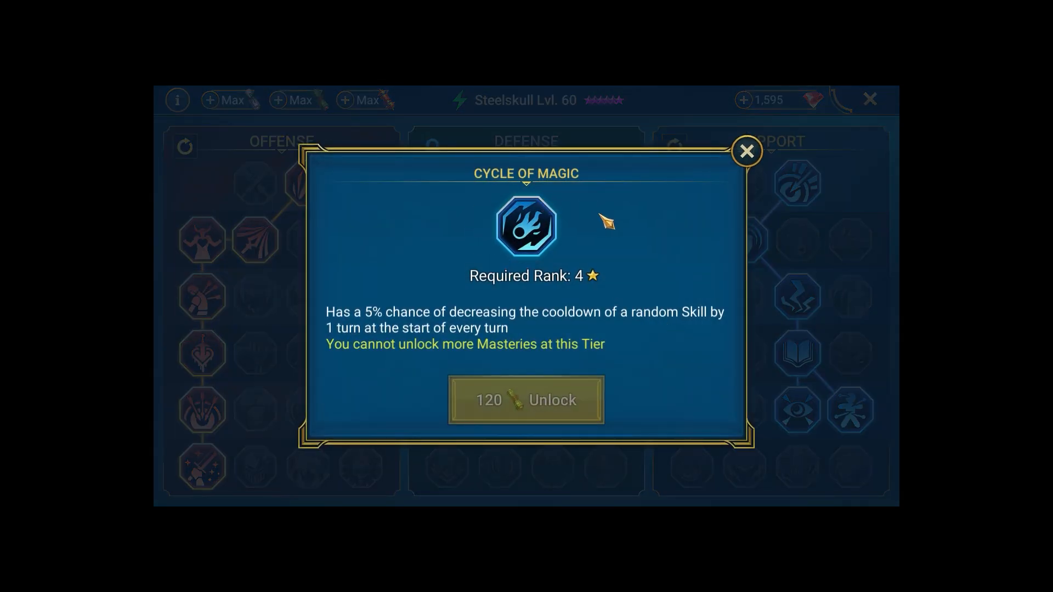
mouse_move(684, 335)
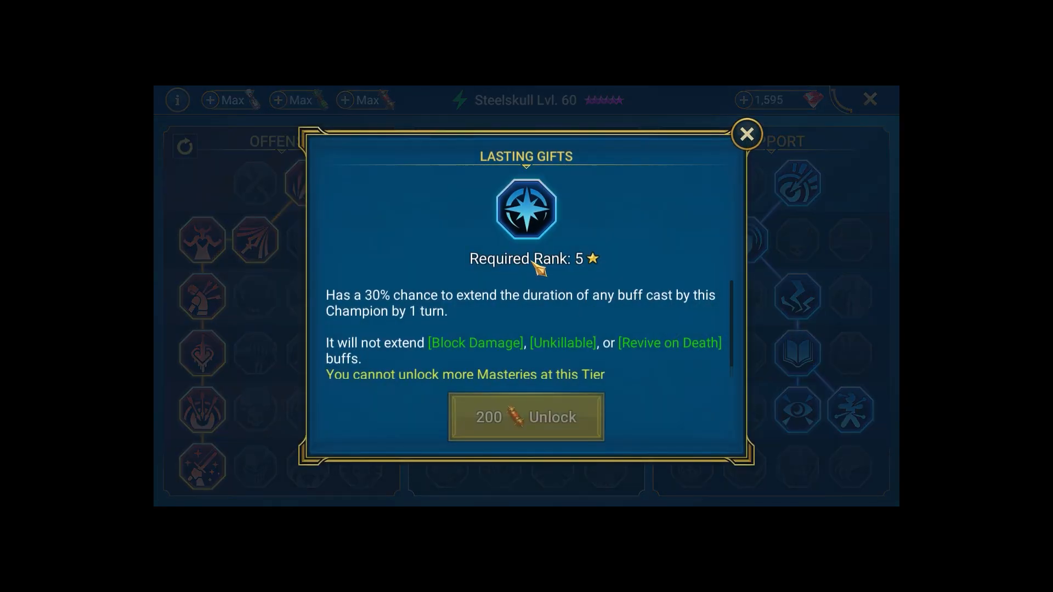
mouse_move(483, 346)
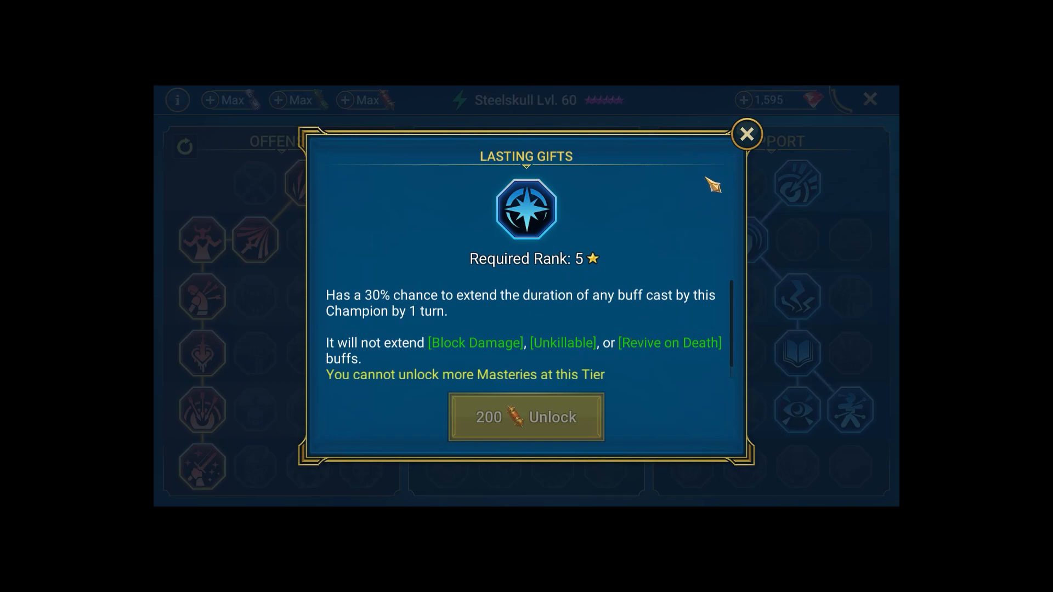
click(746, 132)
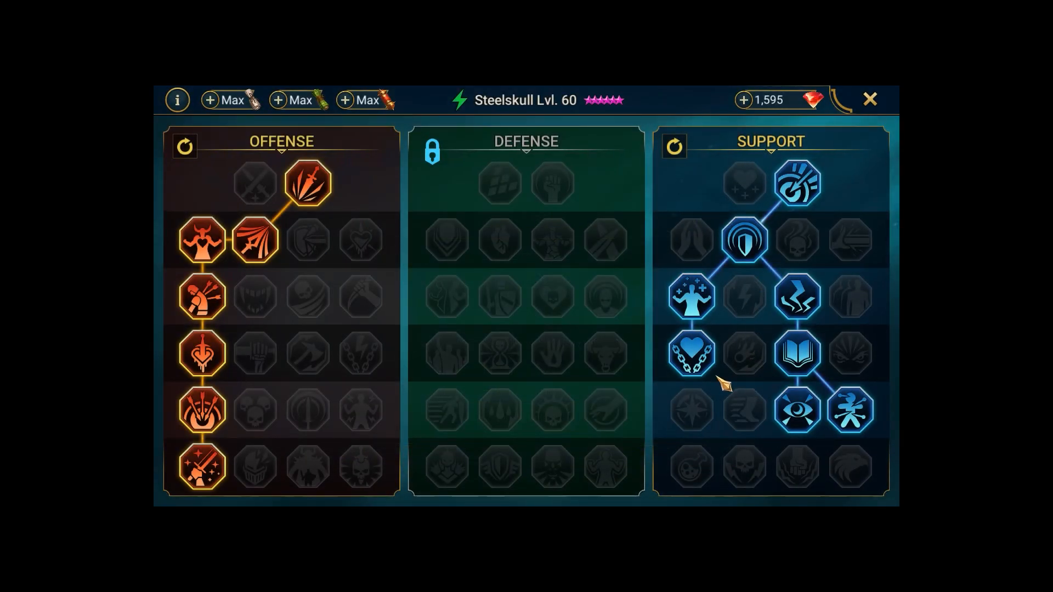
mouse_move(723, 382)
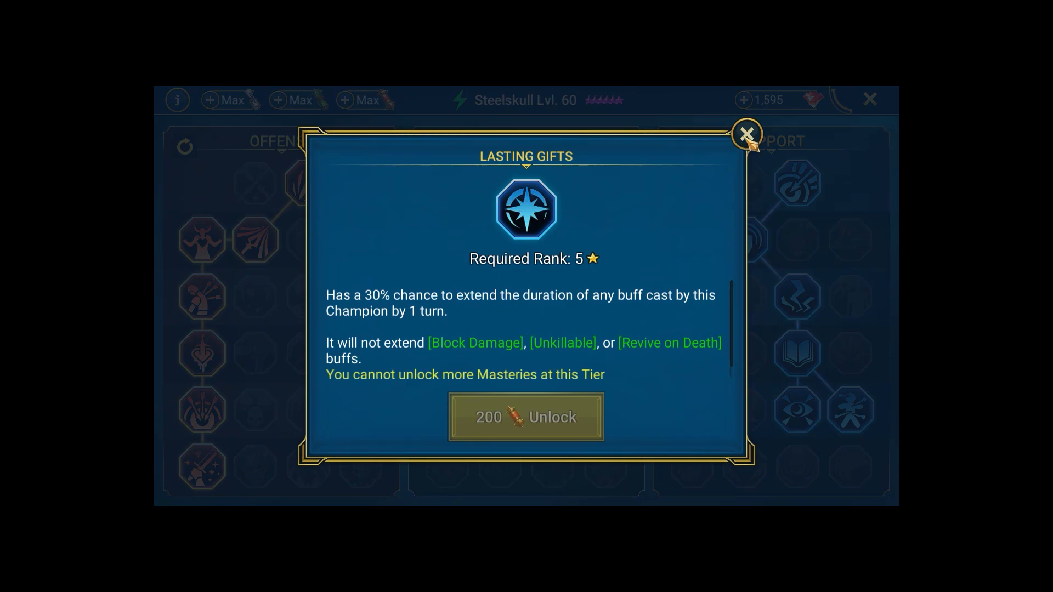
Step: Close the Lasting Gifts and Cycle of Magic mastery details
click(748, 134)
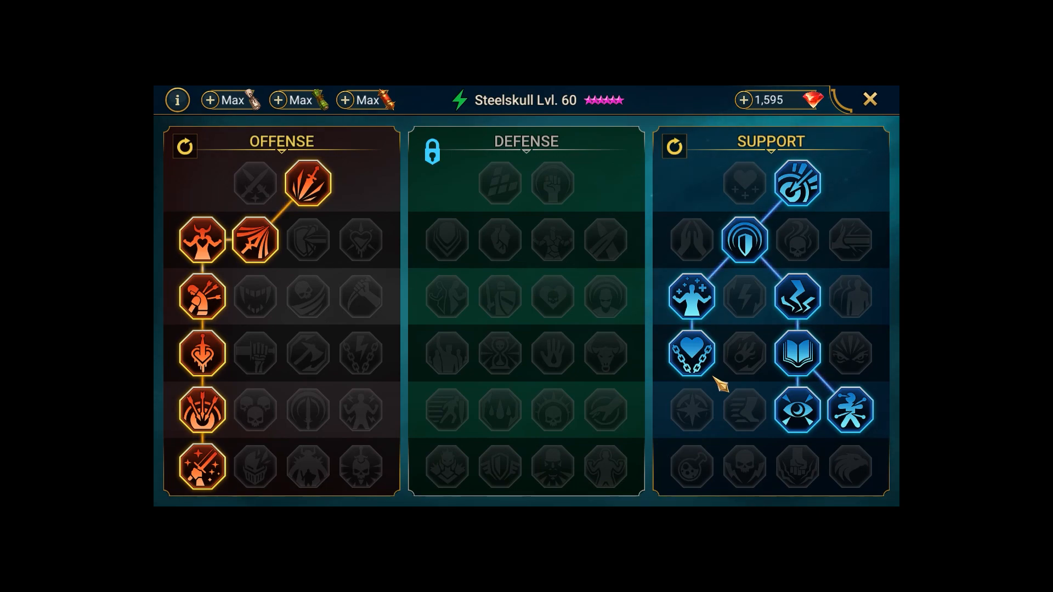
mouse_move(700, 406)
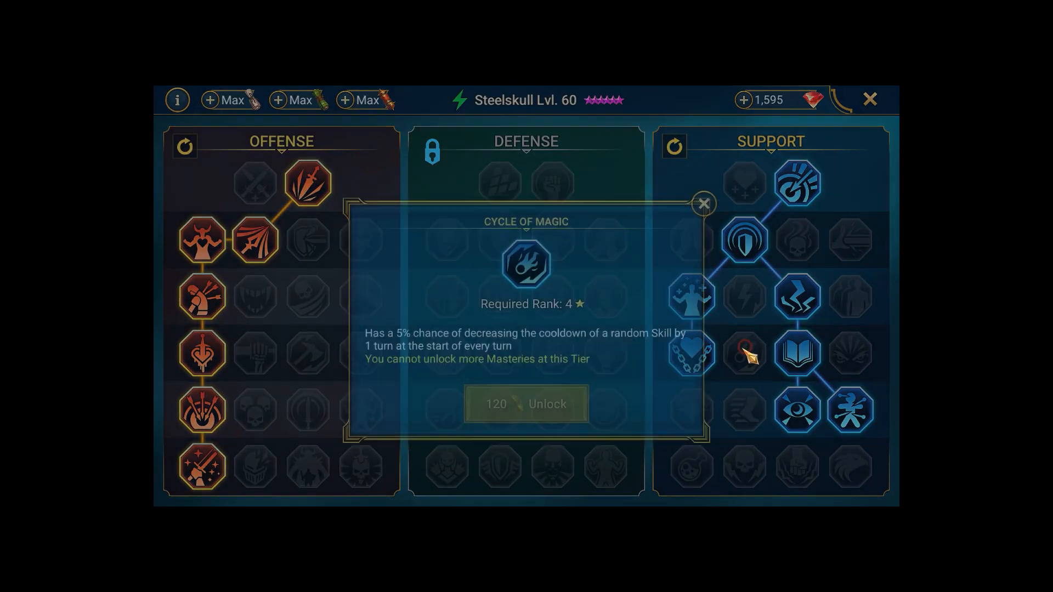
click(704, 202)
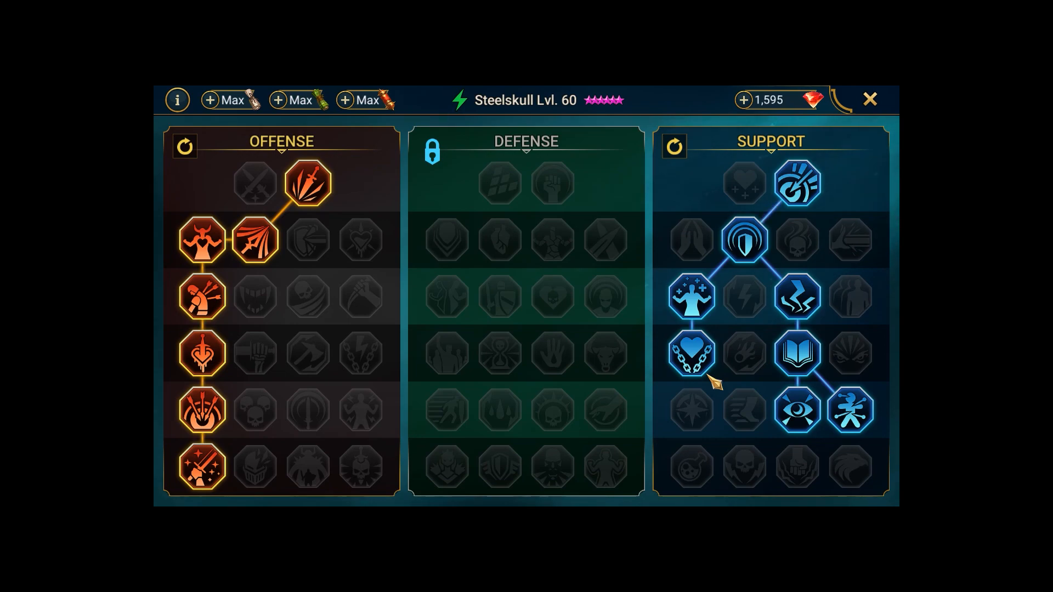
mouse_move(717, 384)
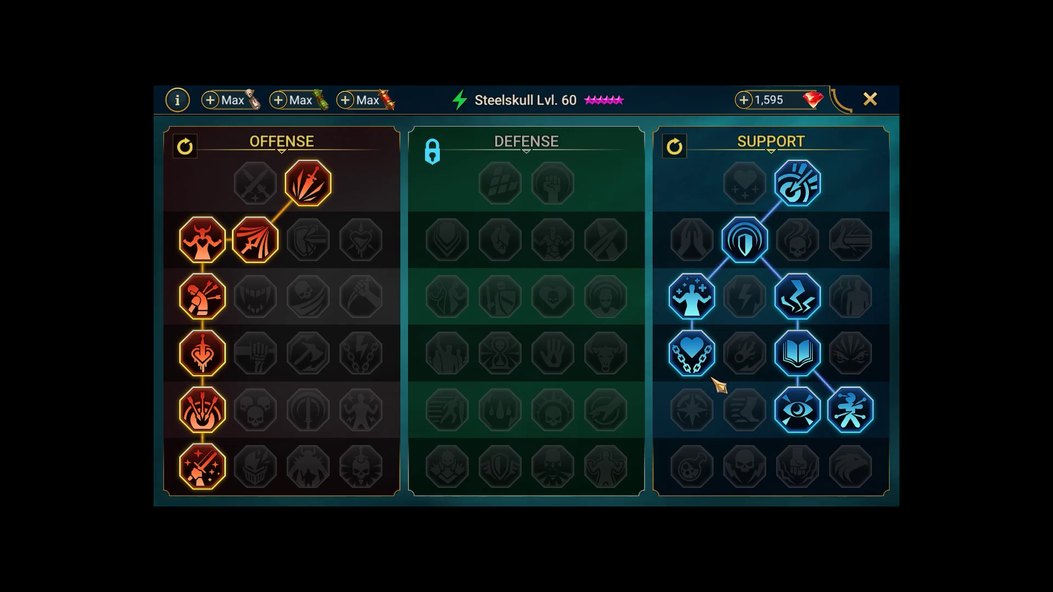
mouse_move(739, 365)
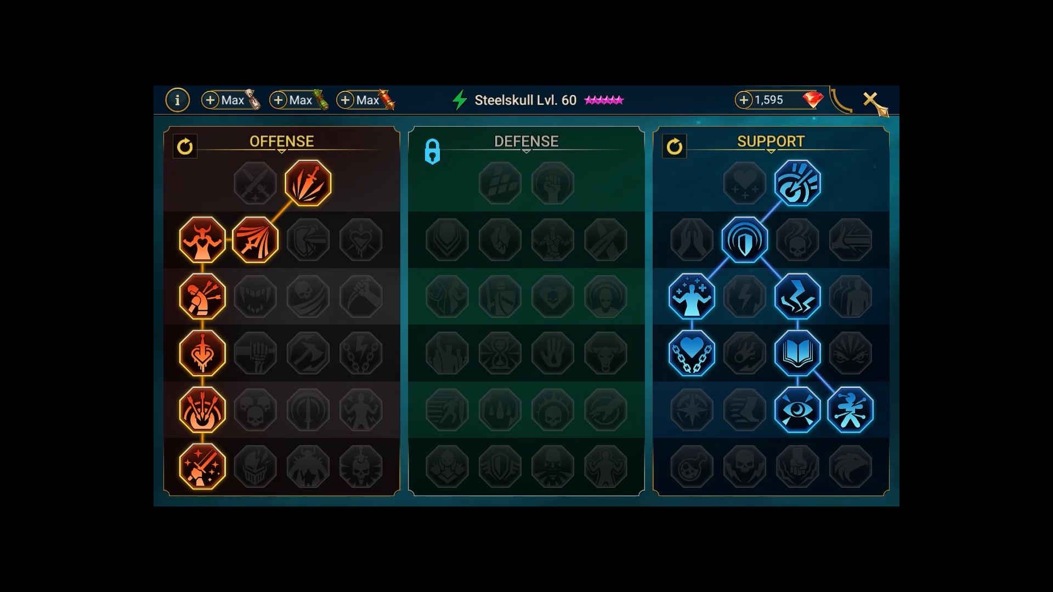
Step: Close Steelskull's mastery screen to return to the speed calculator
click(870, 99)
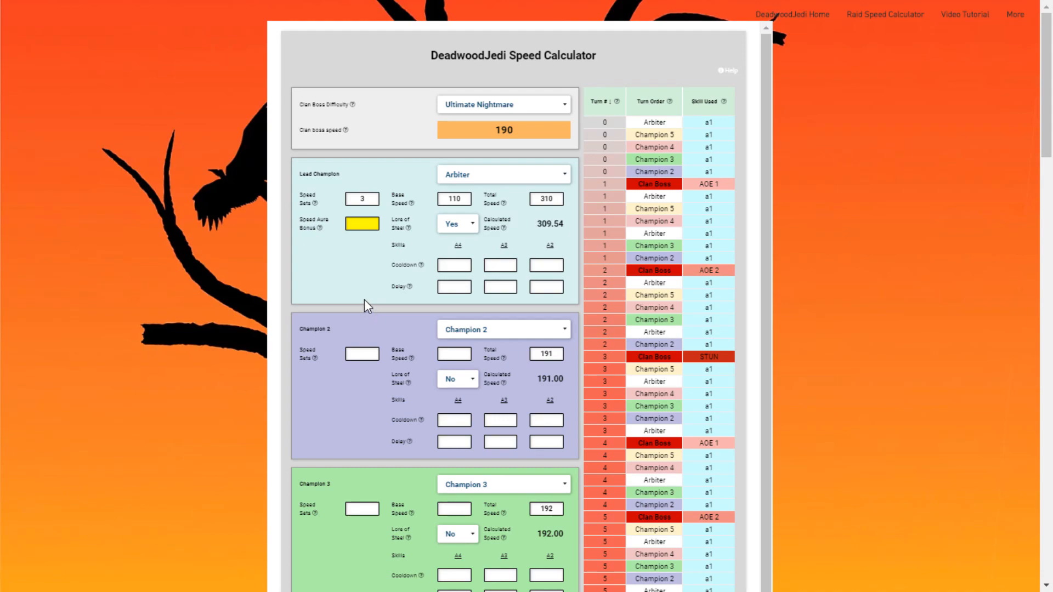
mouse_move(364, 313)
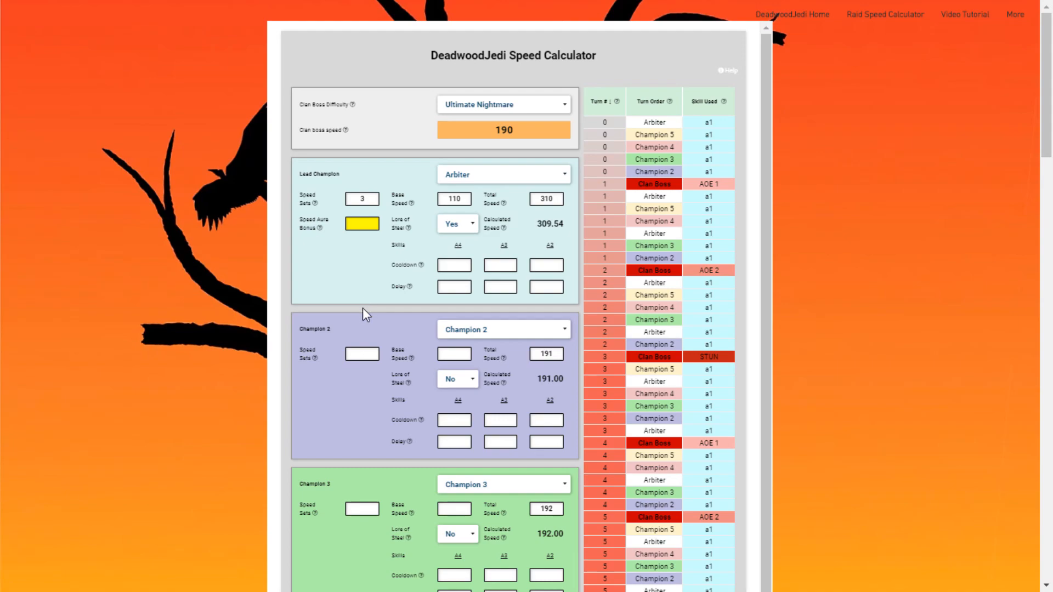
mouse_move(379, 318)
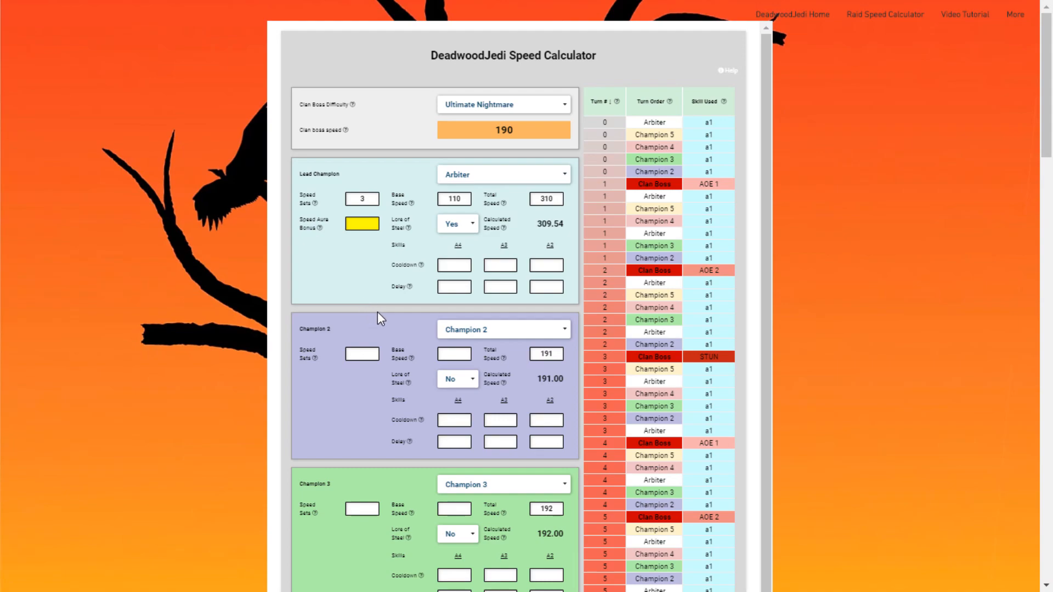
mouse_move(386, 320)
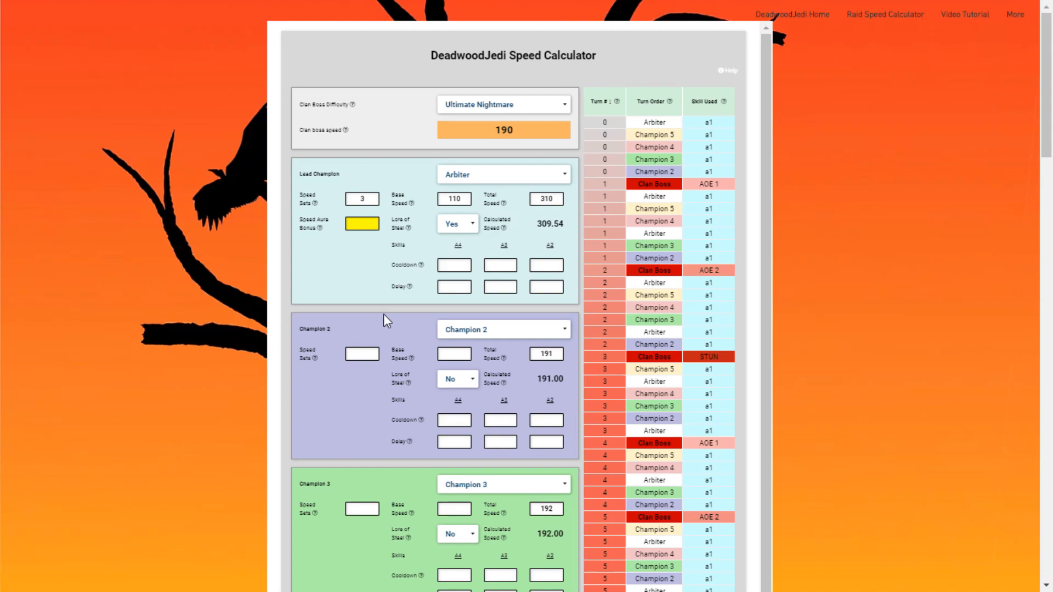
mouse_move(451, 318)
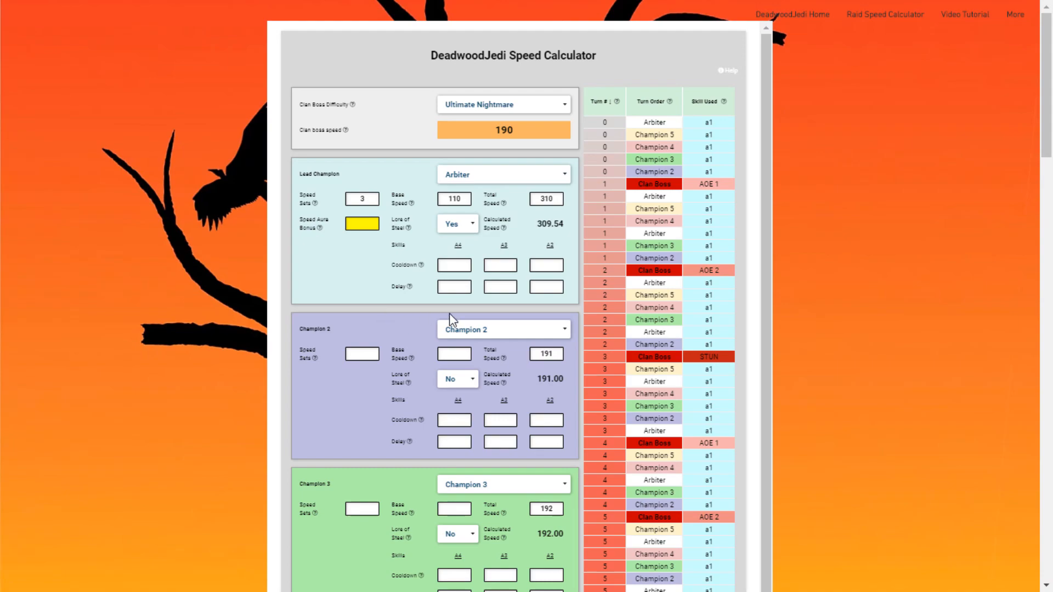
mouse_move(516, 253)
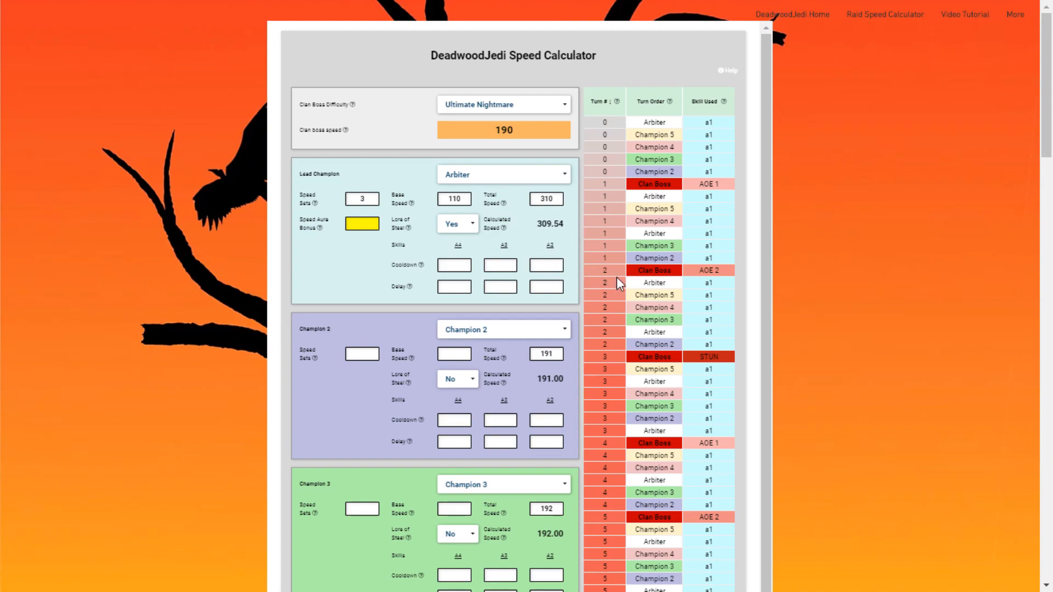
mouse_move(563, 277)
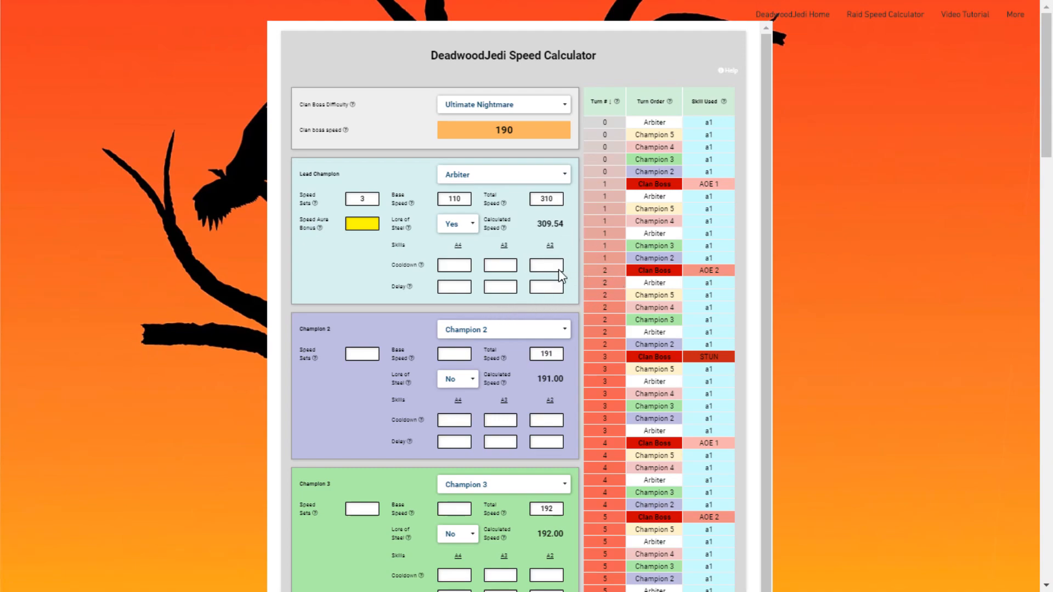
mouse_move(478, 254)
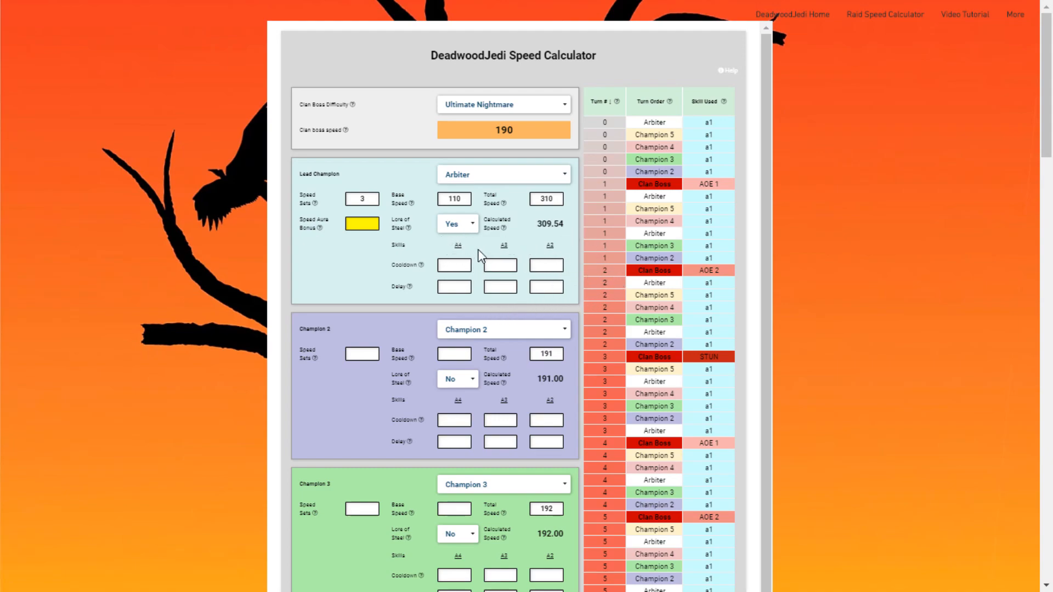
mouse_move(573, 239)
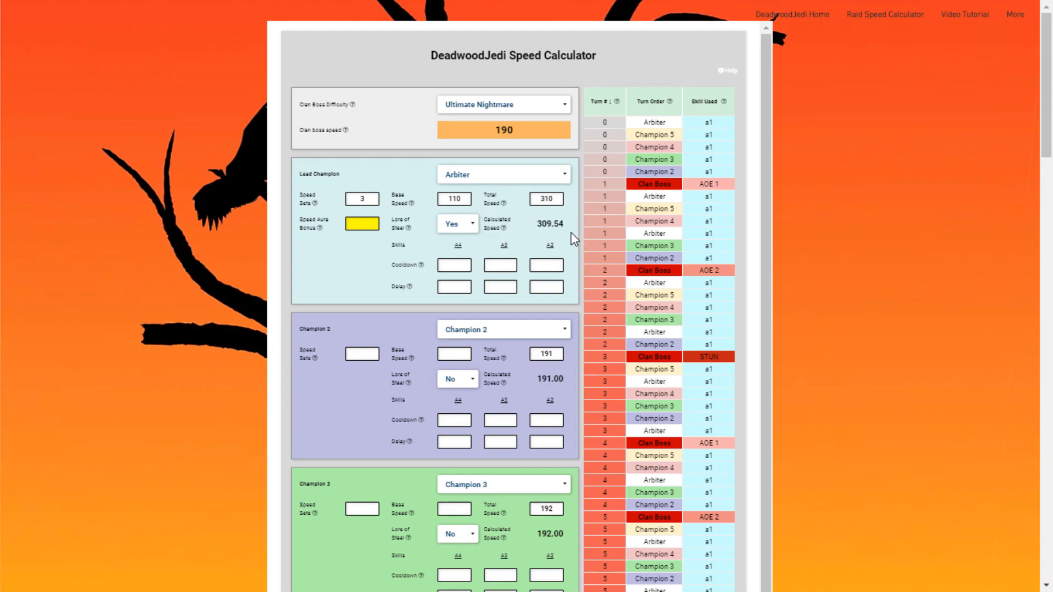
mouse_move(401, 326)
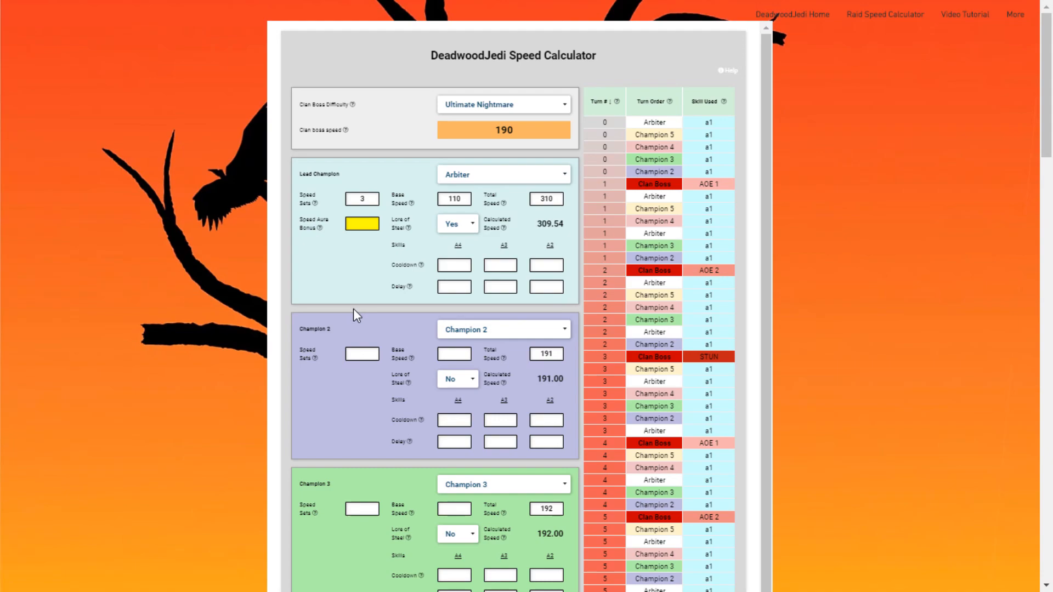
mouse_move(401, 310)
text(6)
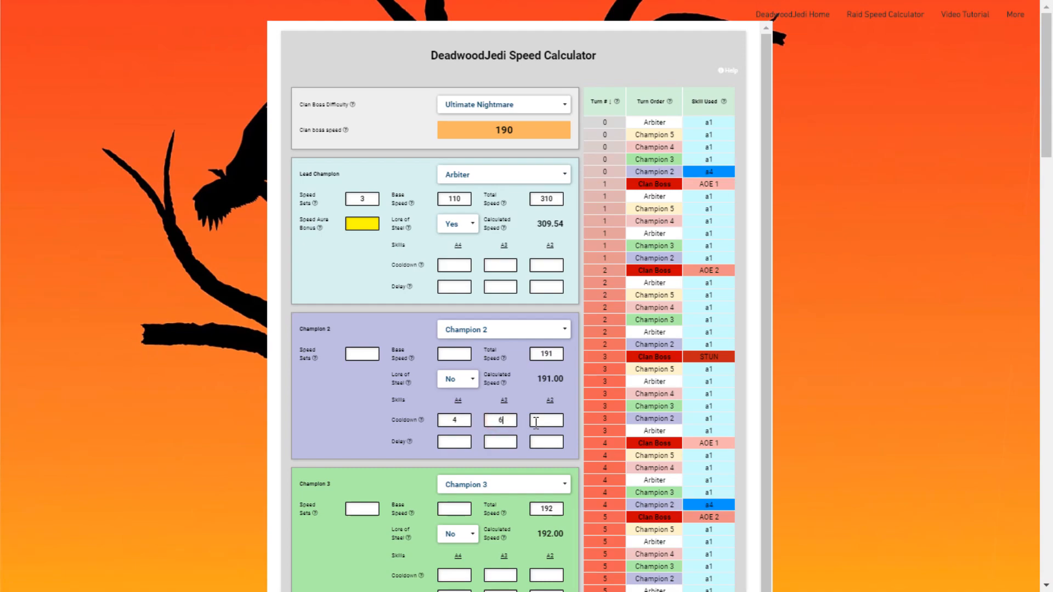
Step: Enter 2 as Champion 2's third cooldown, then clear its cooldowns back to basic attacks
text(2)
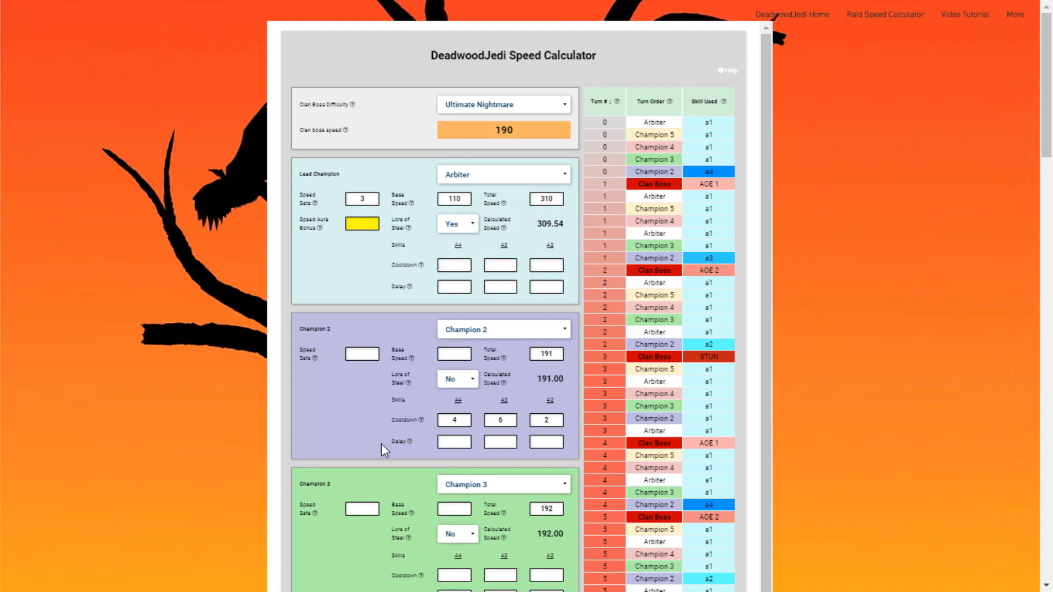
click(454, 420)
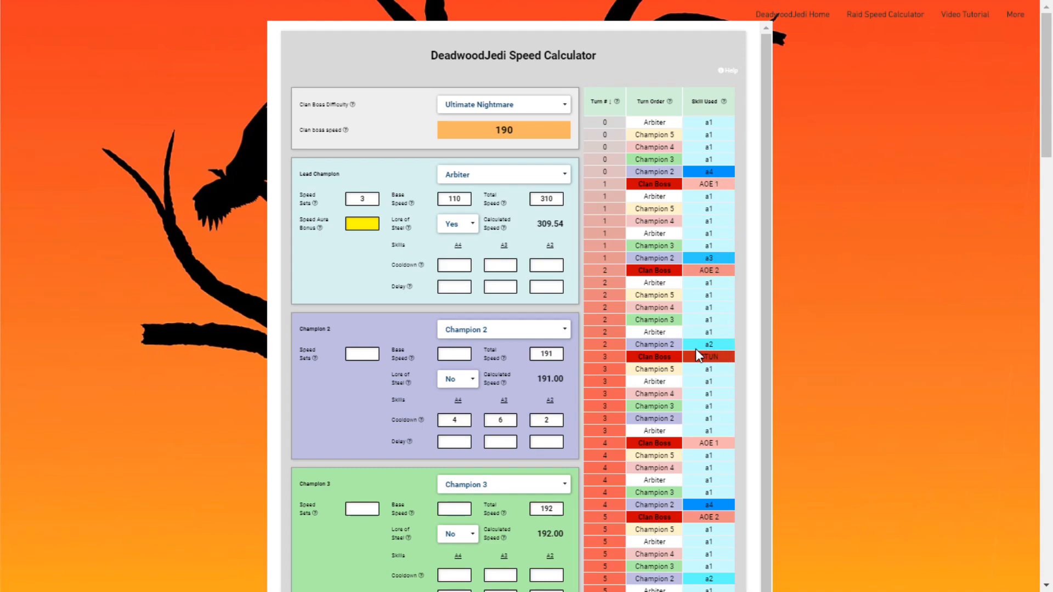
click(547, 420)
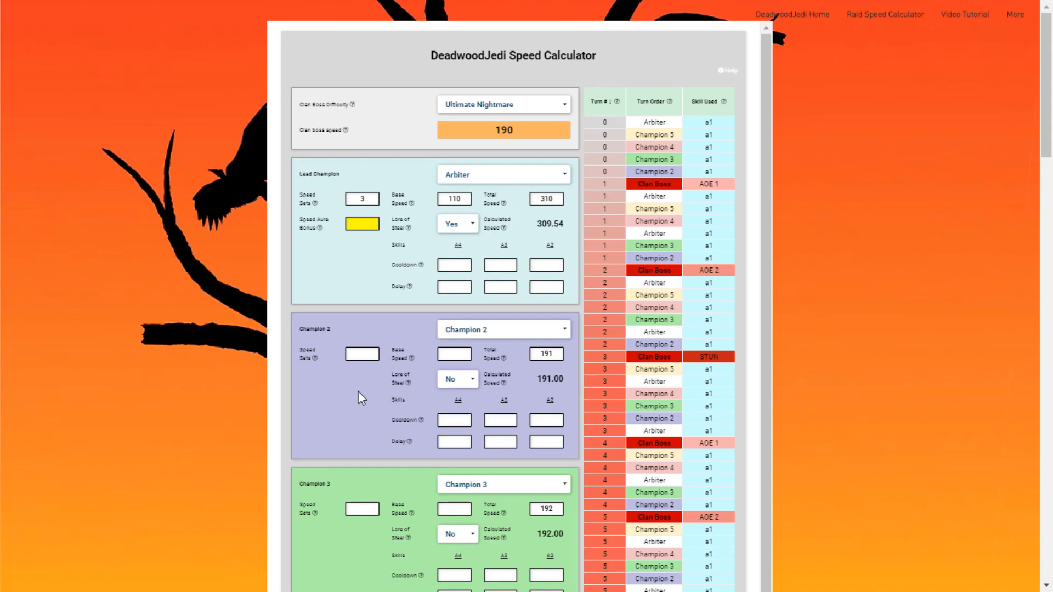
mouse_move(357, 390)
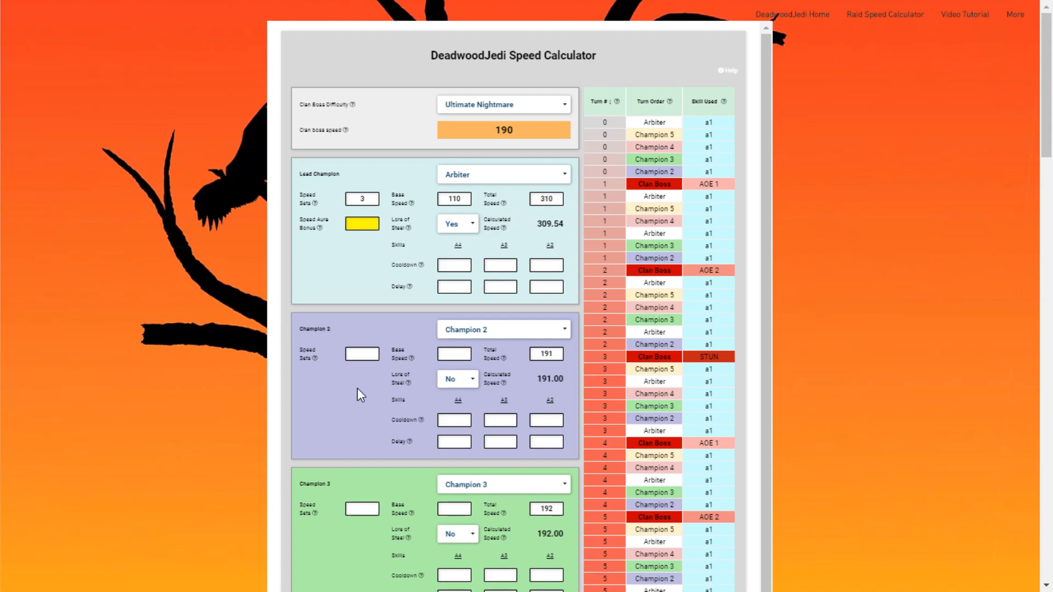
mouse_move(426, 323)
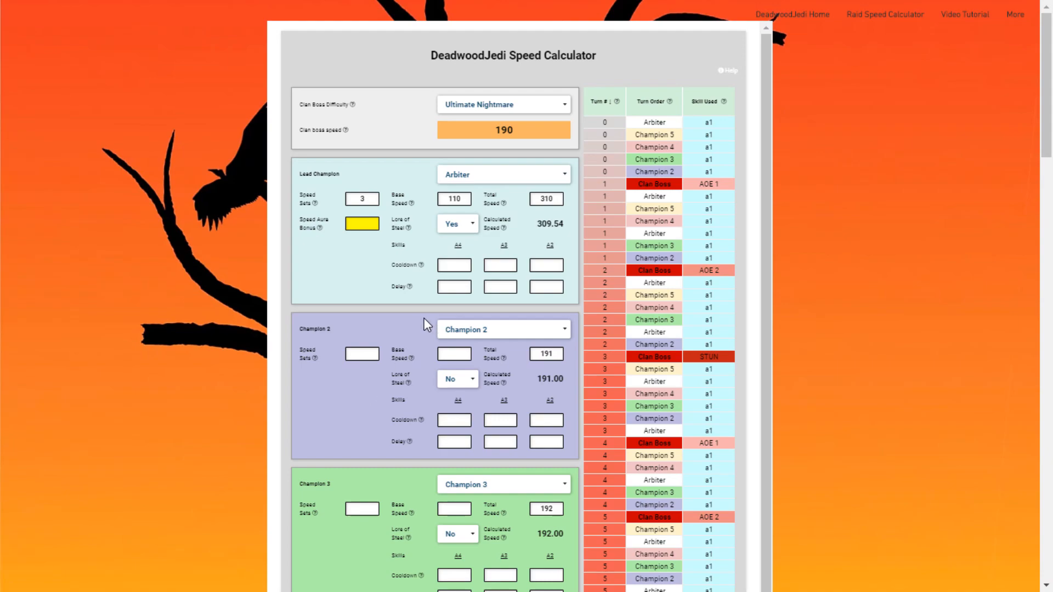
mouse_move(398, 375)
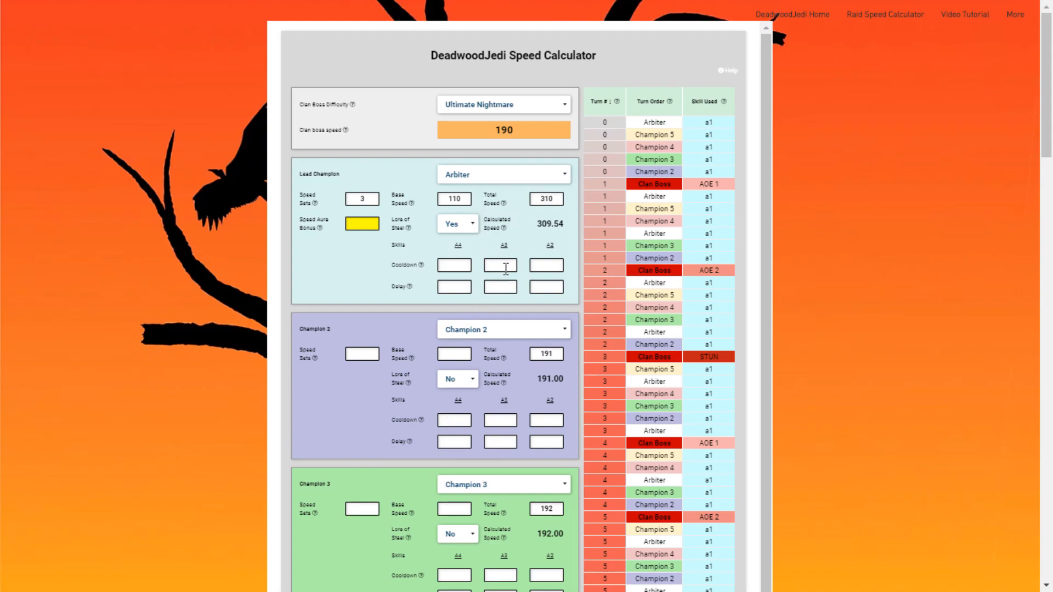
text(3)
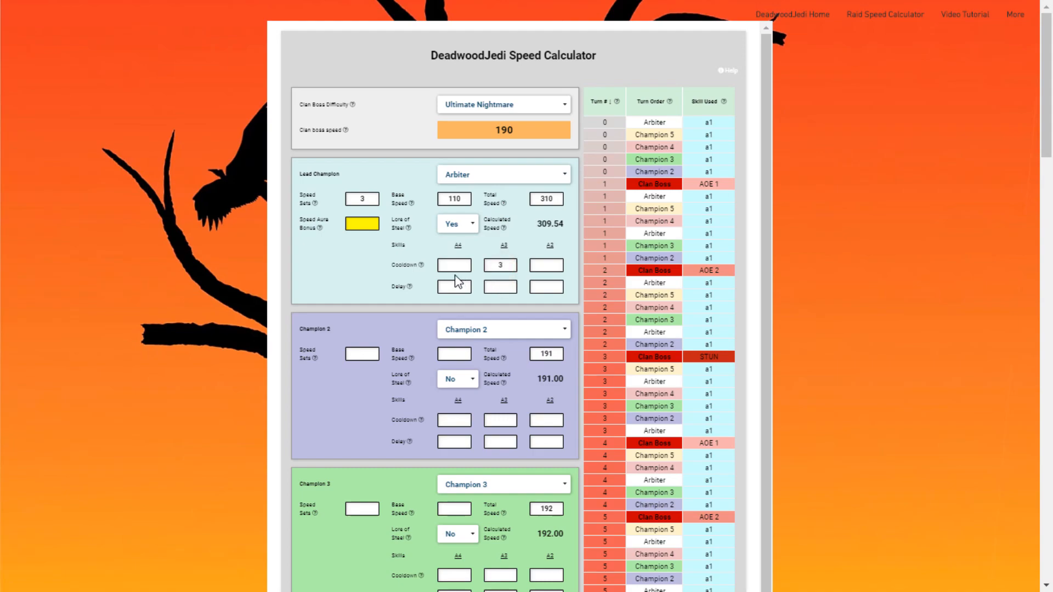
text(5)
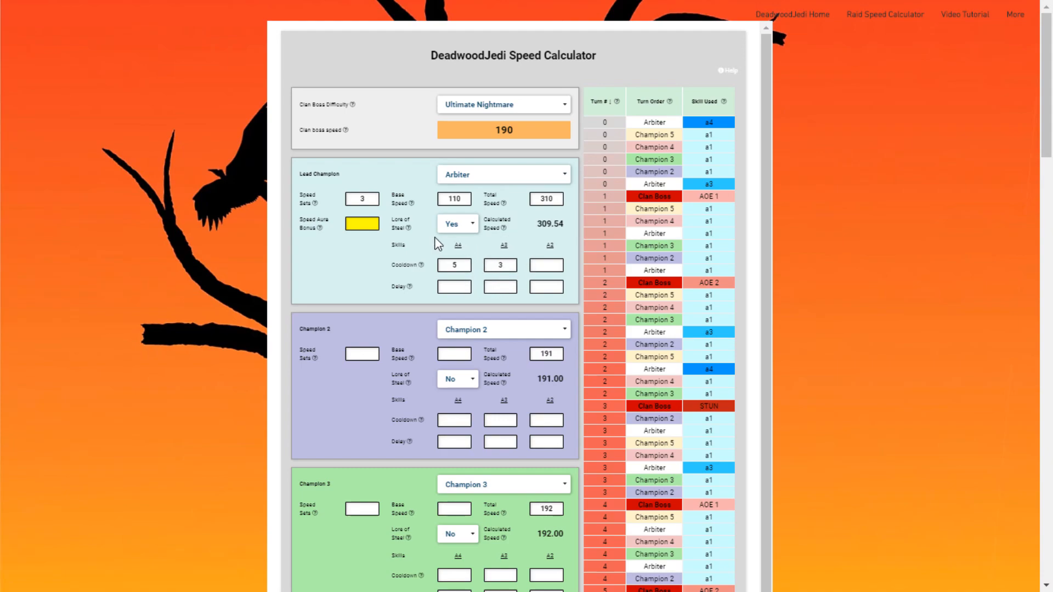
mouse_move(424, 320)
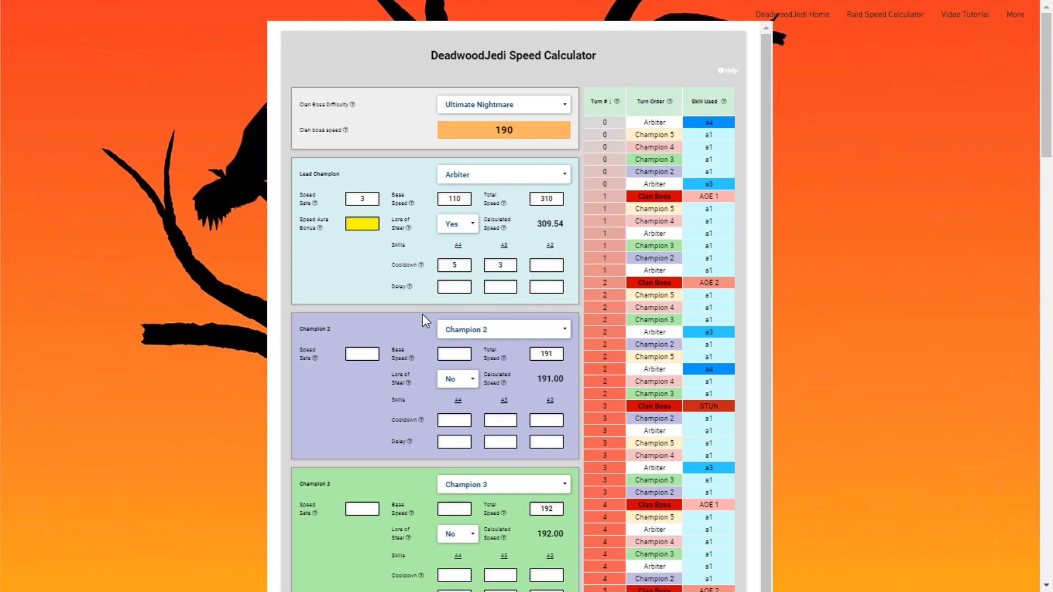
mouse_move(485, 279)
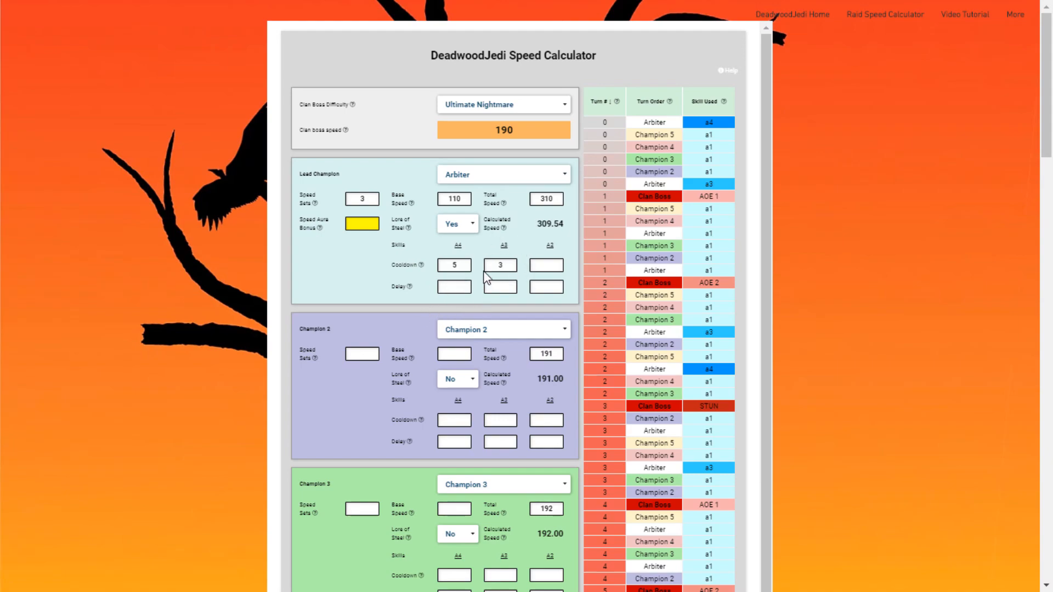
mouse_move(456, 284)
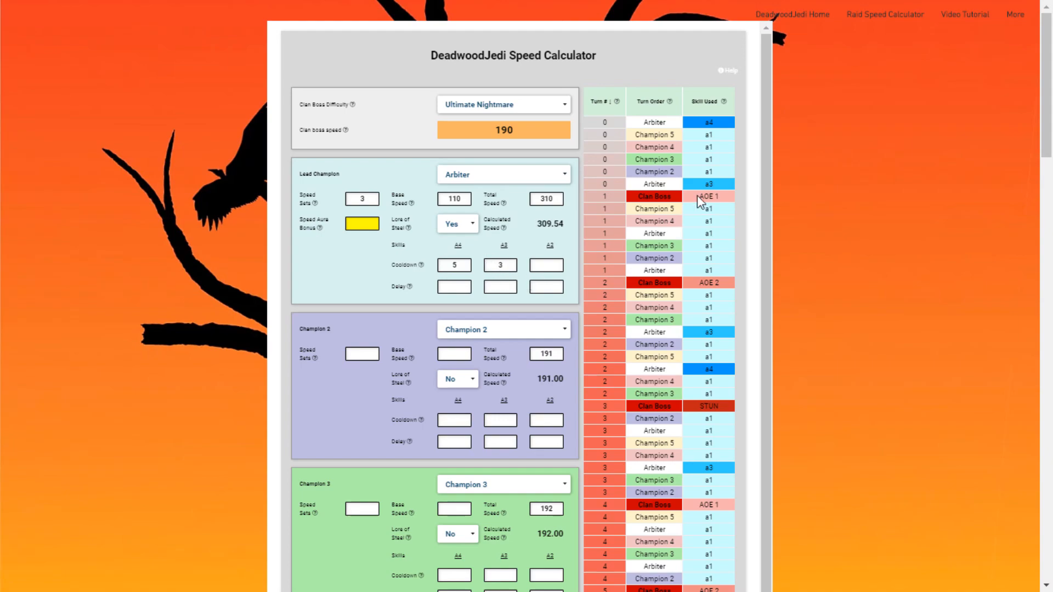
mouse_move(715, 134)
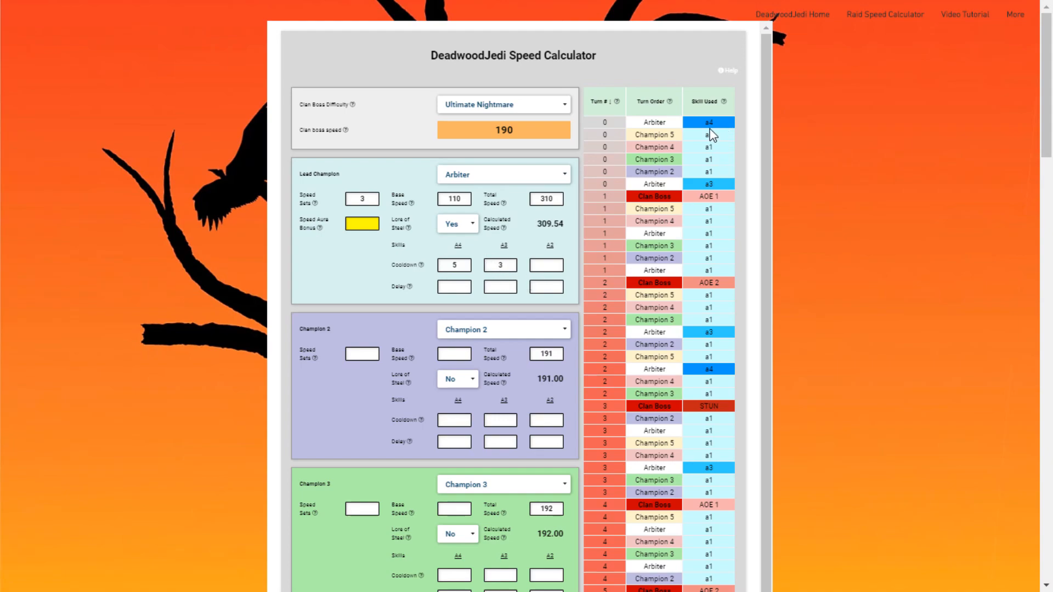
mouse_move(601, 342)
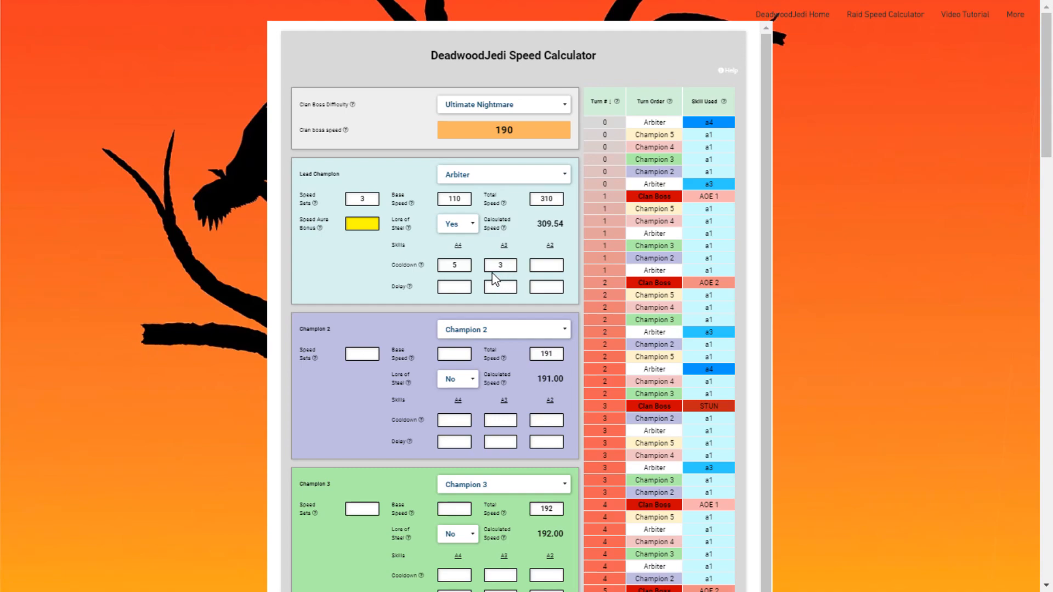
Step: Set Arbiter's A4 cooldown to 3 and A3 cooldown to 5
click(500, 264)
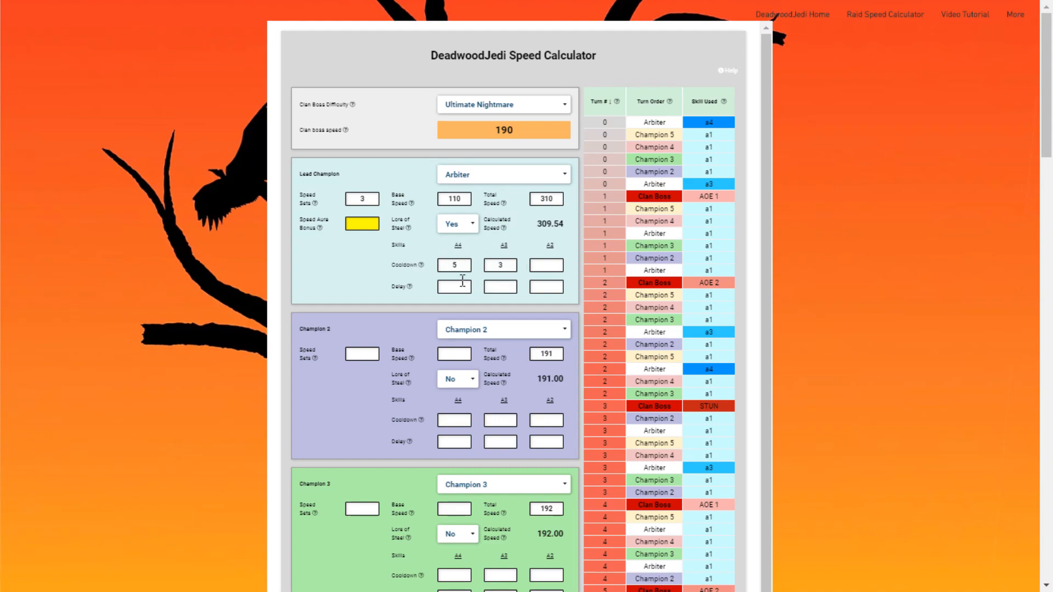
mouse_move(513, 251)
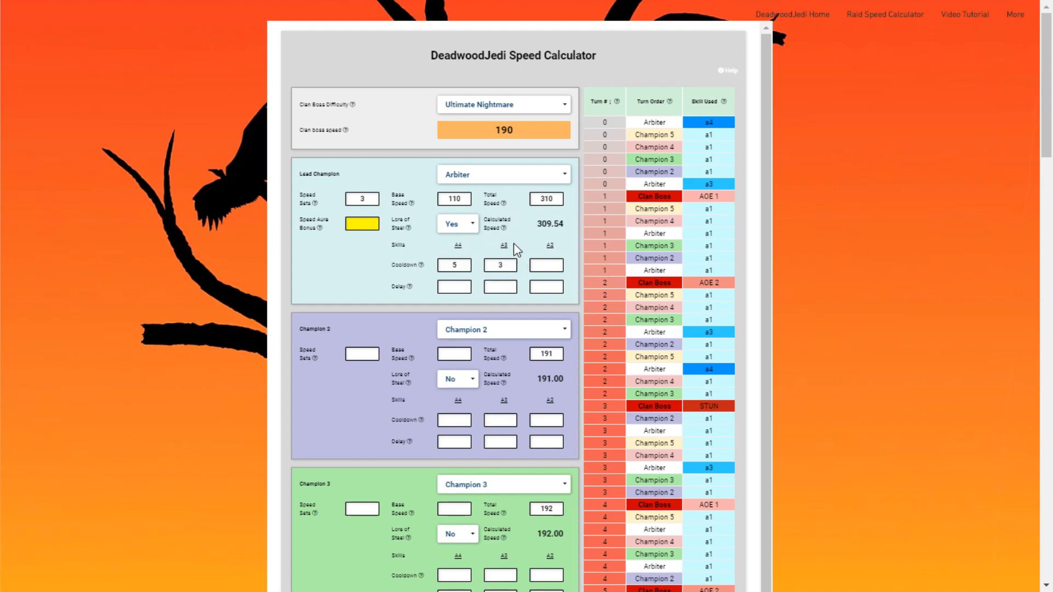
click(500, 266)
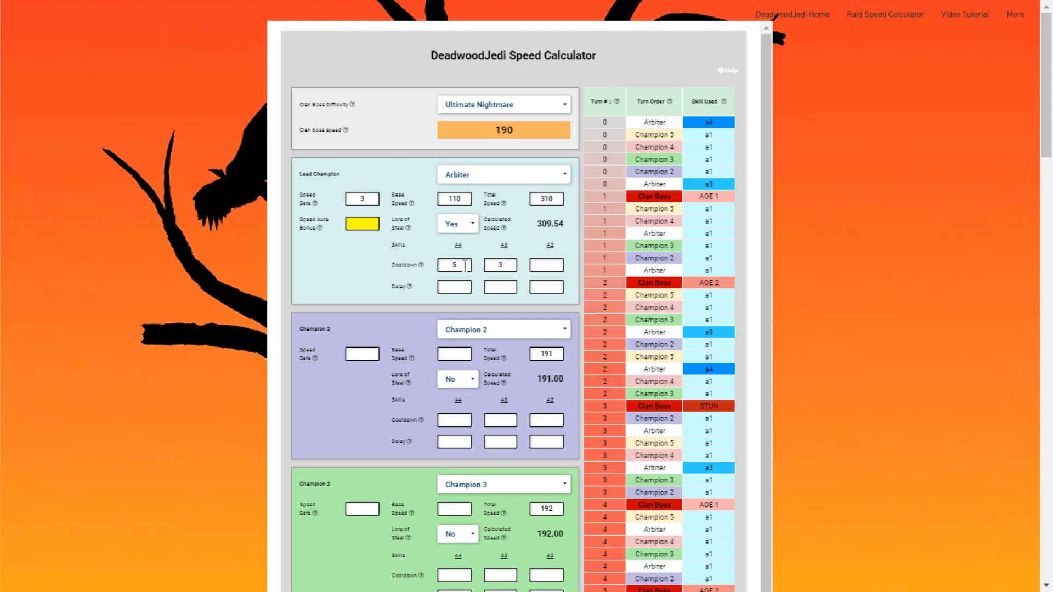
click(454, 264)
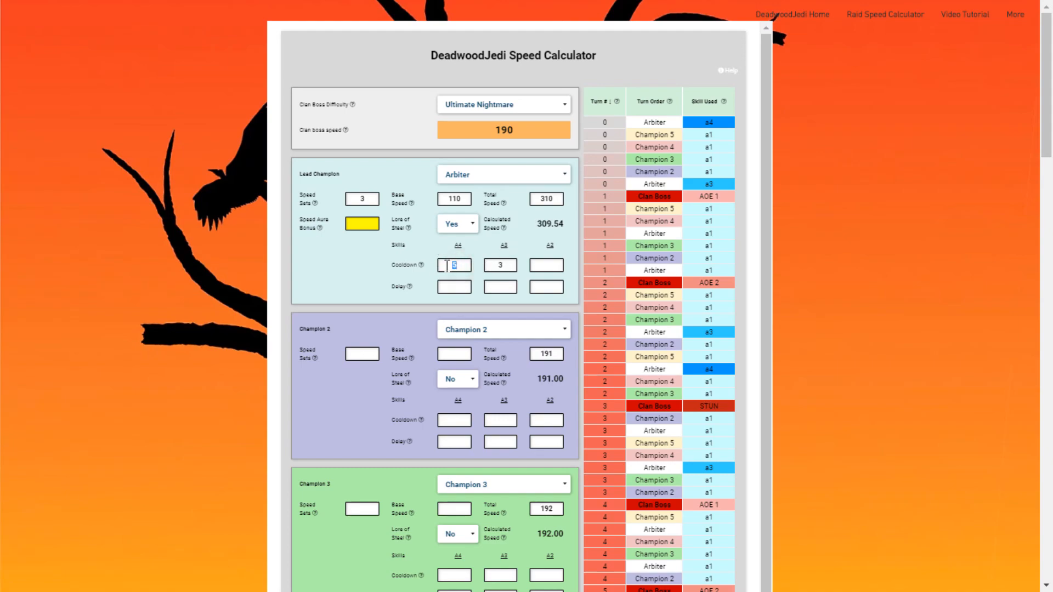
click(500, 264)
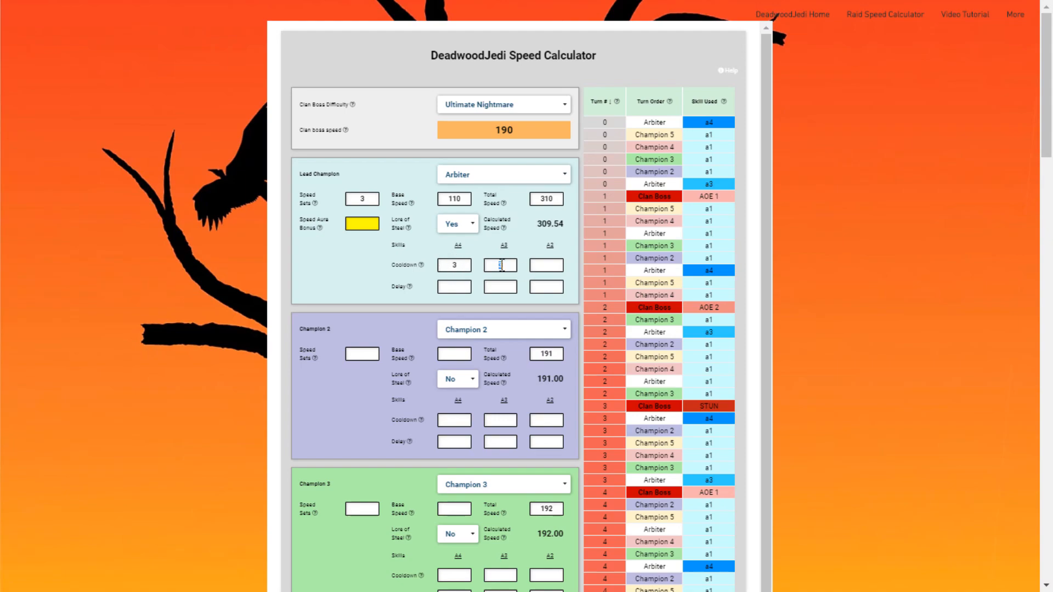
text(5)
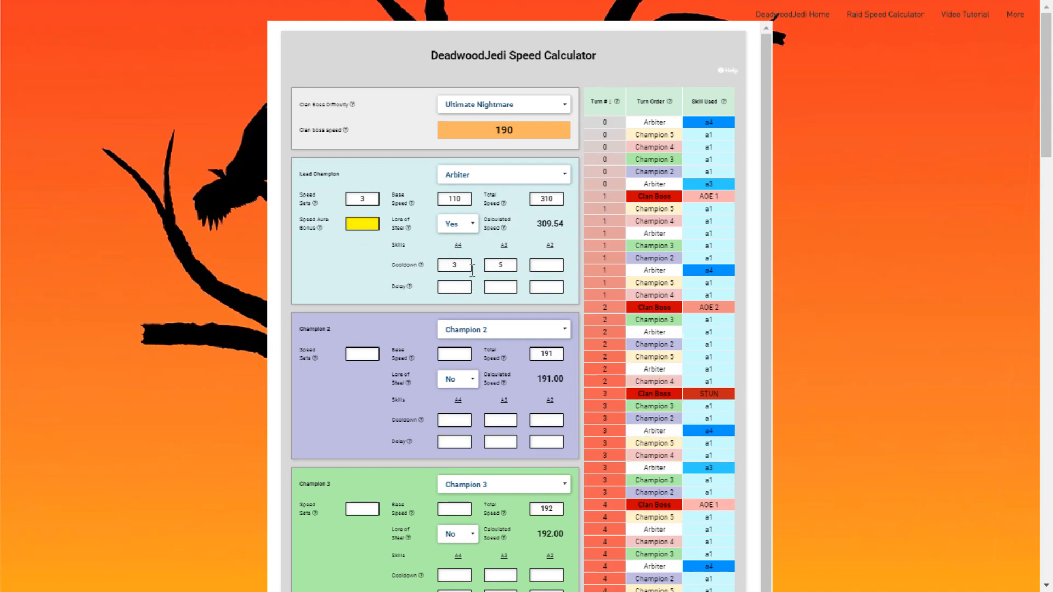
mouse_move(728, 138)
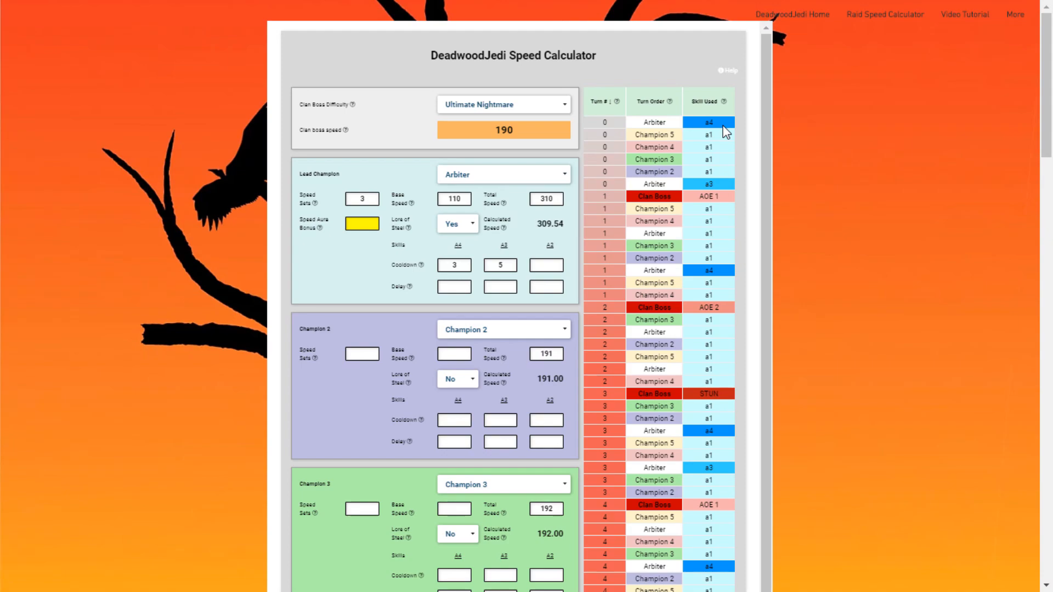
mouse_move(454, 285)
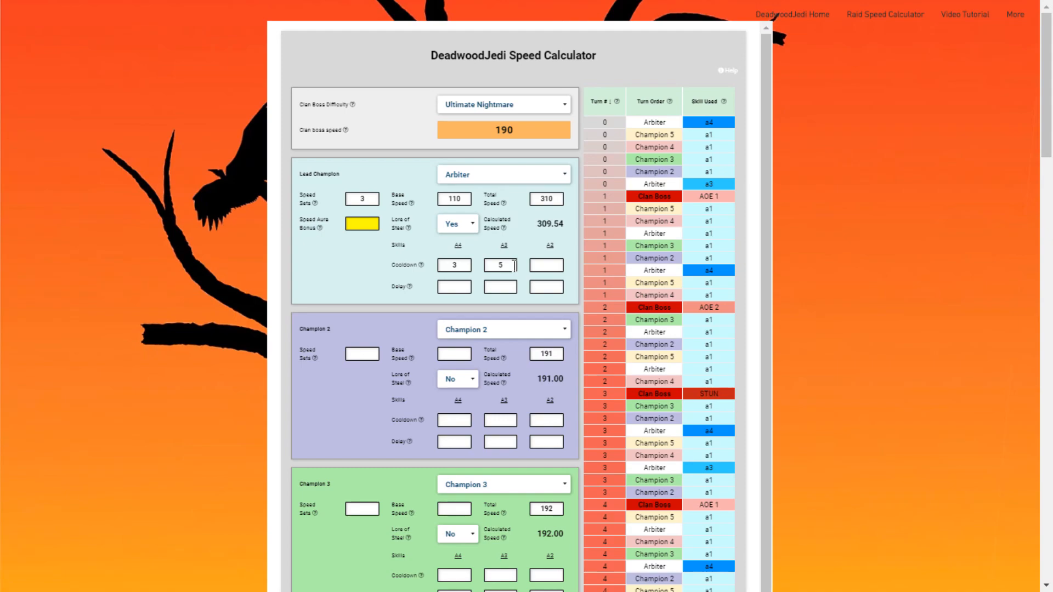
mouse_move(509, 182)
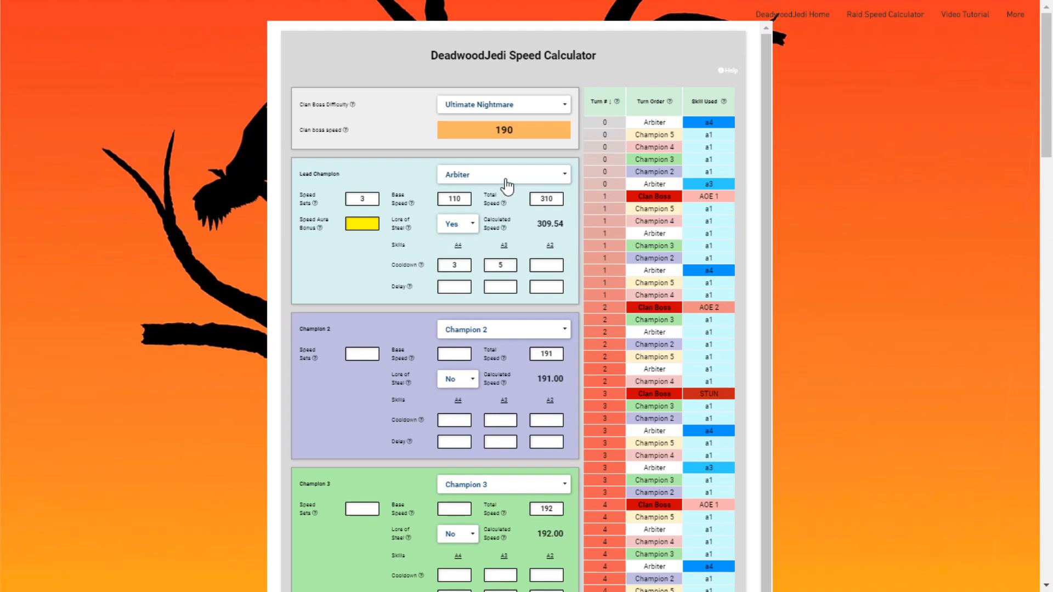
click(503, 173)
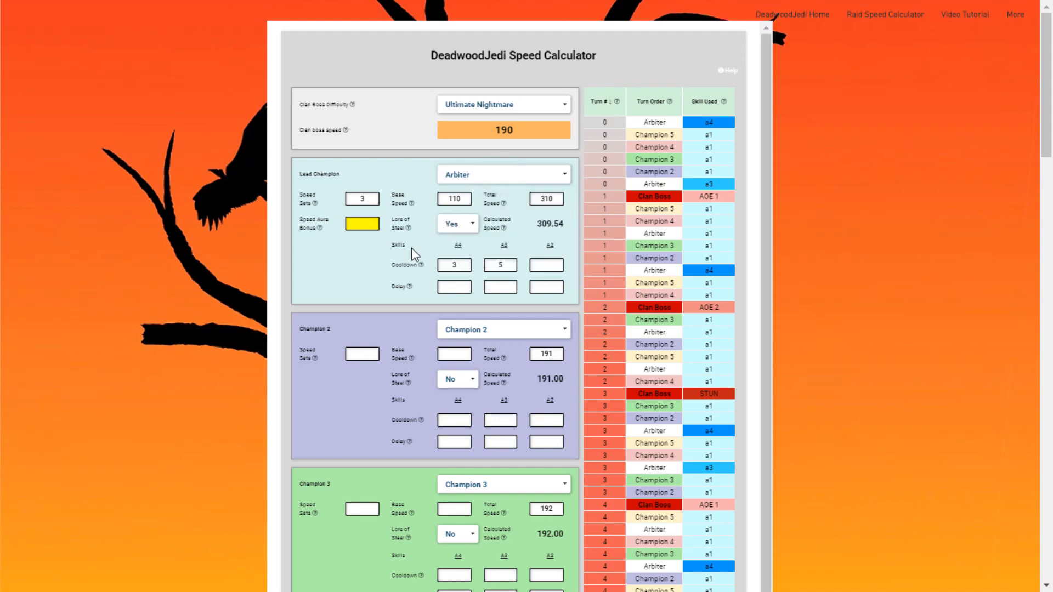
mouse_move(390, 292)
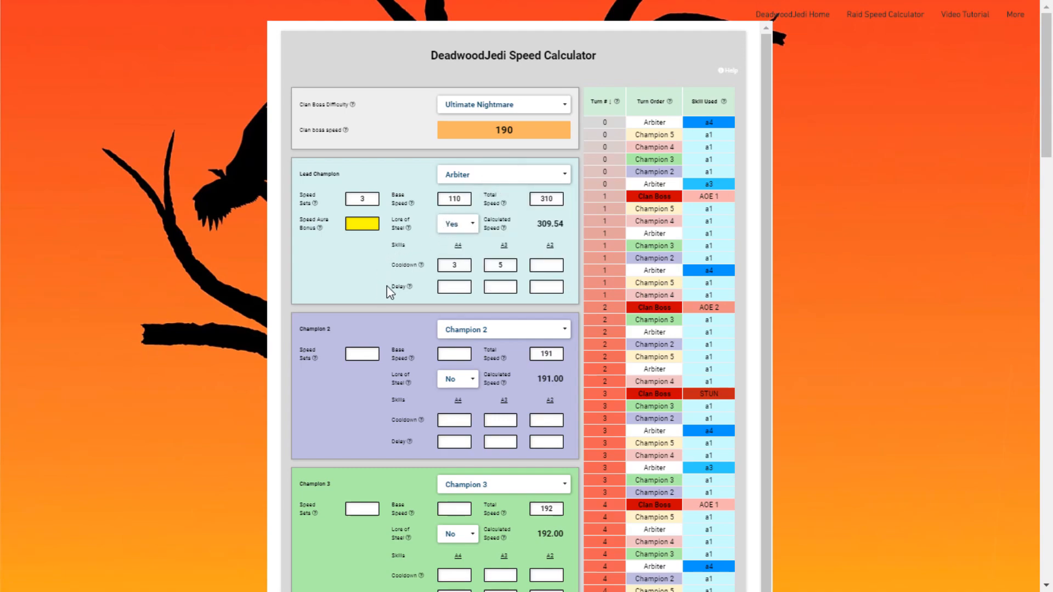
mouse_move(383, 285)
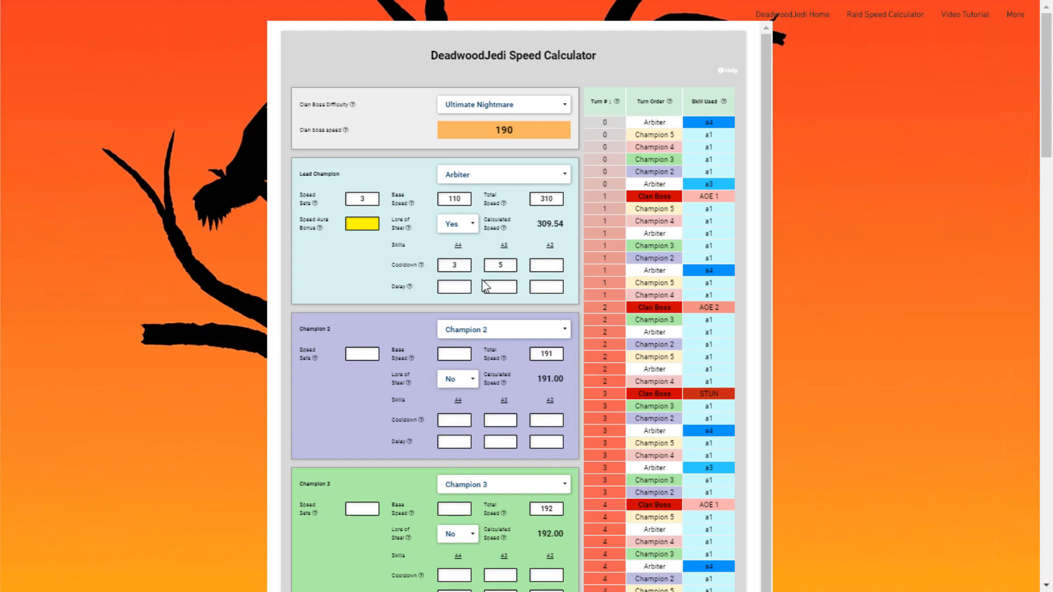
mouse_move(368, 283)
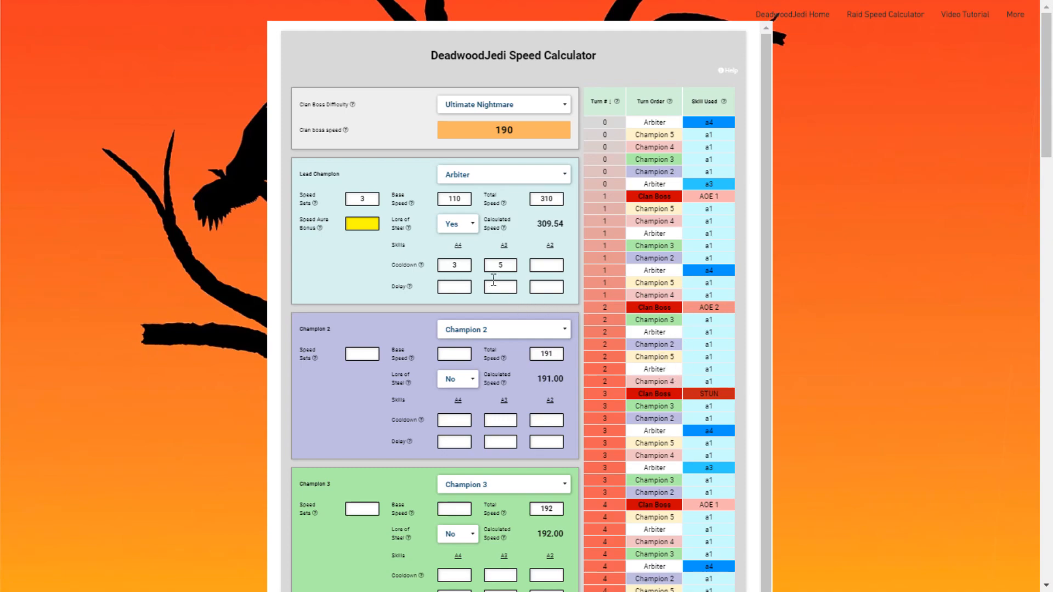
mouse_move(478, 280)
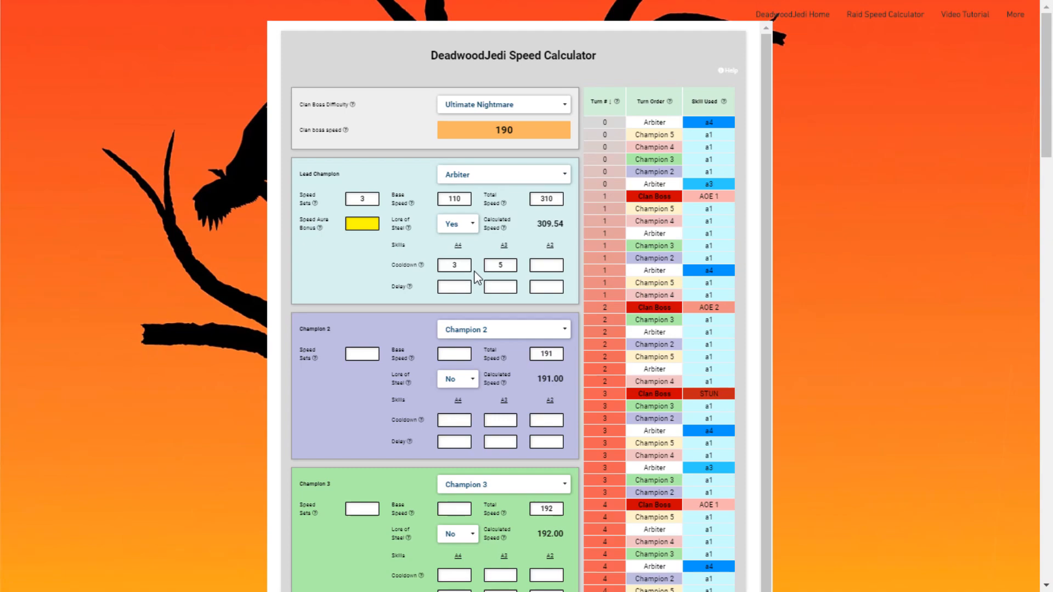
mouse_move(477, 281)
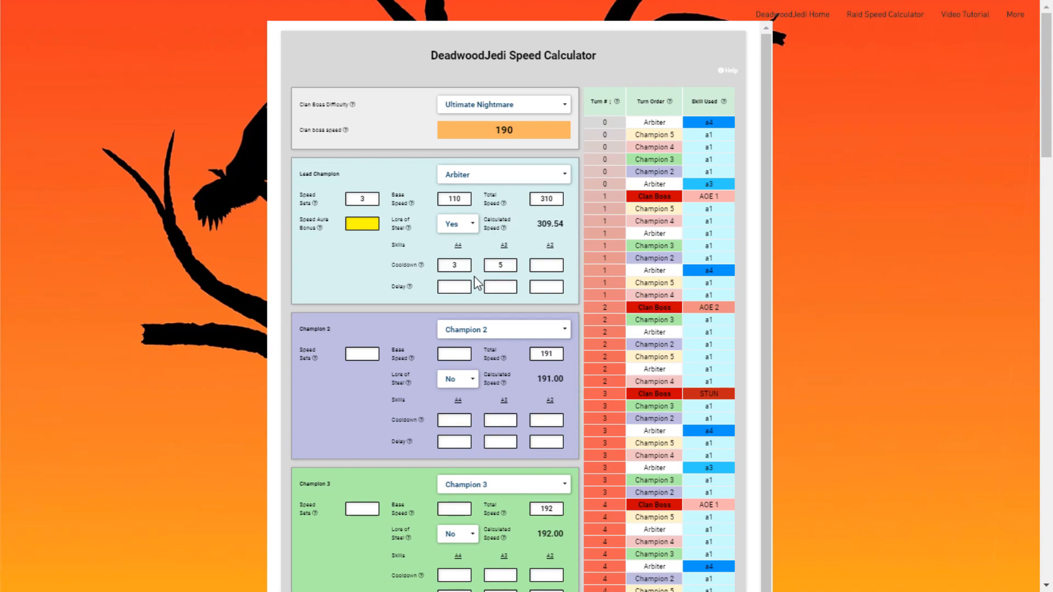
mouse_move(544, 416)
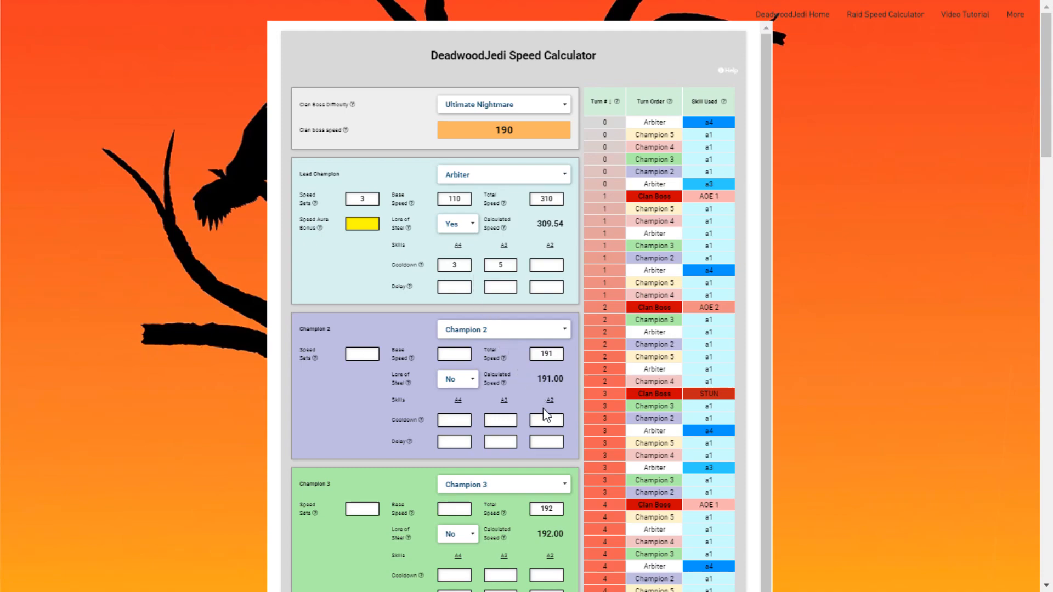
Step: Set Champion 2's A3 and A2 cooldowns to 5 and check the turn list
text(4)
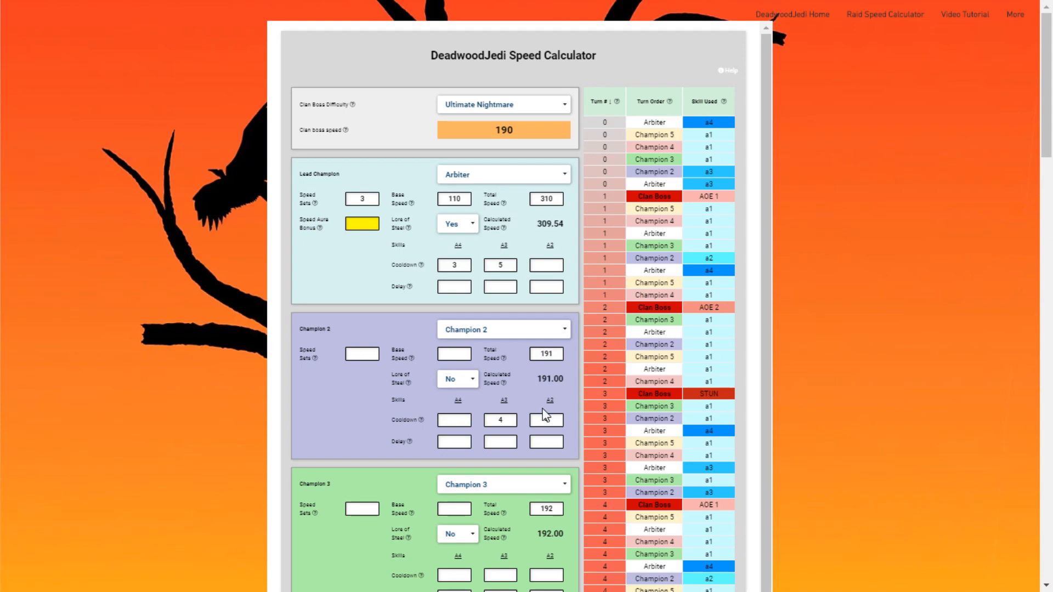
click(546, 420)
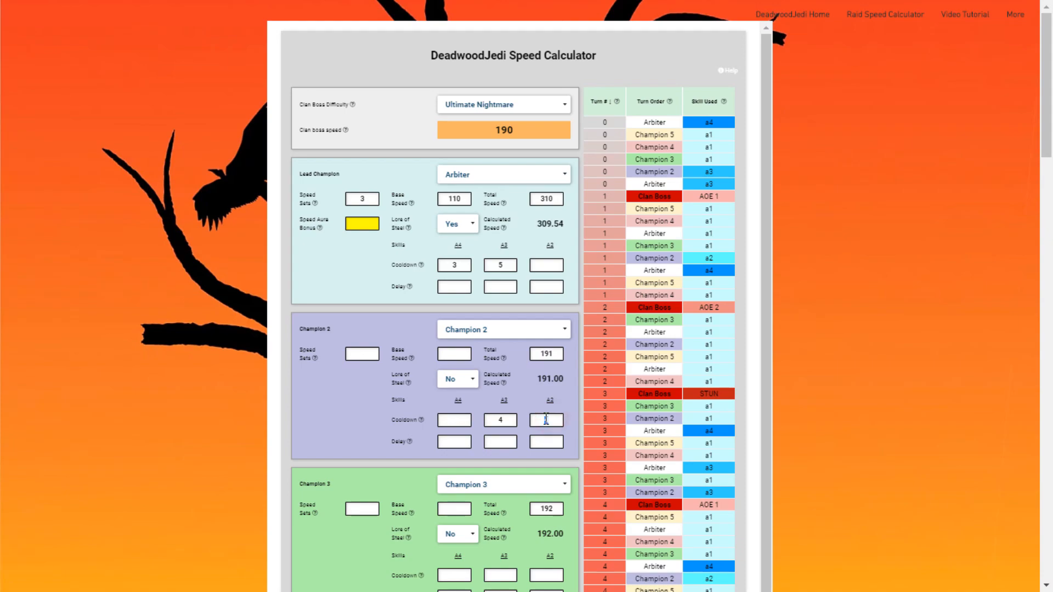
text(5)
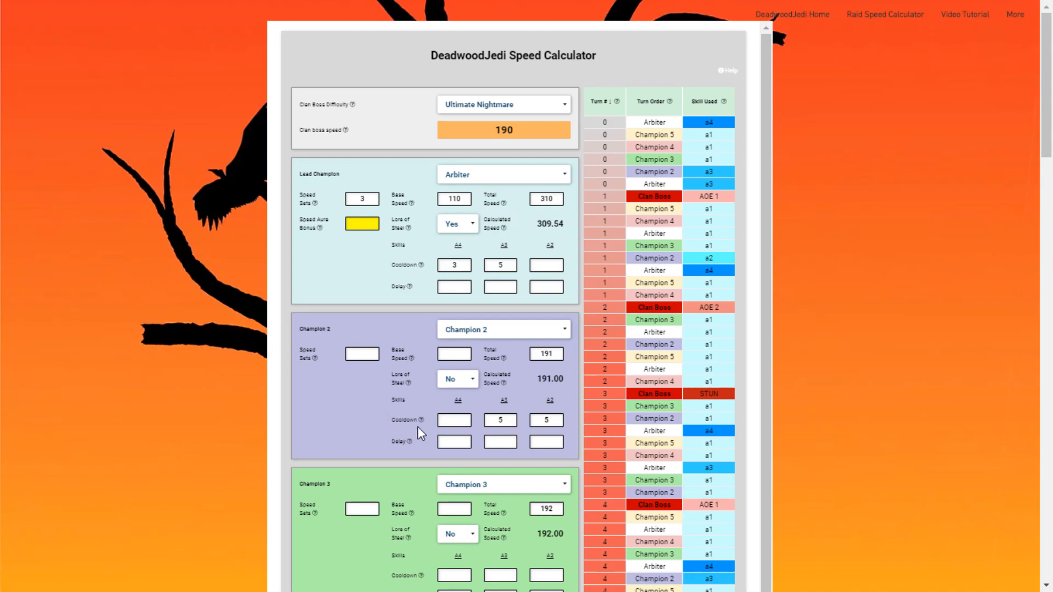
scroll(down, 3)
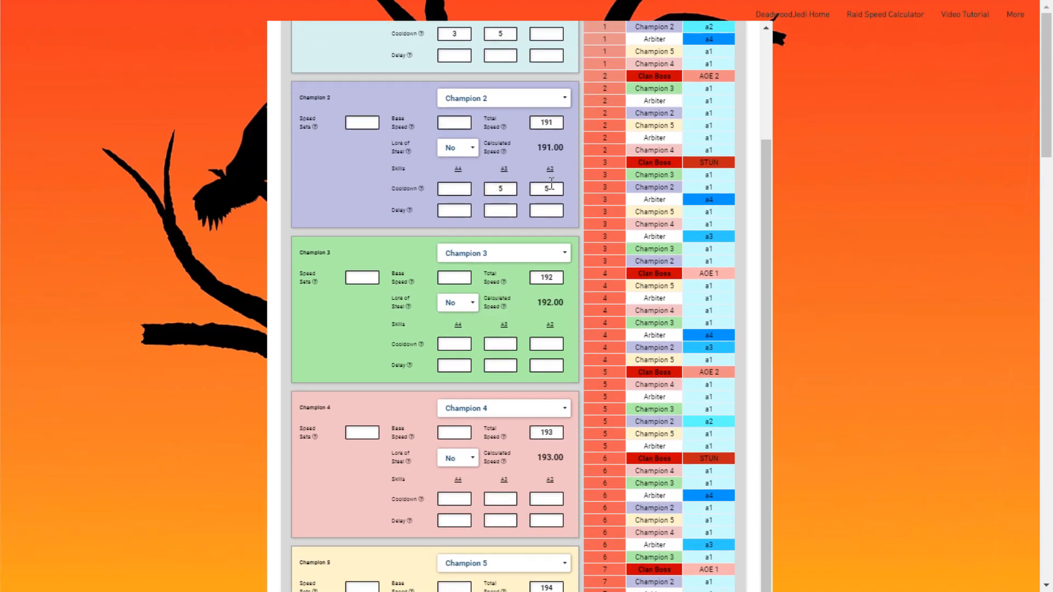
text(5)
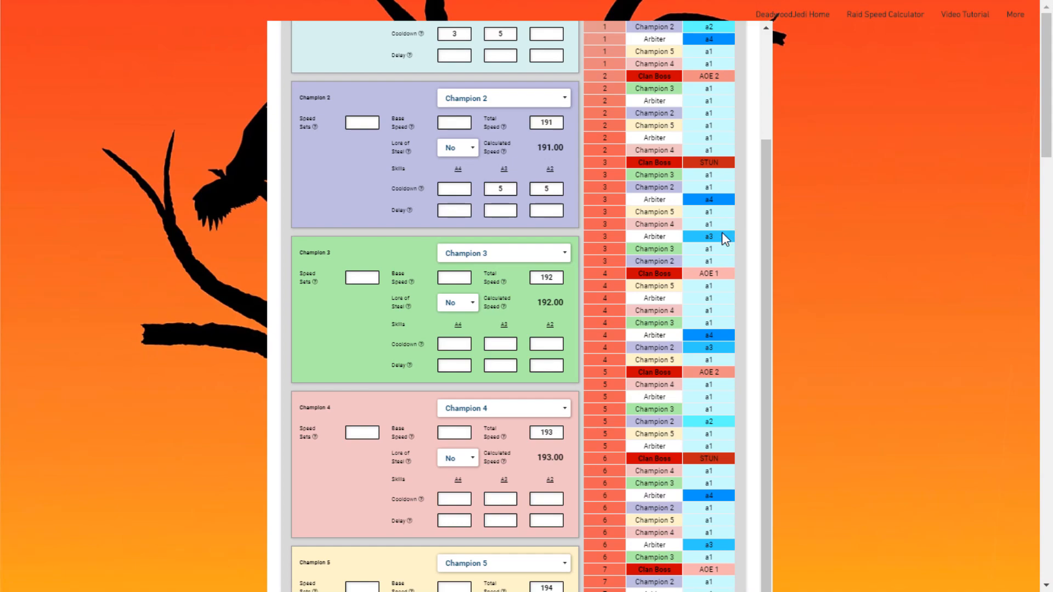
mouse_move(700, 335)
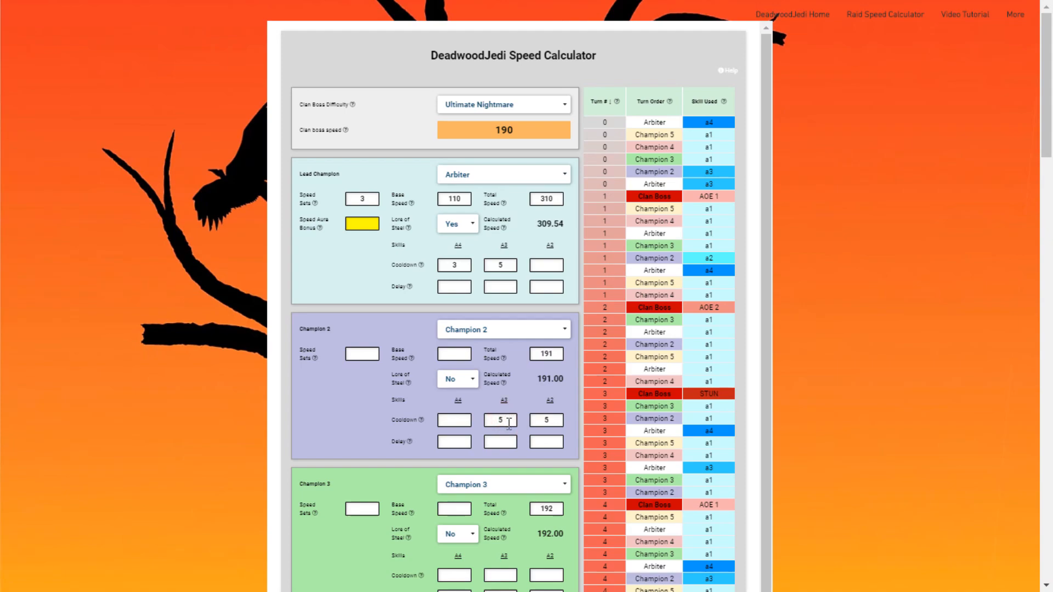
Step: Change Champion 2's cooldowns so they read 3 and 3
click(500, 420)
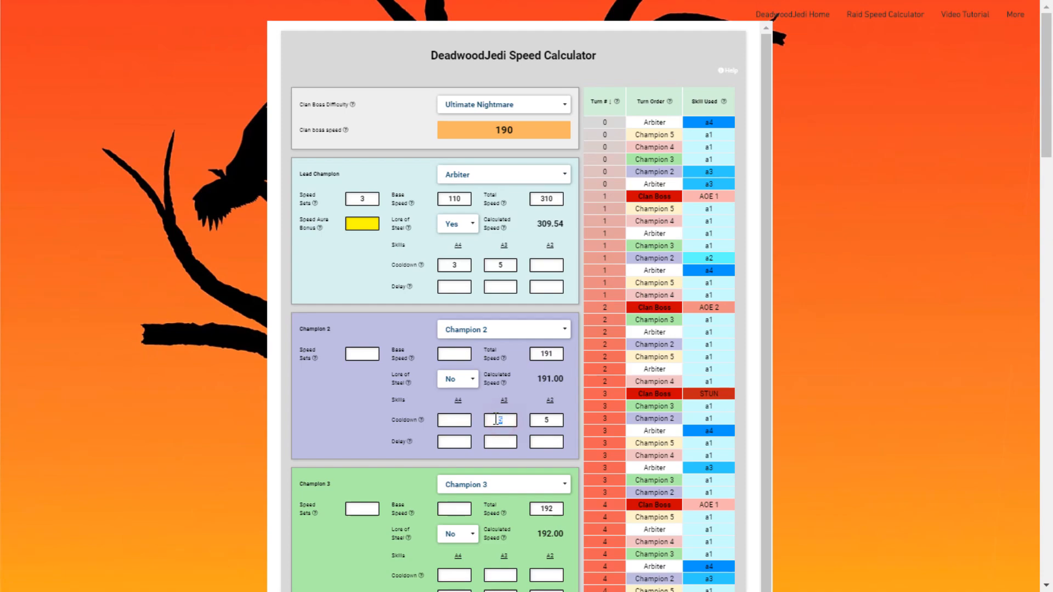
text(4)
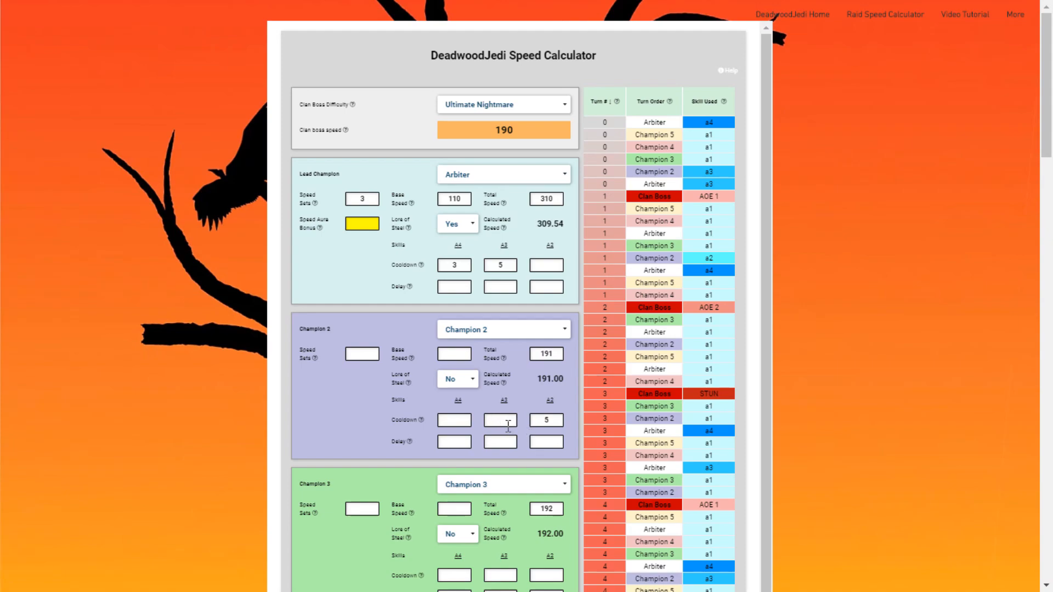
text(4)
text(3)
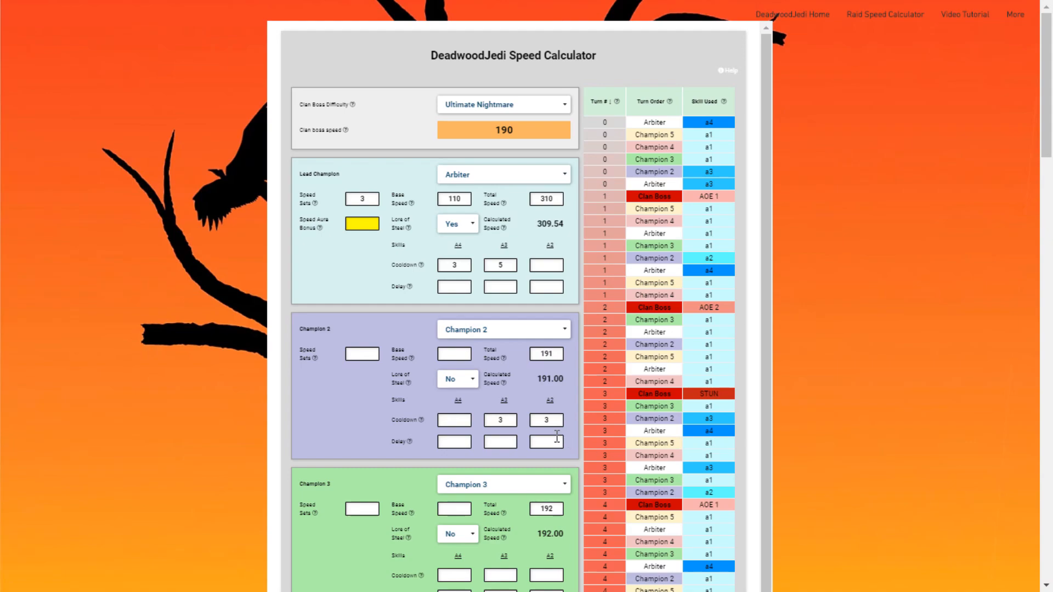
mouse_move(579, 410)
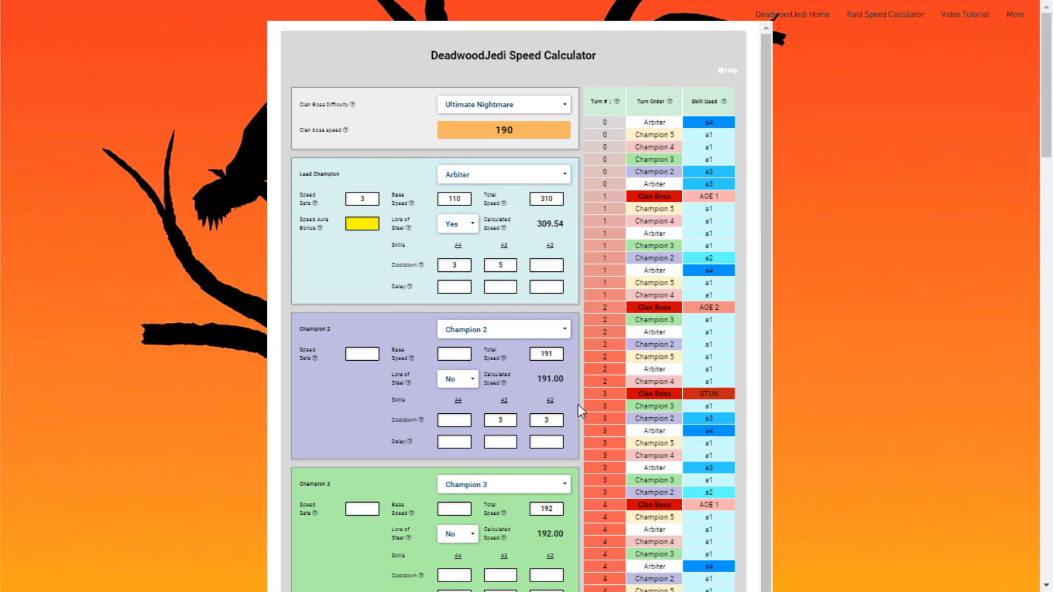
mouse_move(573, 421)
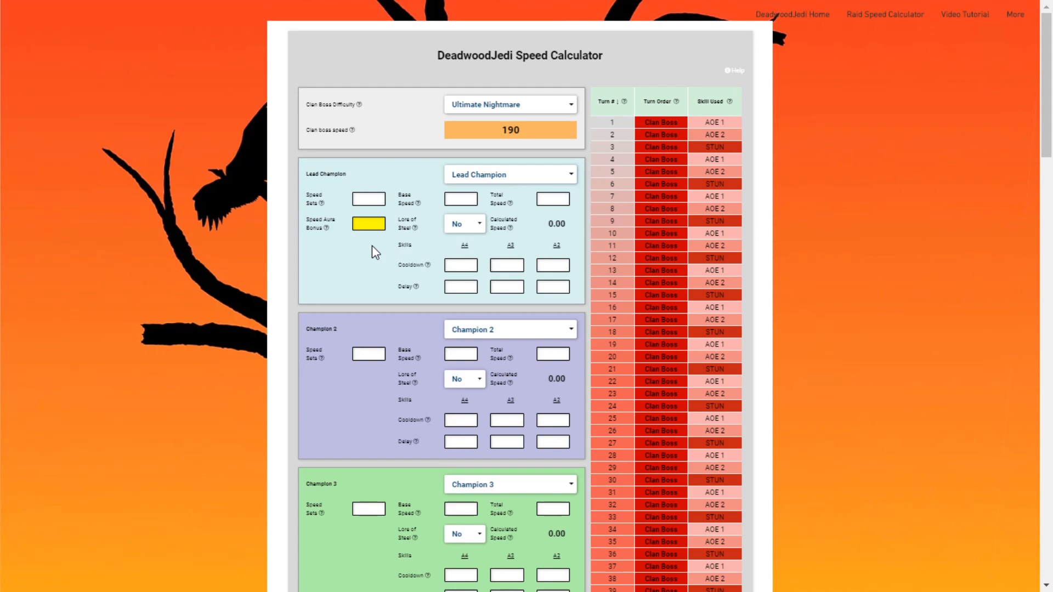
mouse_move(275, 257)
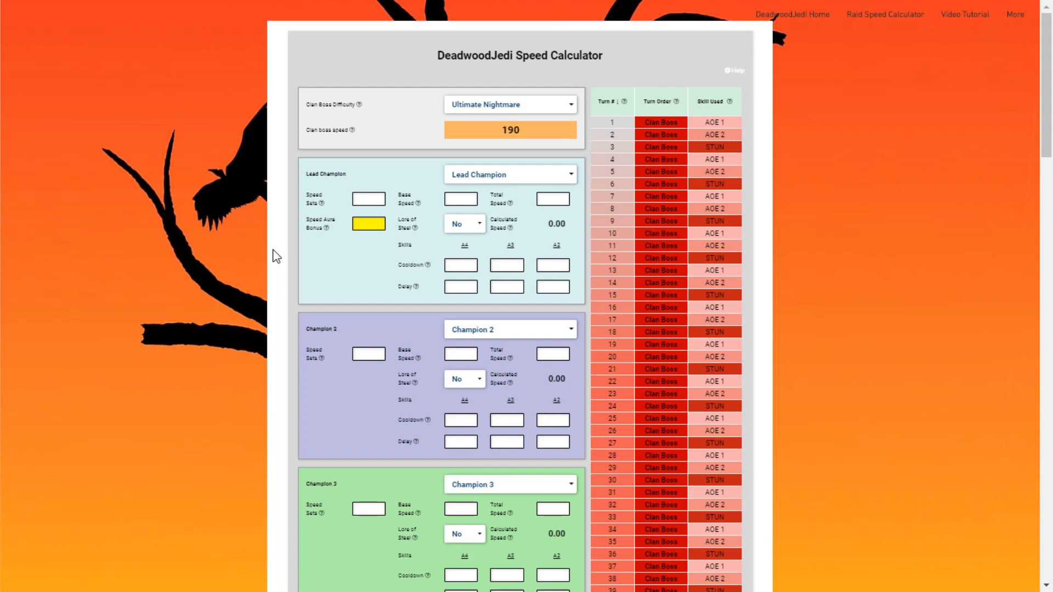
mouse_move(885, 14)
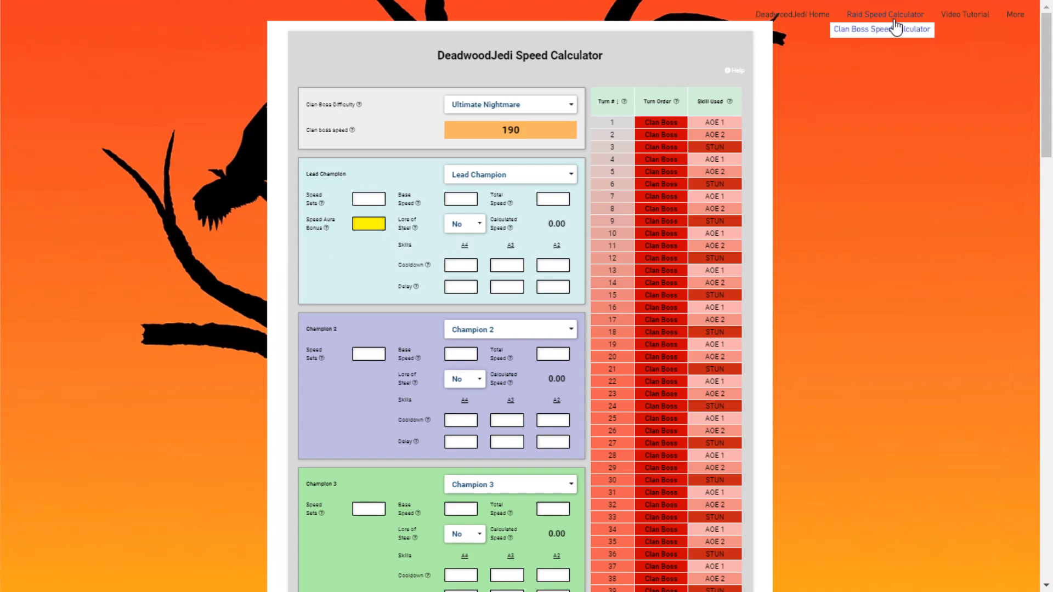
mouse_move(721, 204)
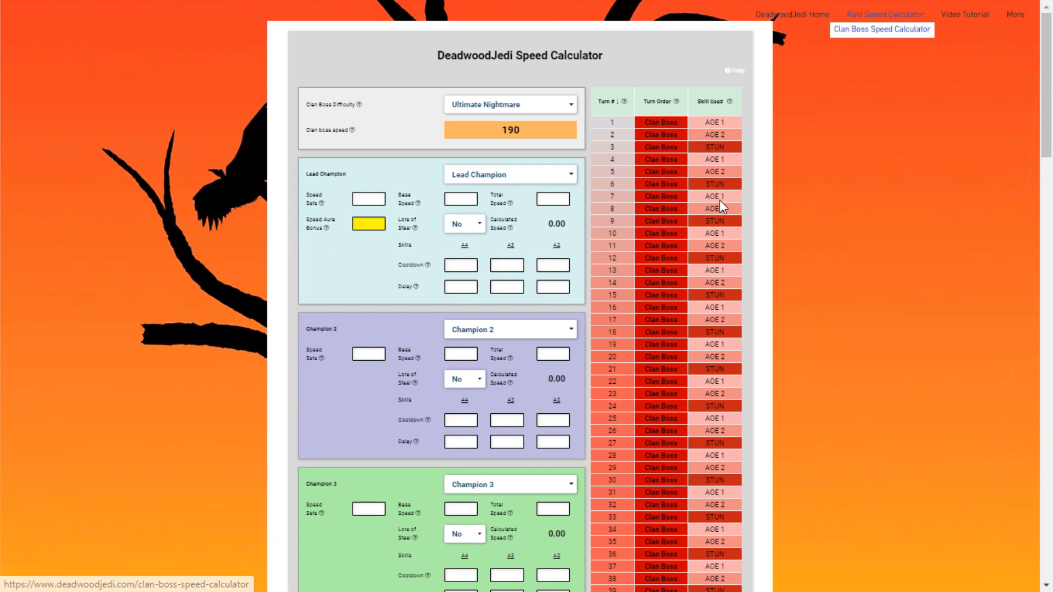
Step: Page the calculator guide through Calculator Basics and Instructions to the Speed Champions slide
click(882, 29)
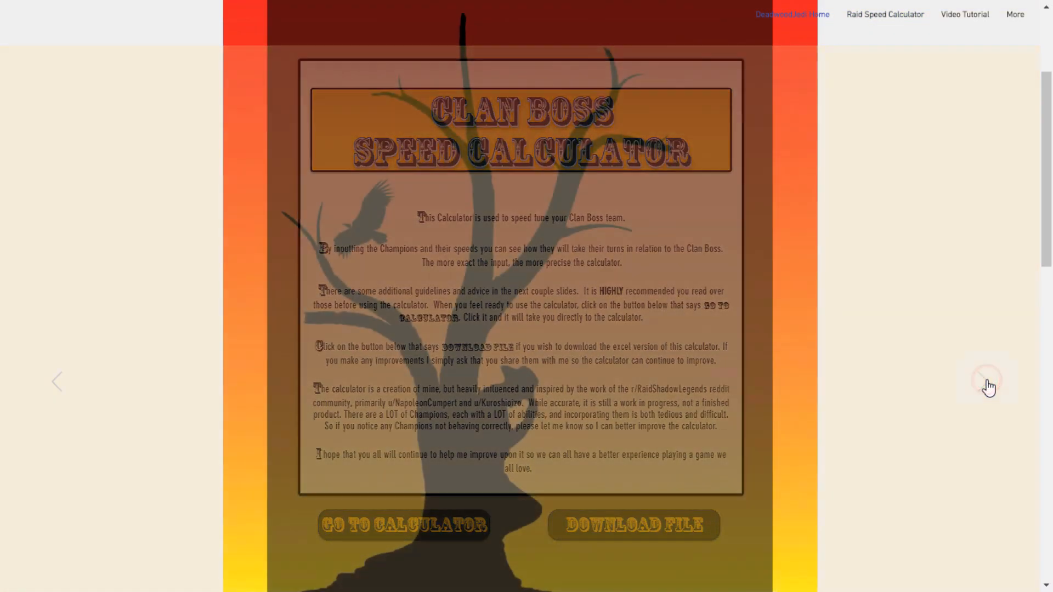
click(983, 381)
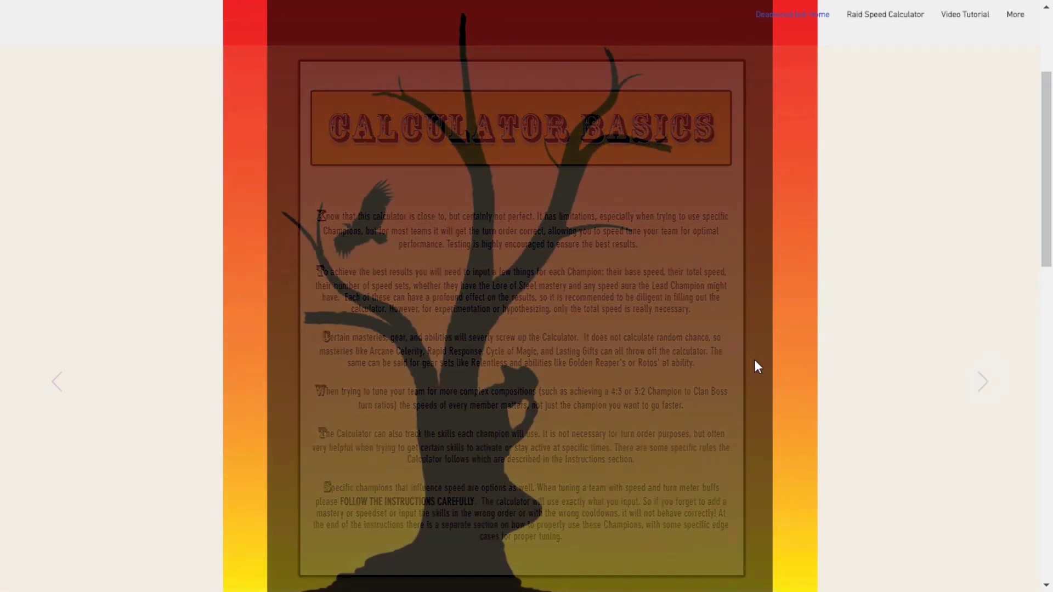
click(982, 381)
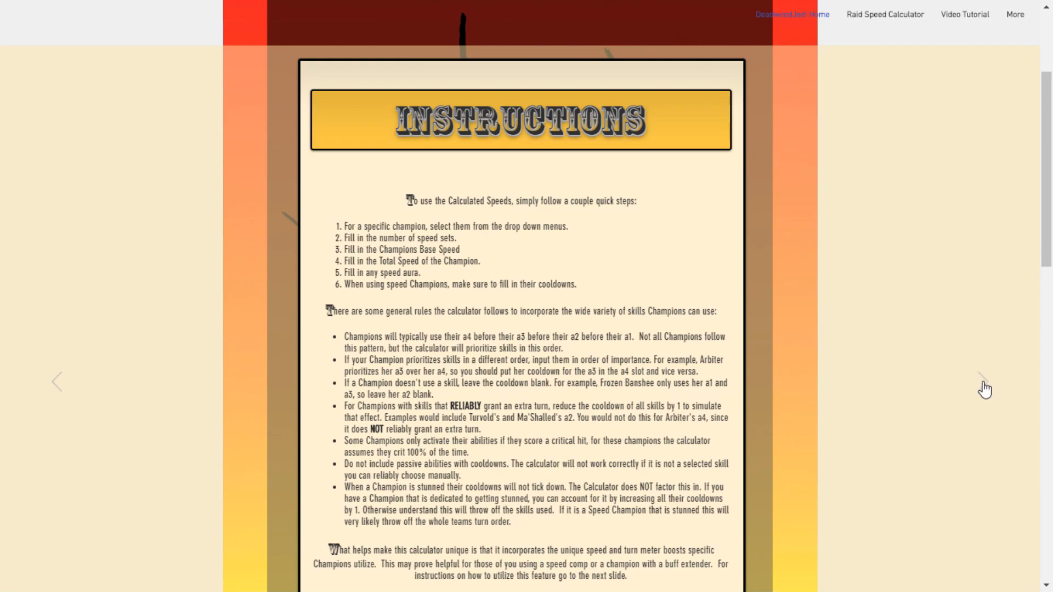
click(985, 390)
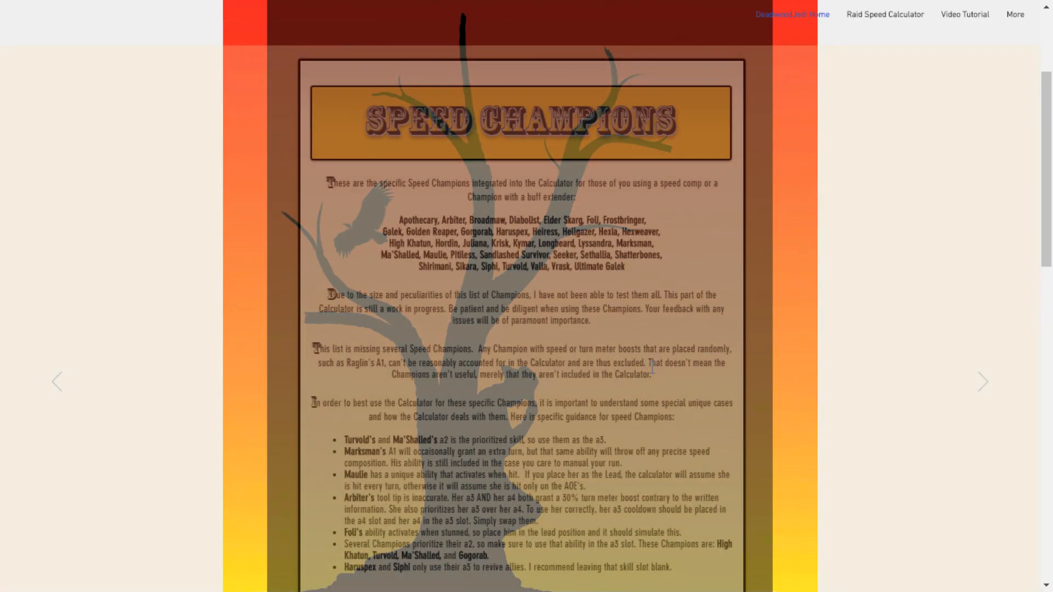
scroll(down, 3)
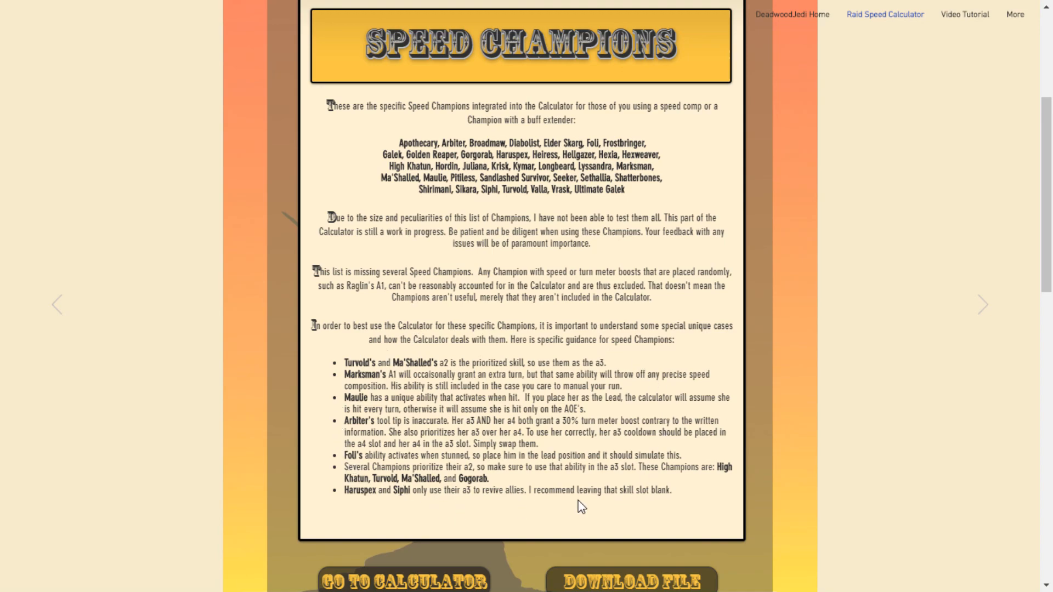
mouse_move(702, 353)
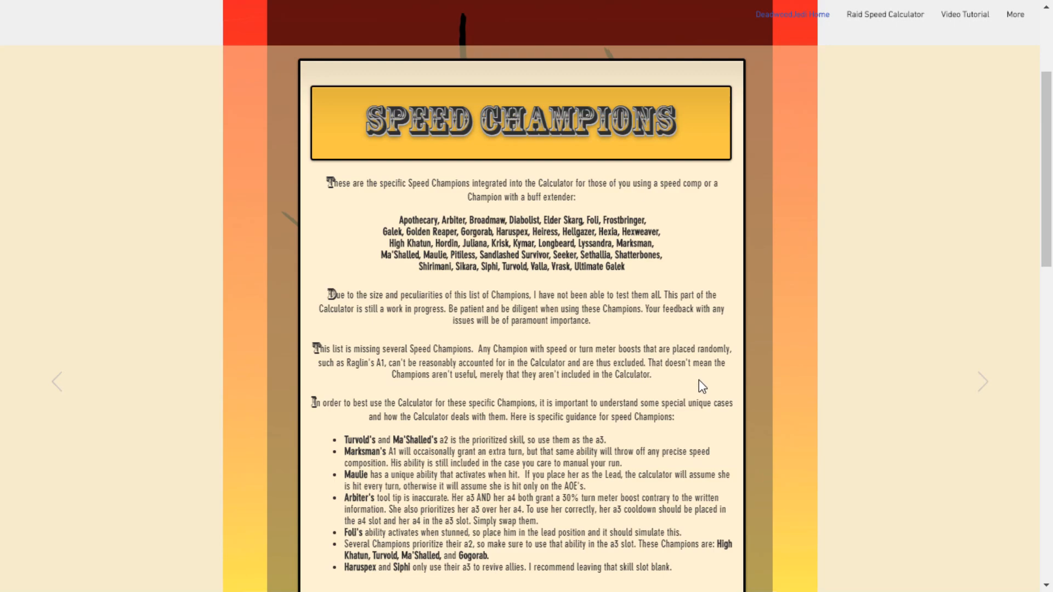
mouse_move(796, 290)
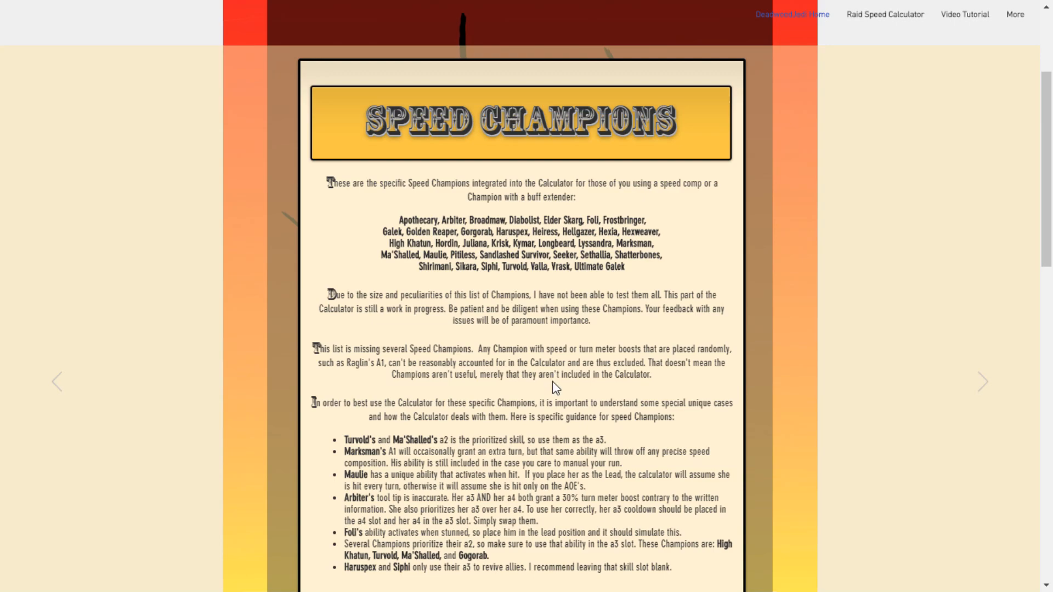
mouse_move(888, 62)
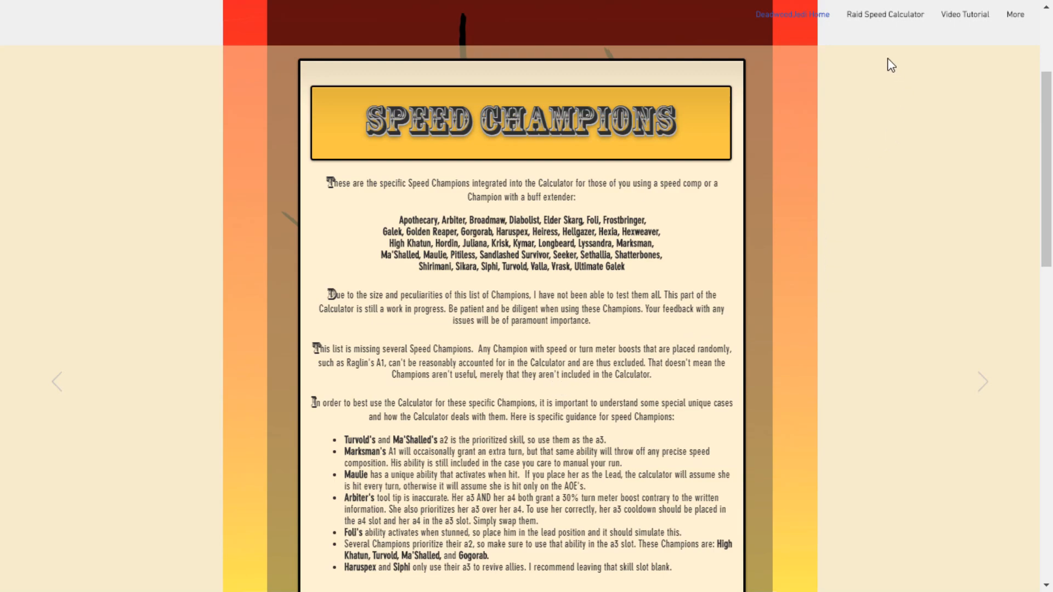
mouse_move(878, 18)
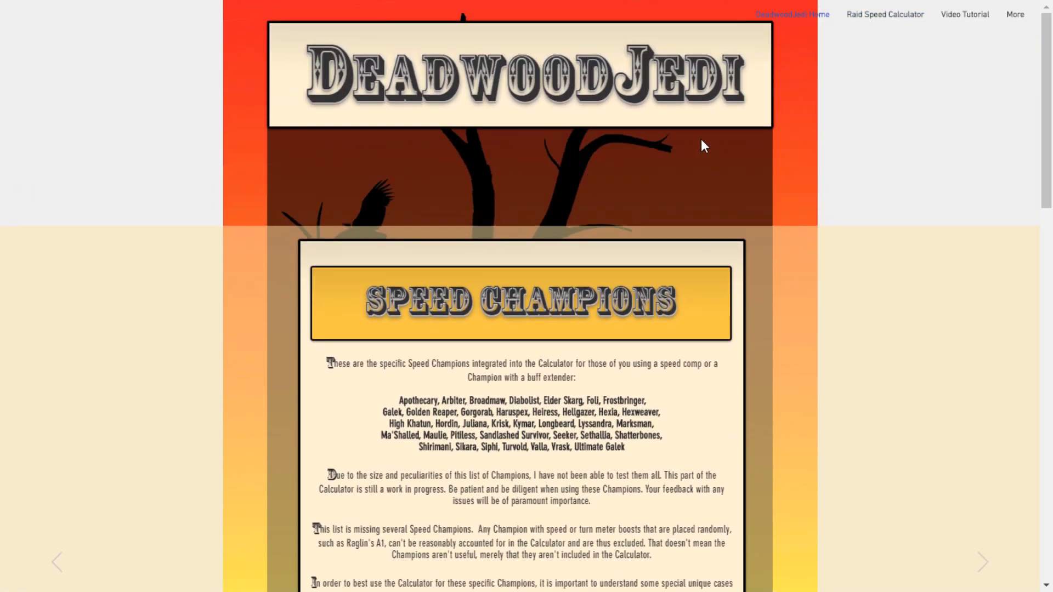
scroll(down, 3)
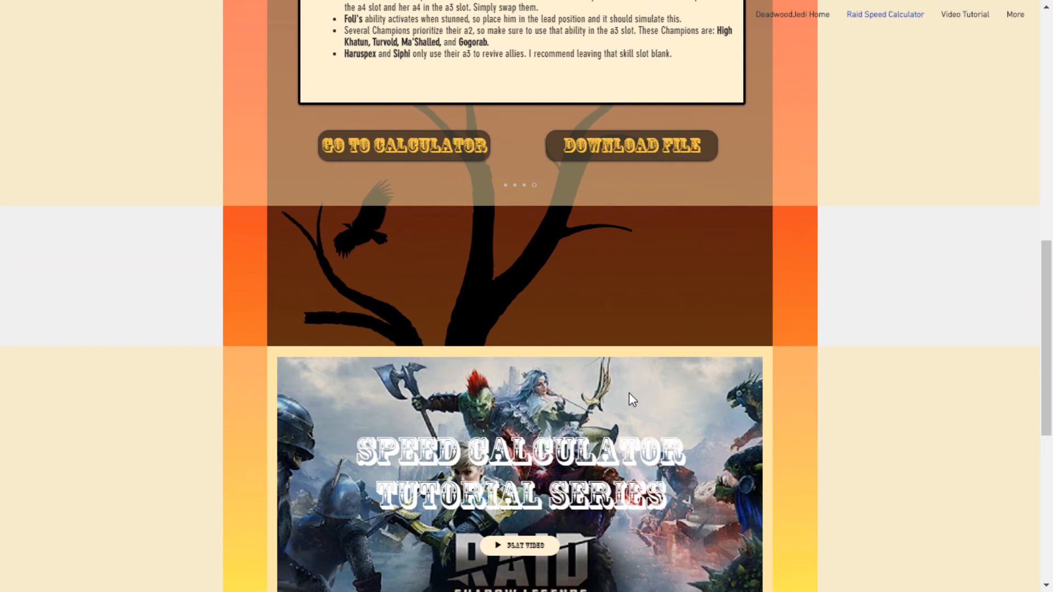
scroll(down, 3)
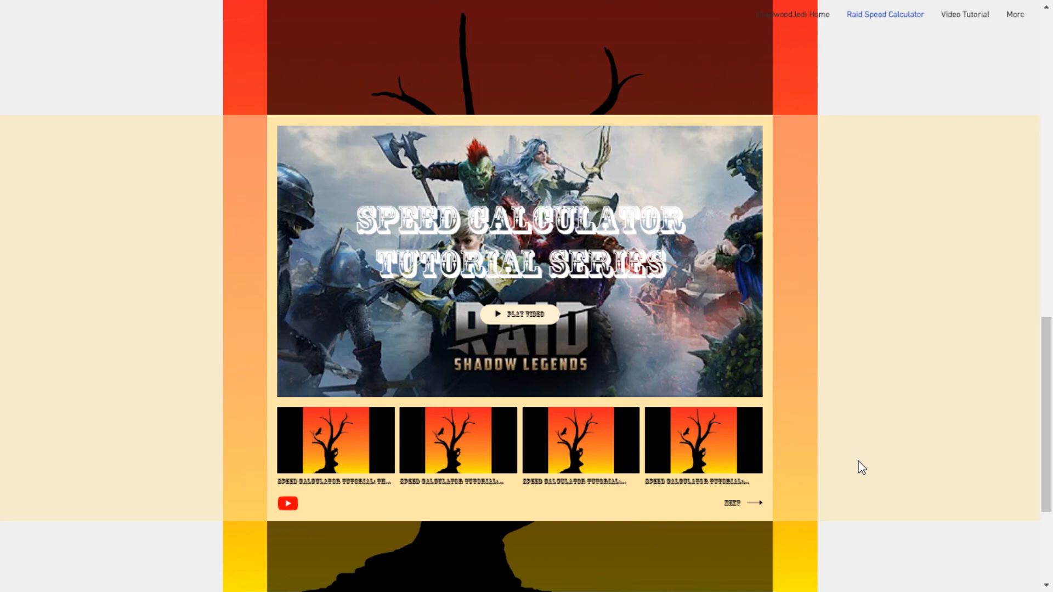
scroll(down, 3)
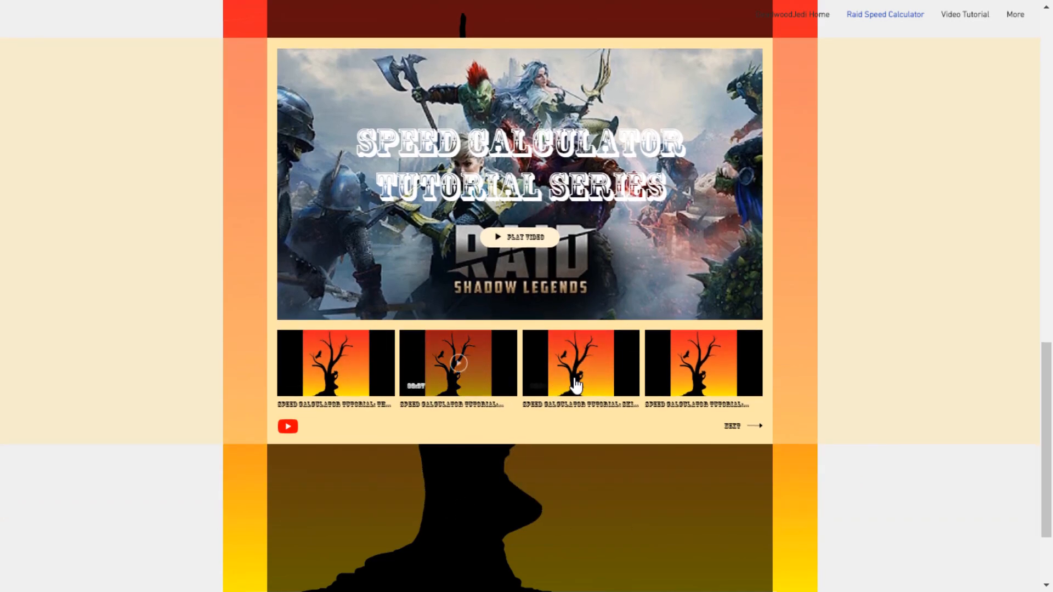
mouse_move(287, 426)
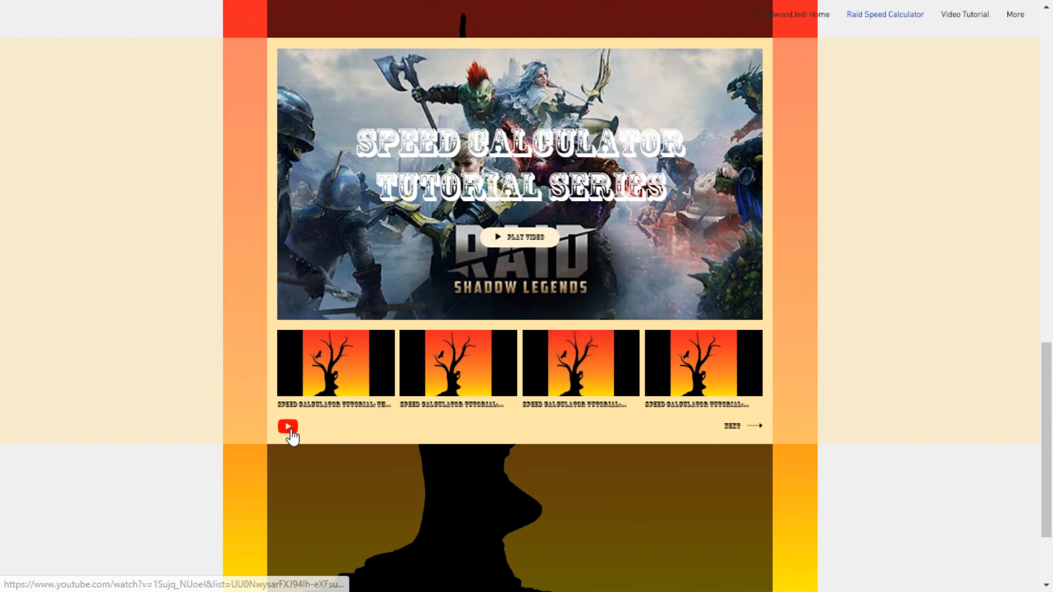
scroll(down, 3)
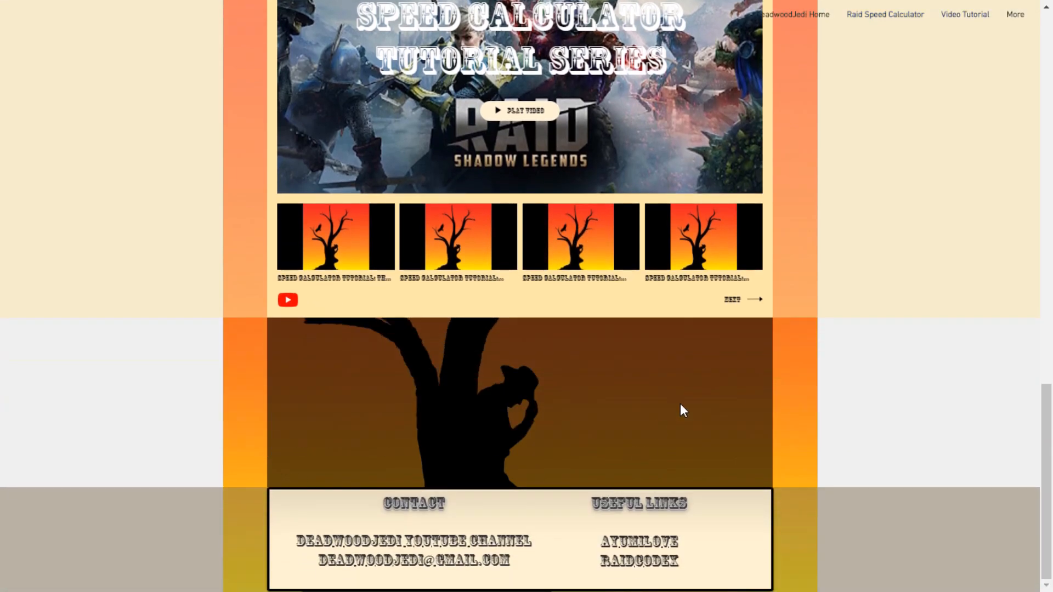
mouse_move(498, 436)
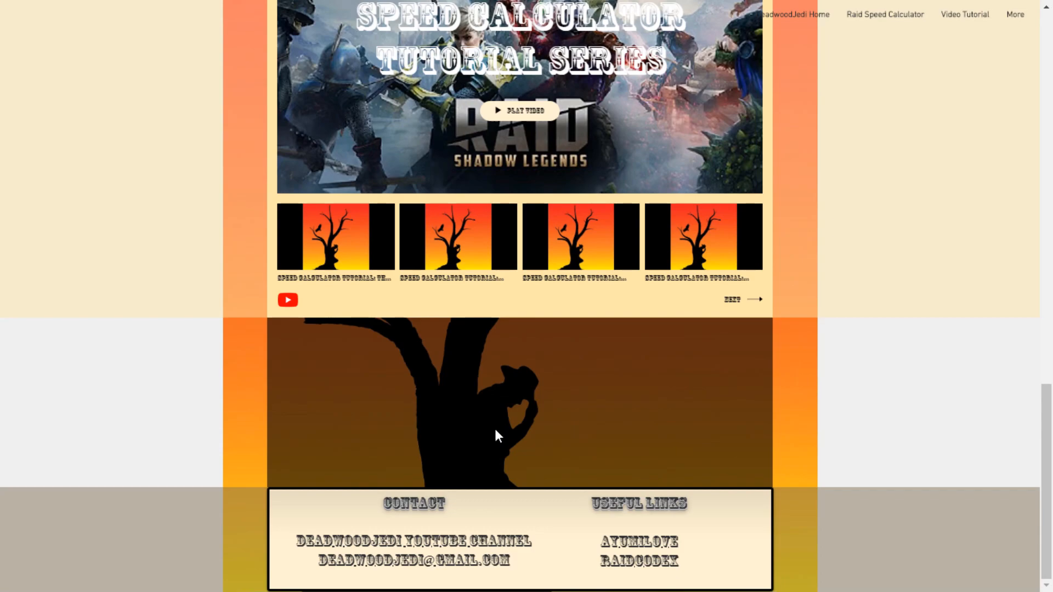
mouse_move(441, 555)
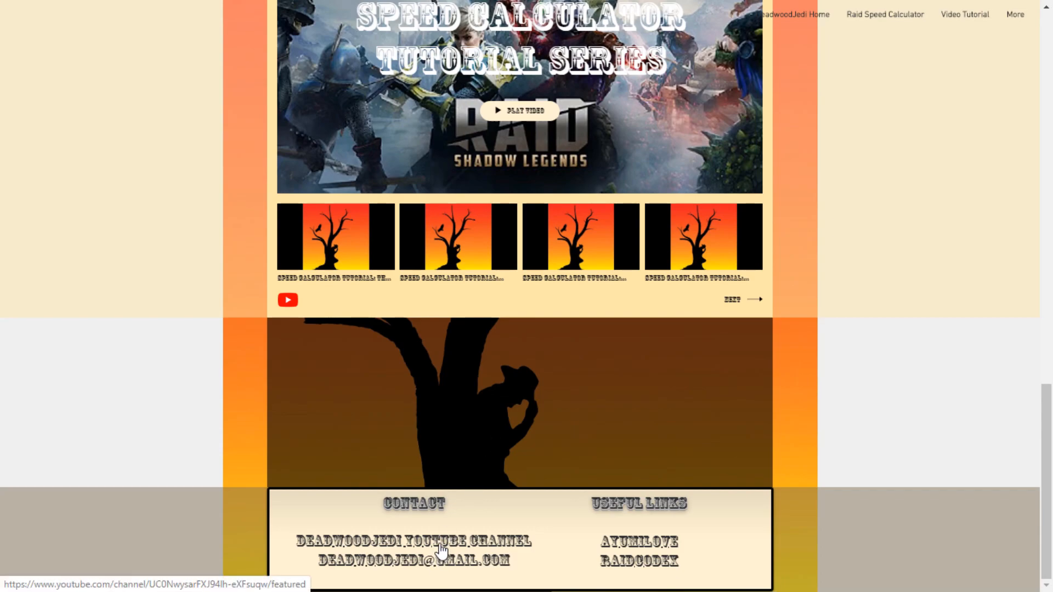
mouse_move(397, 571)
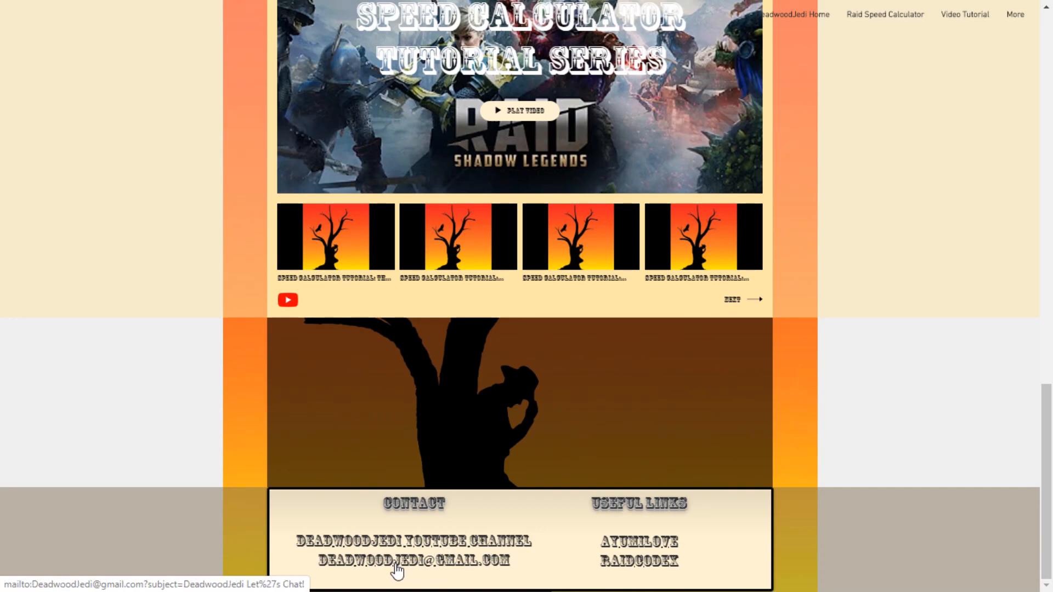
mouse_move(531, 465)
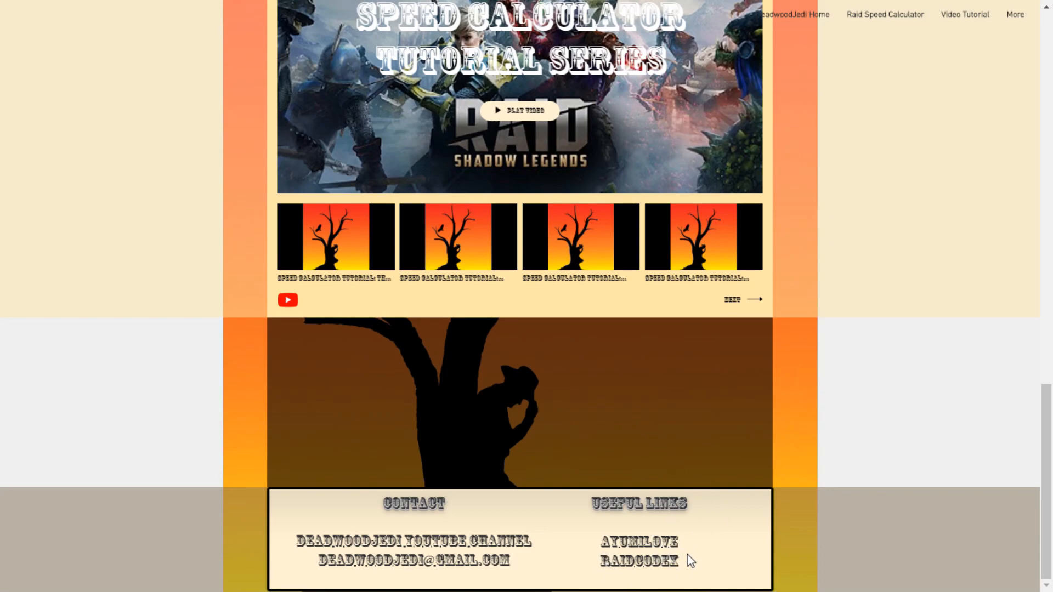
mouse_move(881, 513)
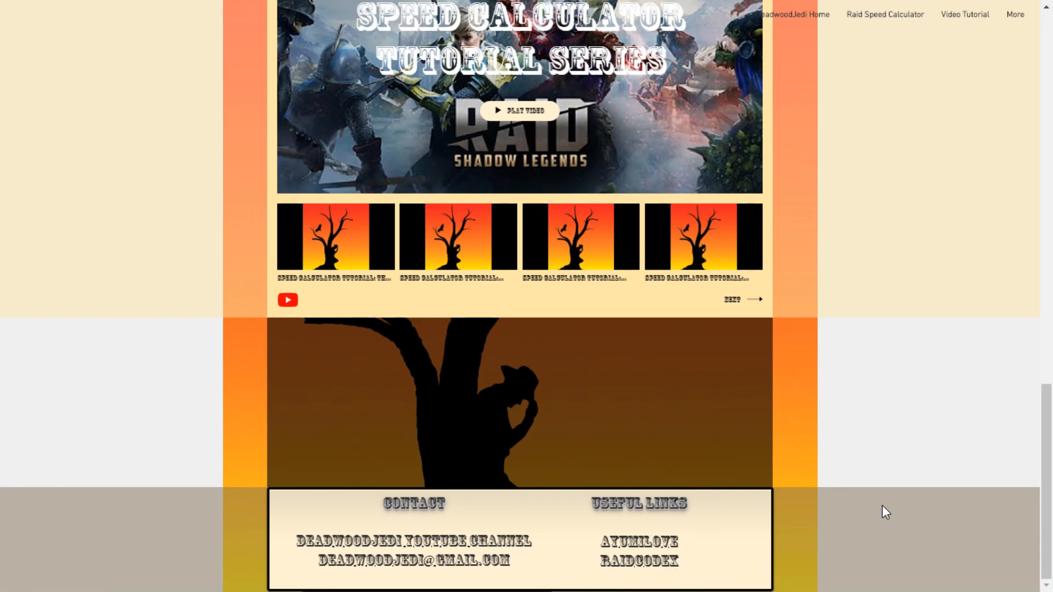
mouse_move(855, 491)
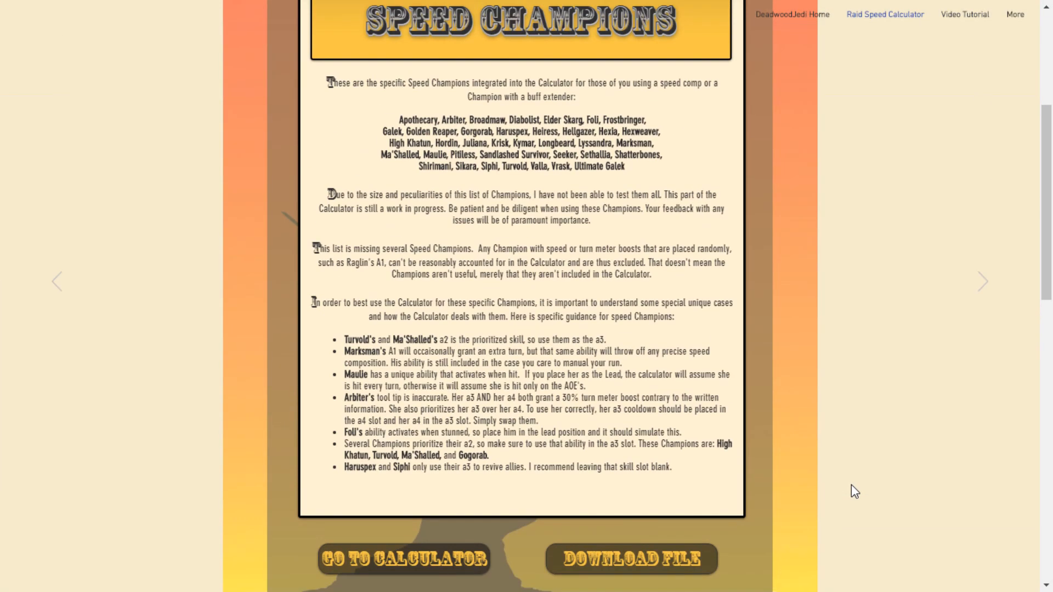
scroll(up, 3)
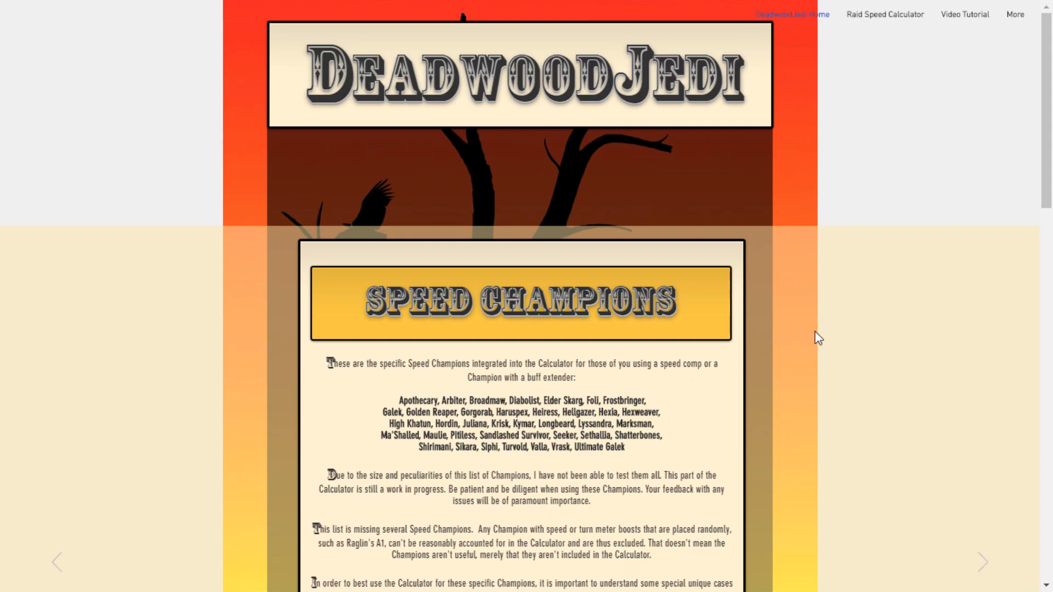
scroll(down, 3)
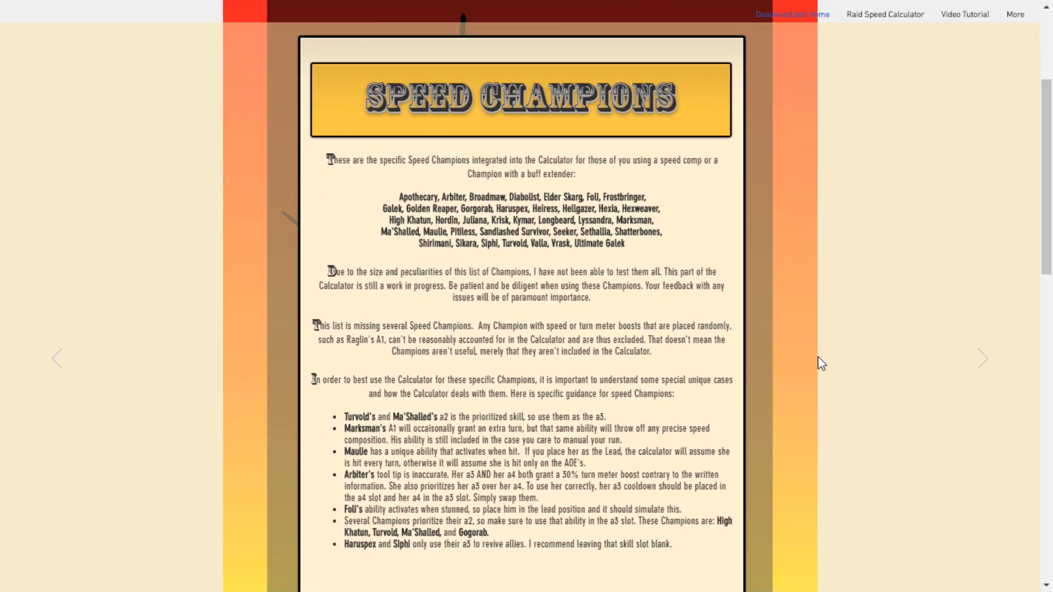
scroll(down, 3)
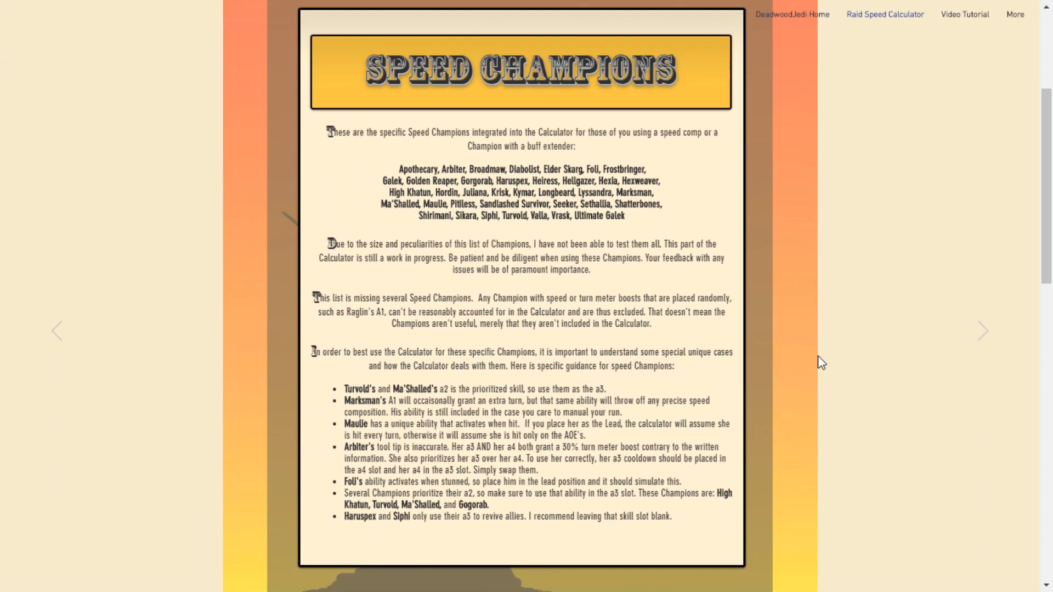
mouse_move(805, 332)
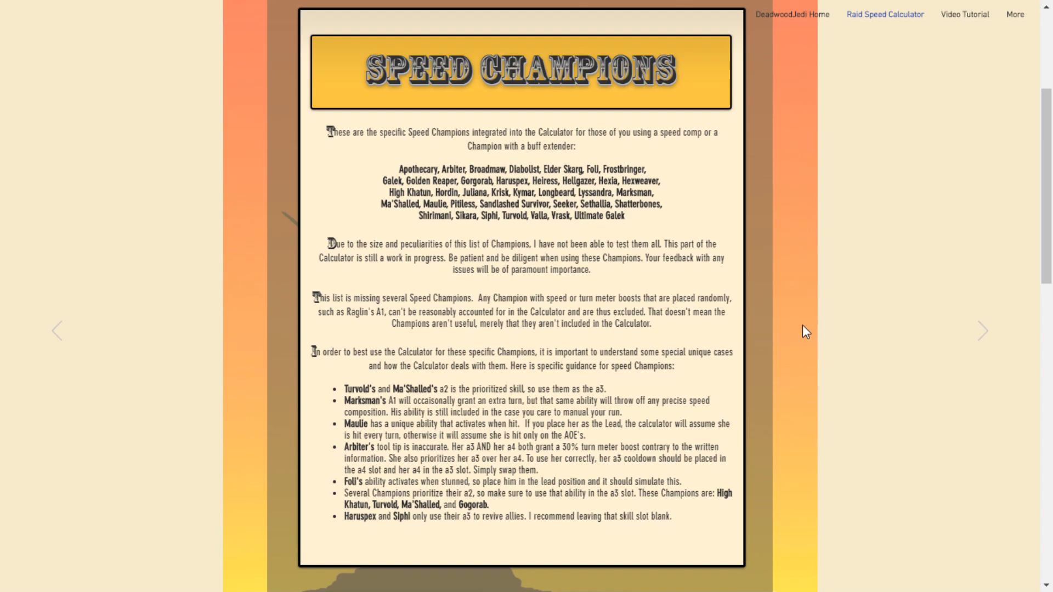